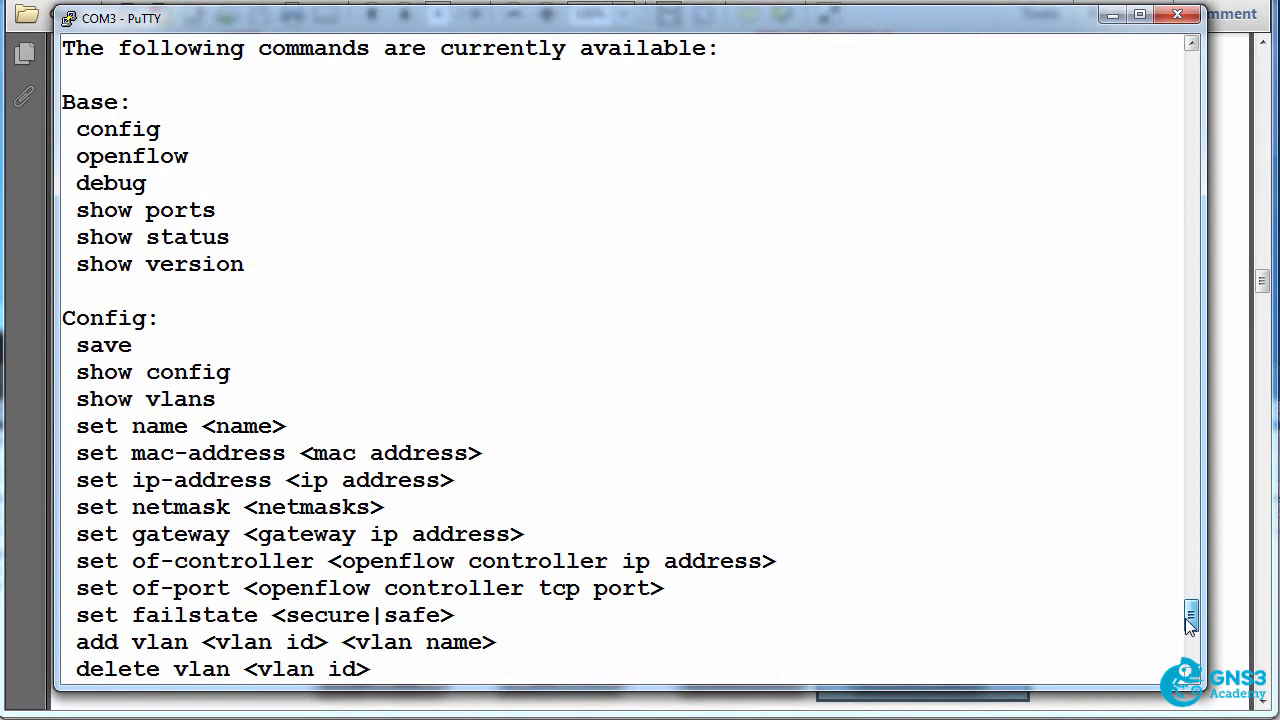
- Run 'show ports' on the Zodiac FX and highlight the Port 2 and Port 4 status lines
double_click(144, 210)
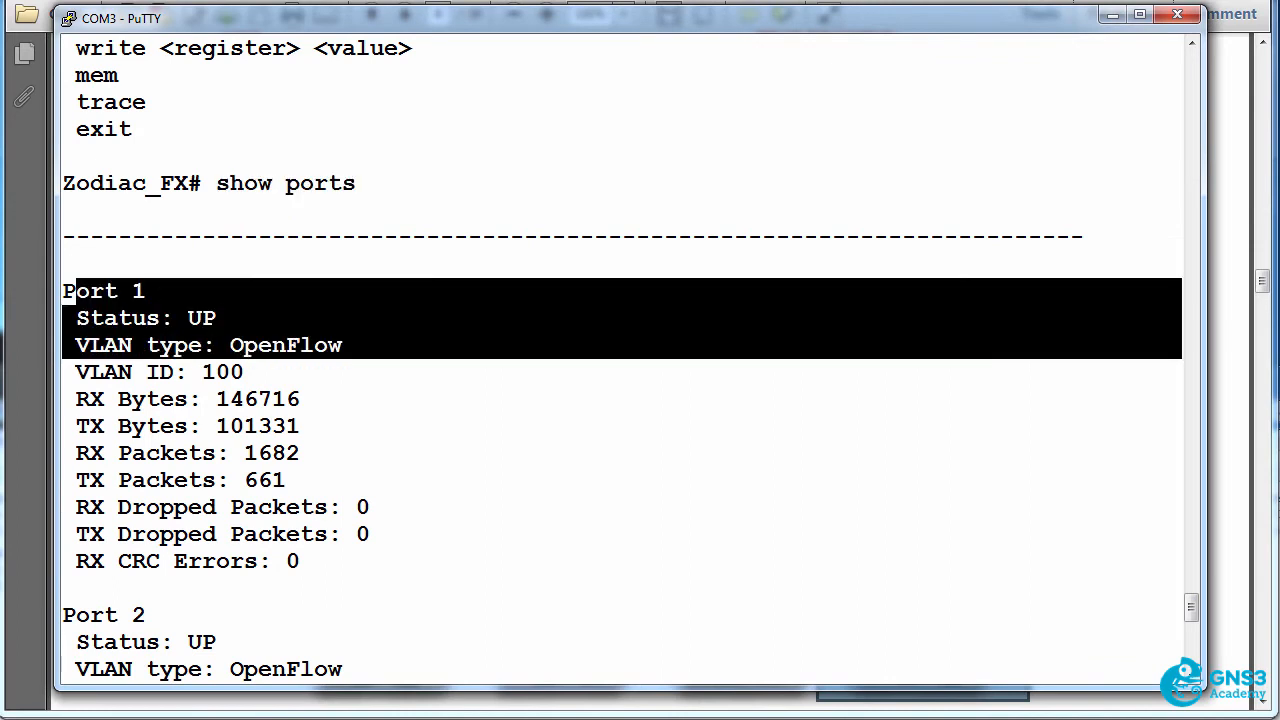
scroll("down", 3)
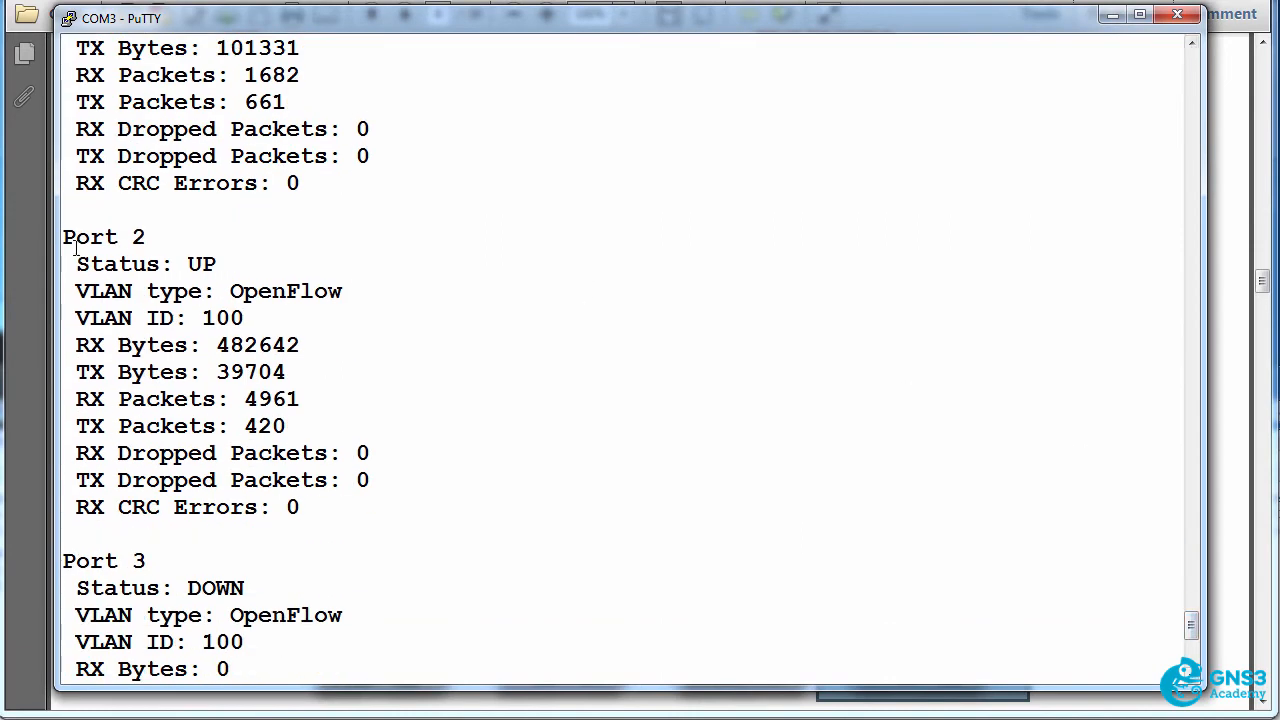
left_click_drag(62, 236, 342, 292)
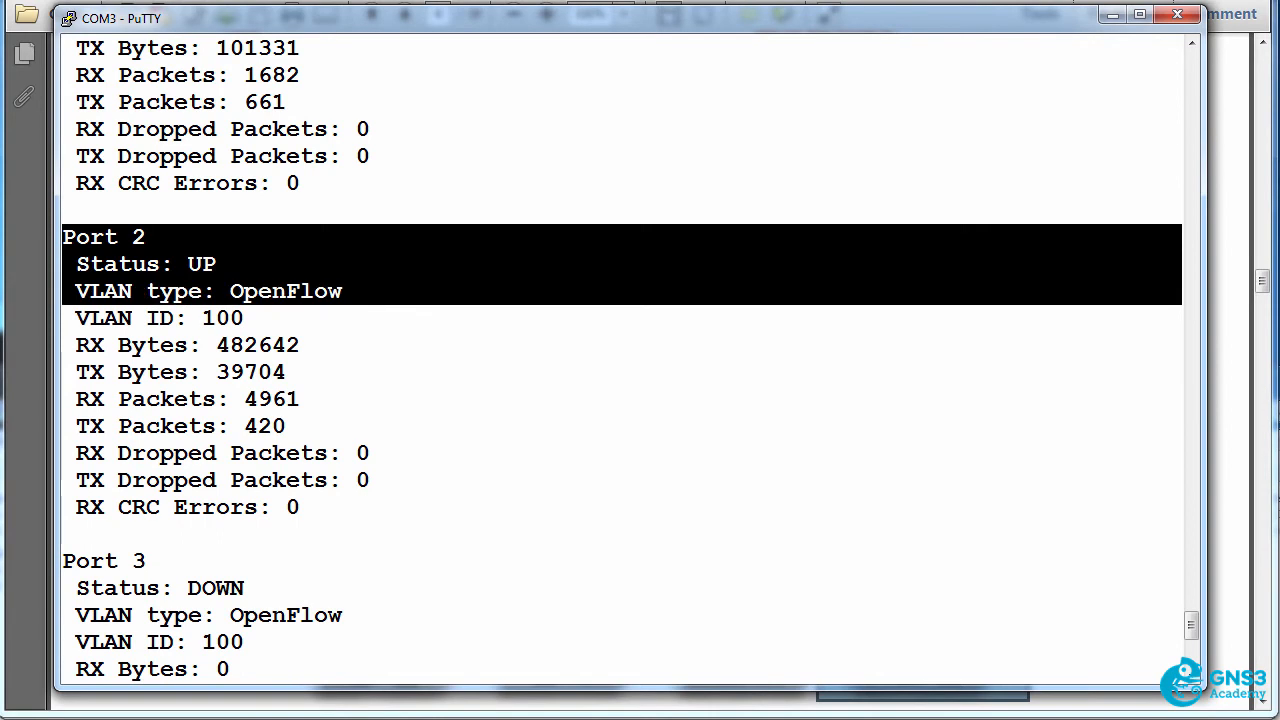
scroll("down", 3)
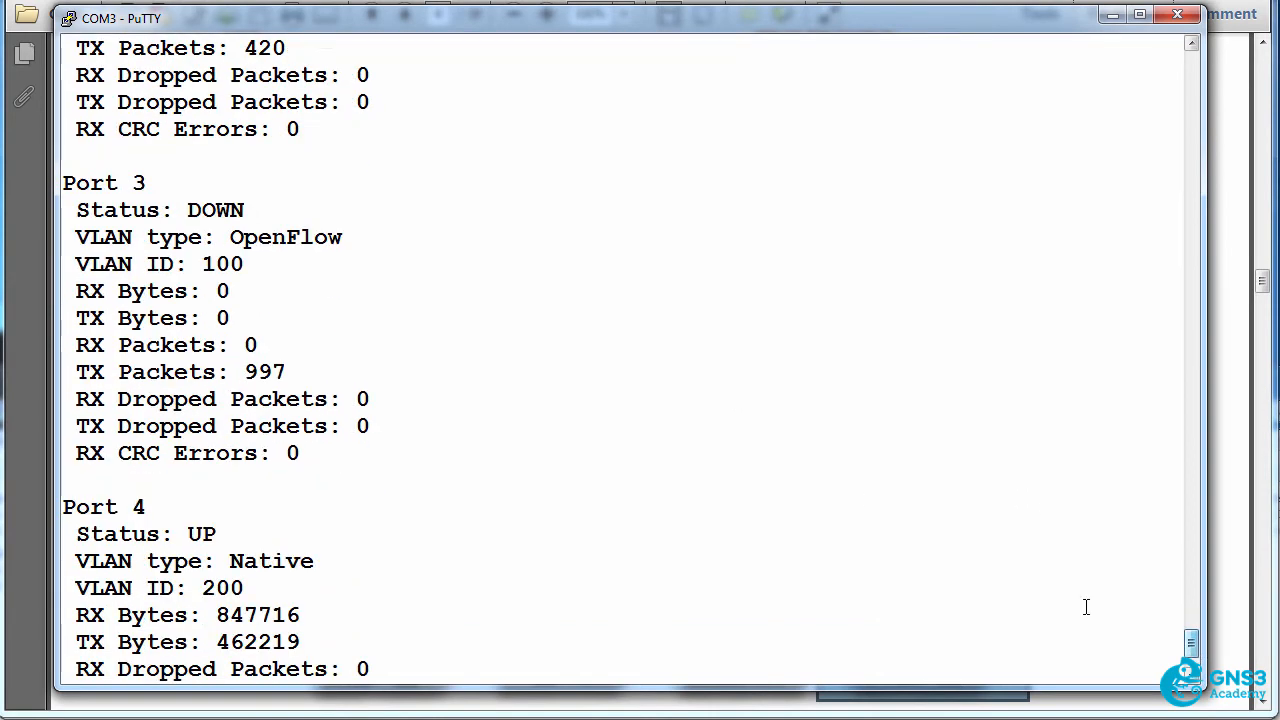
left_click_drag(76, 182, 344, 236)
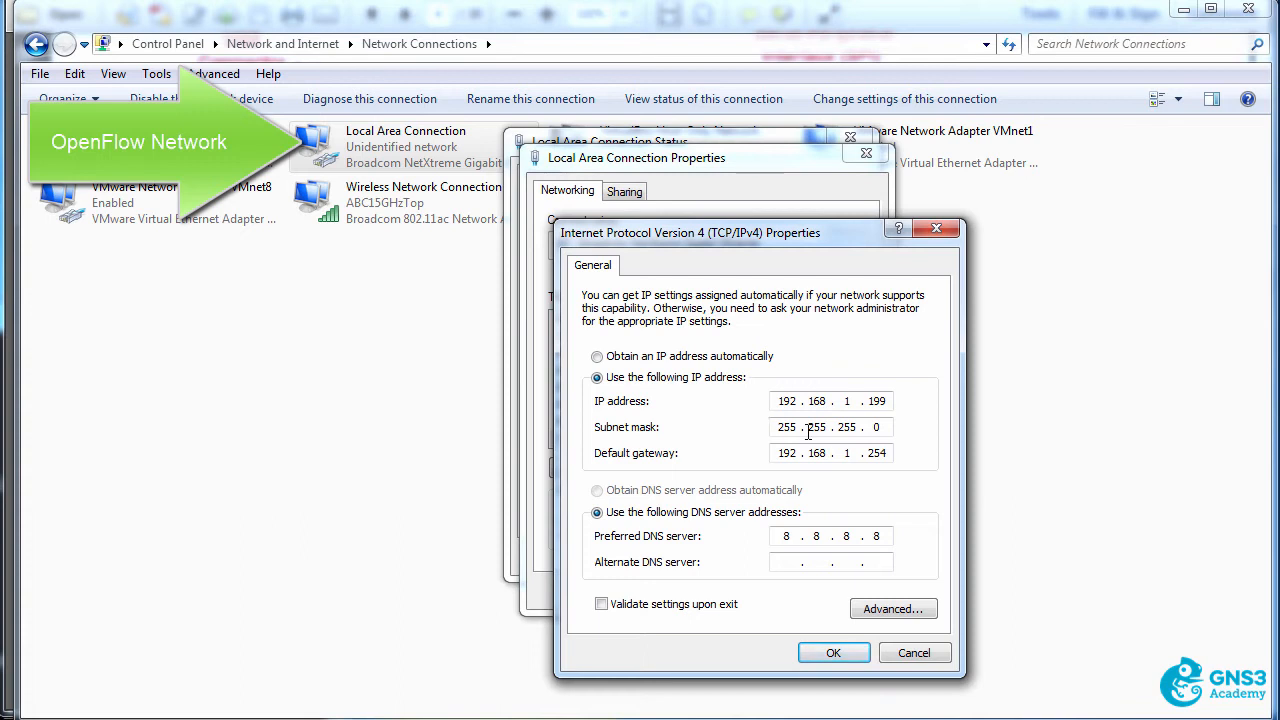
mouse_move(868, 470)
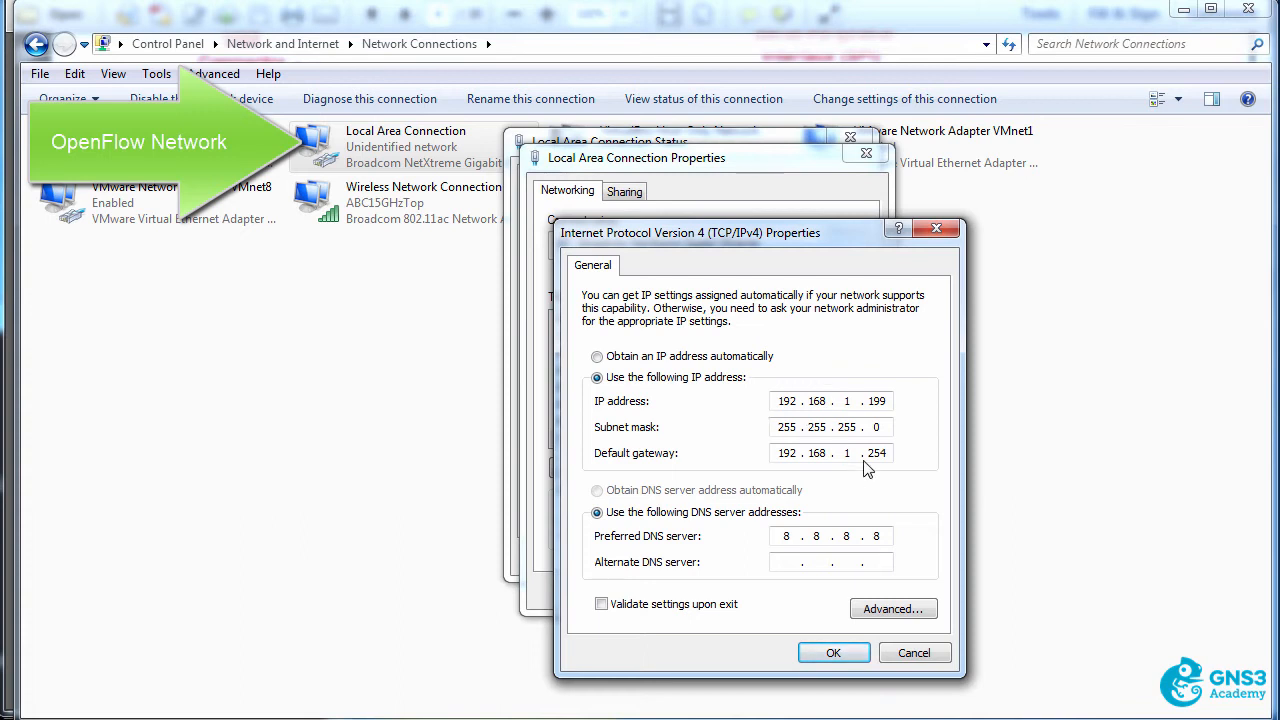
- Close the wired IPv4 settings, then check and close the wireless connection's IPv4 properties
left_click(832, 652)
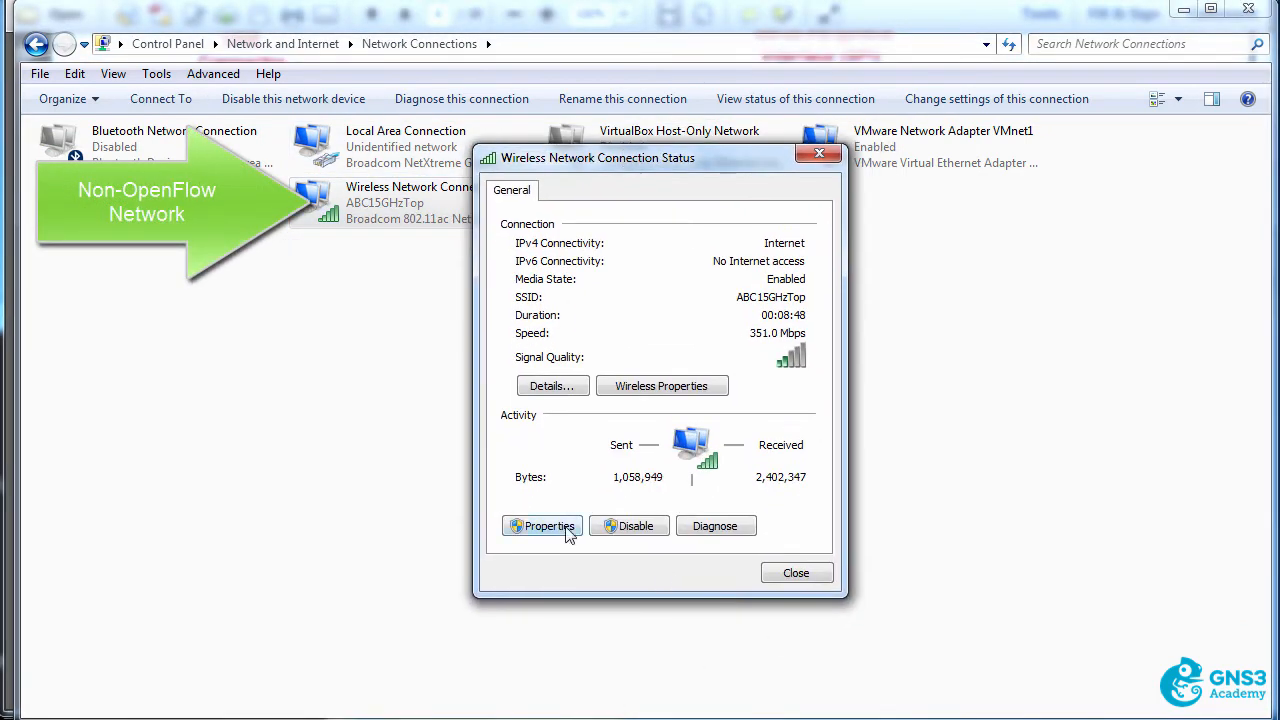
left_click(544, 524)
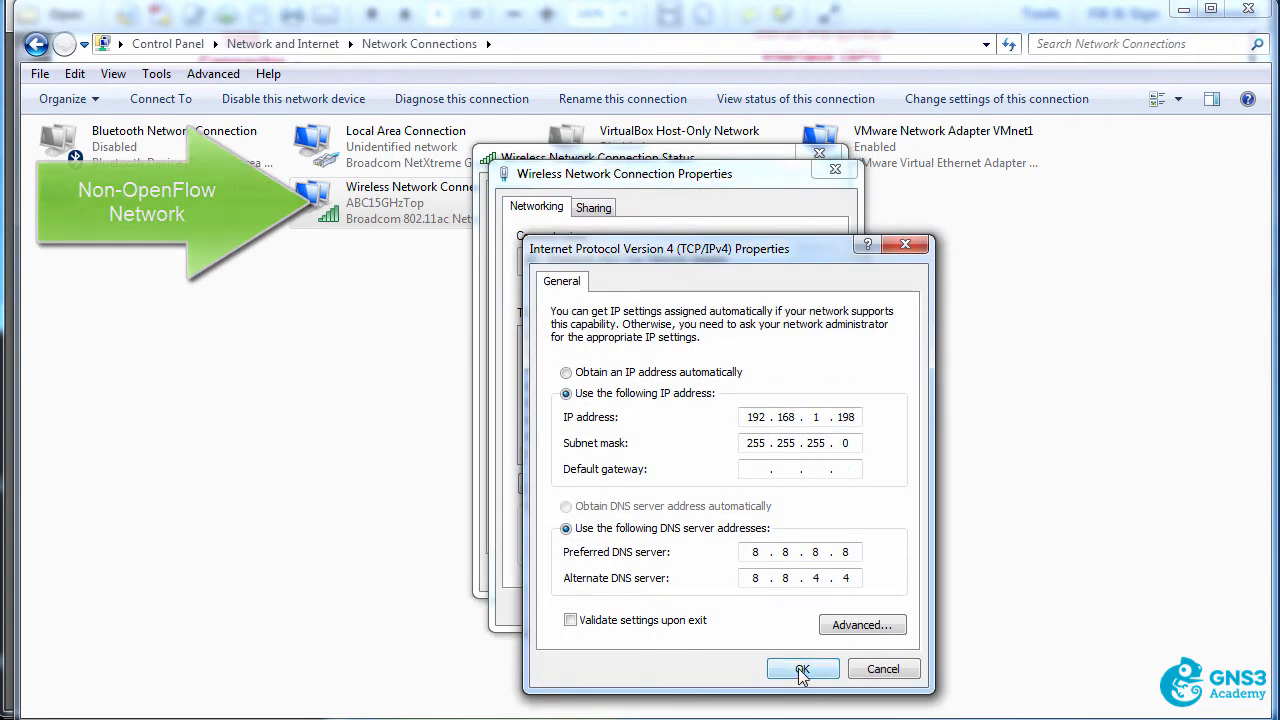
left_click(800, 668)
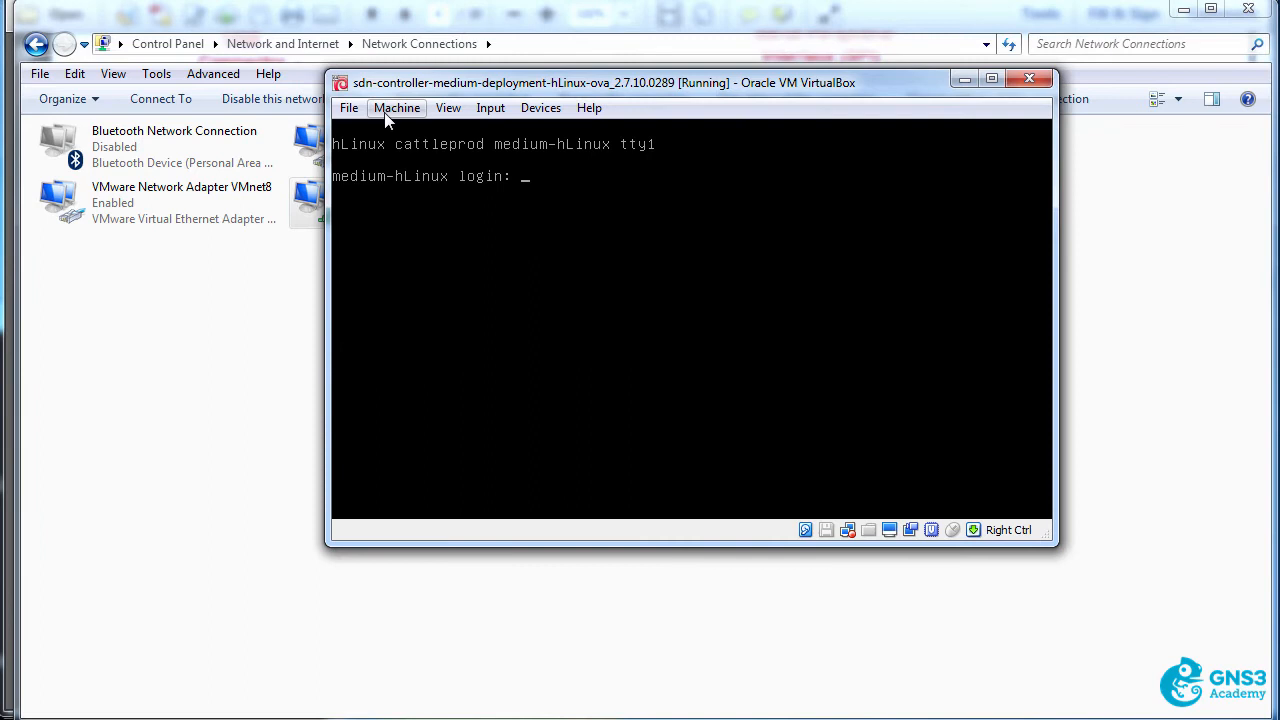
- Verify Adapter 1 is bridged to the Broadcom 802.11ac adapter and cancel without changes
left_click(396, 108)
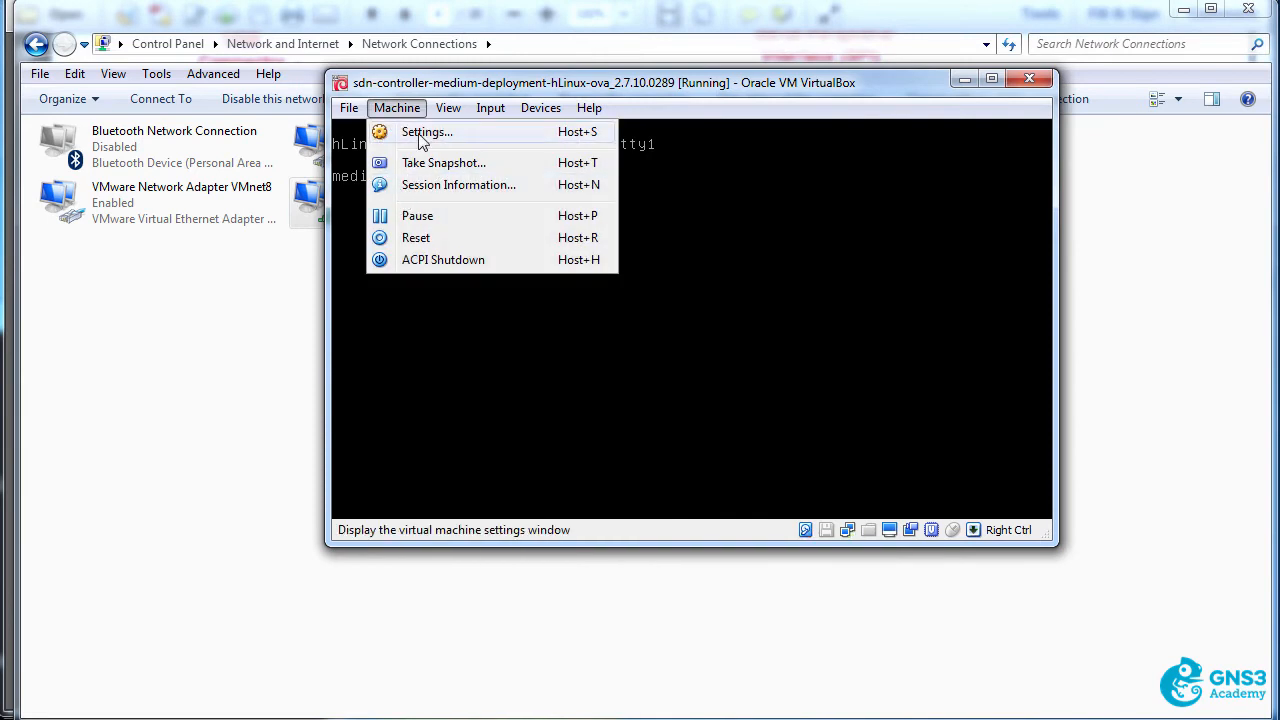
left_click(426, 132)
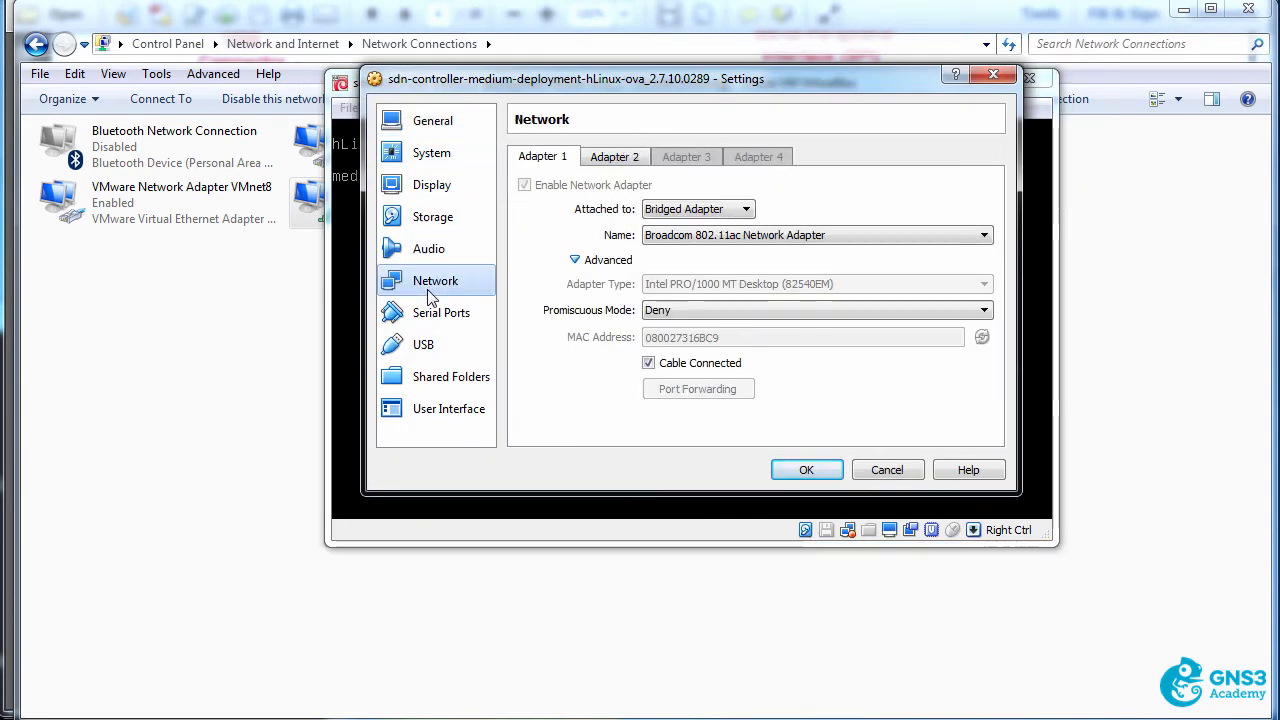
mouse_move(710, 250)
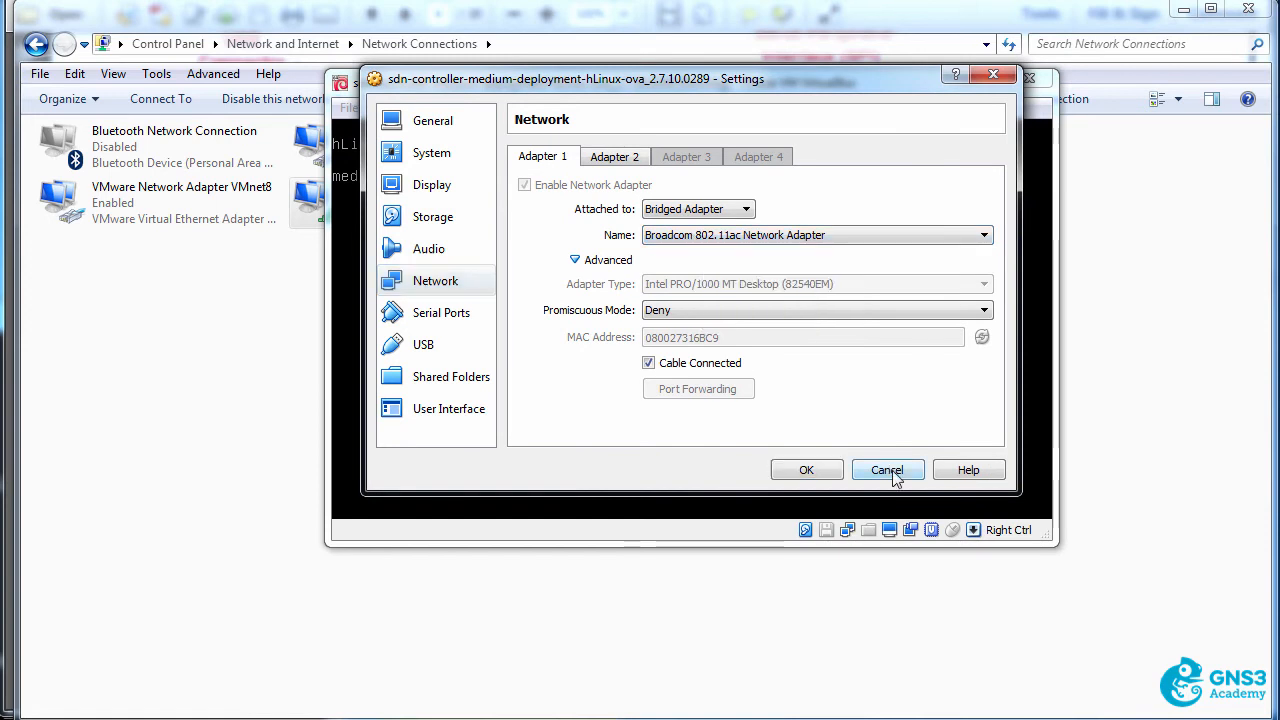
left_click(888, 470)
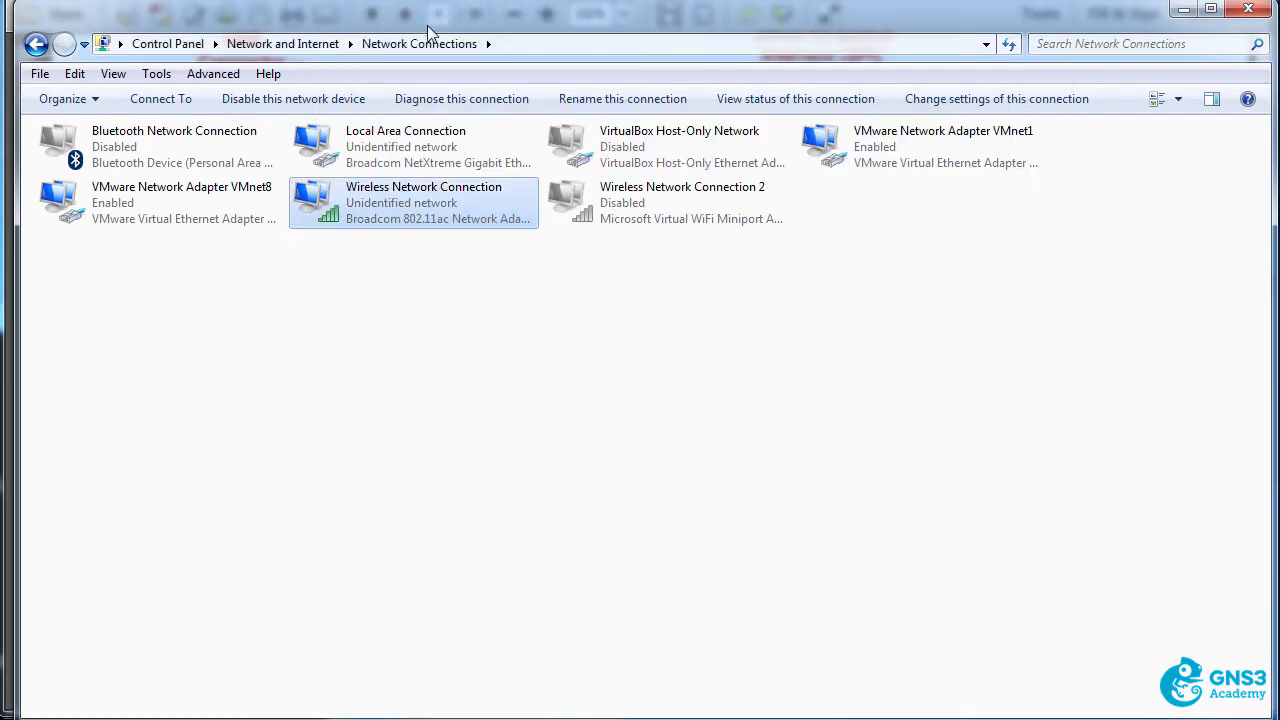
mouse_move(410, 206)
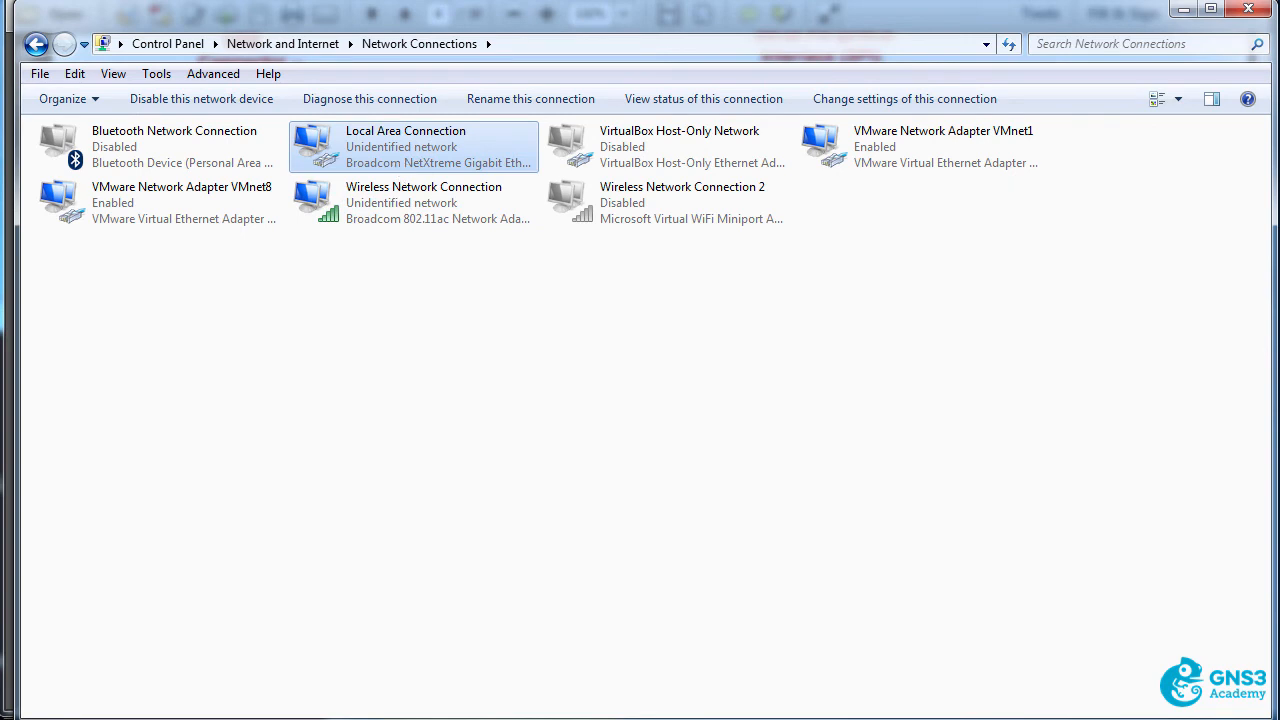
mouse_move(436, 168)
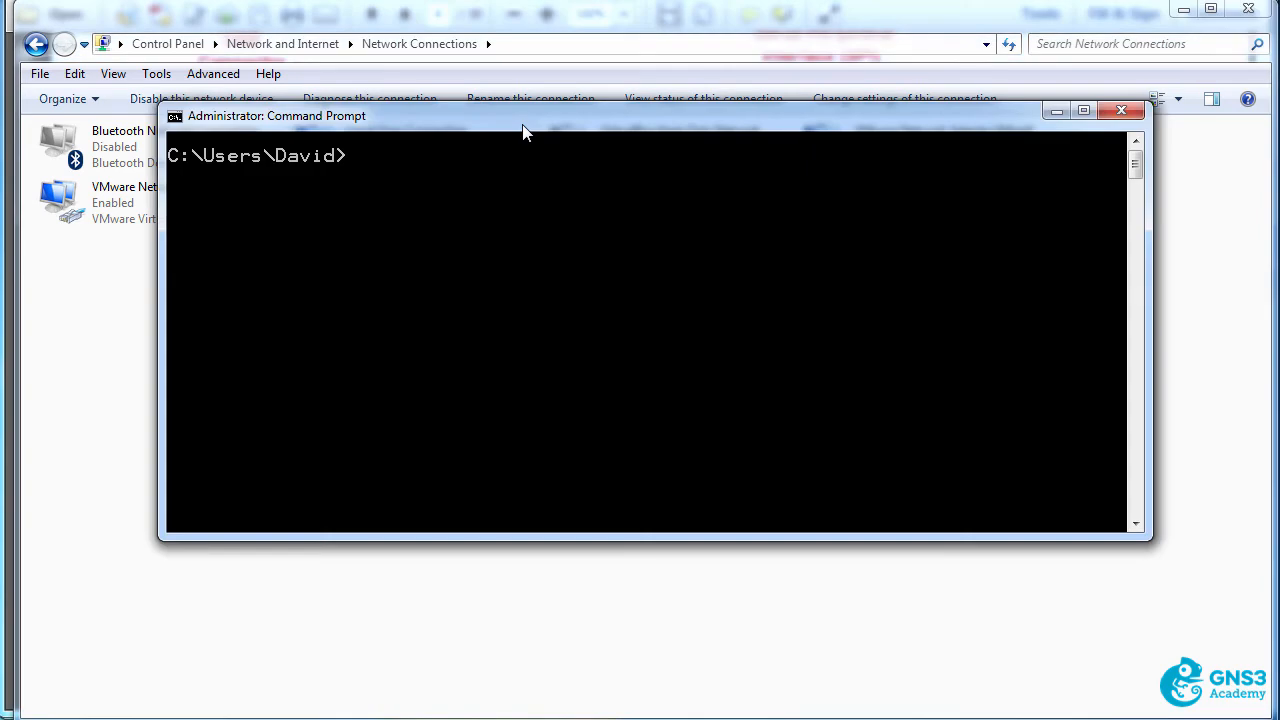
- Ping the SDN controller at 192.168.1.53 from the Administrator Command Prompt
type("ping 192.1")
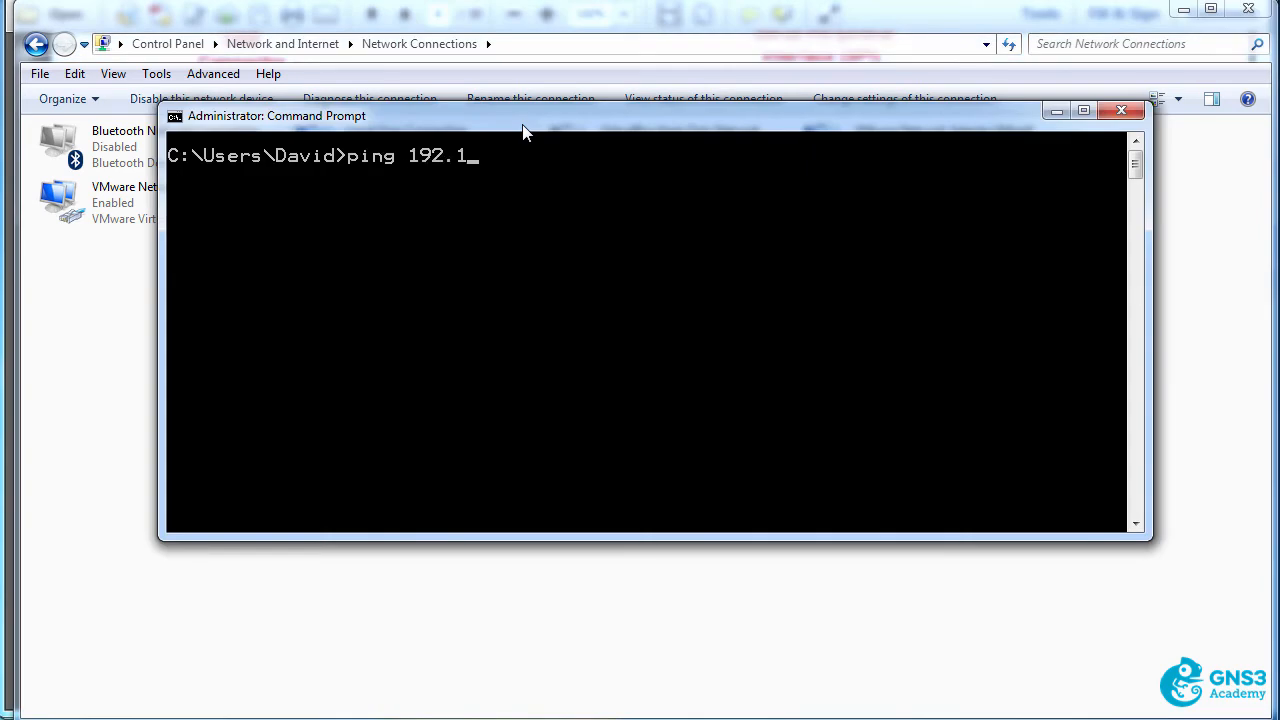
type("68.1.5")
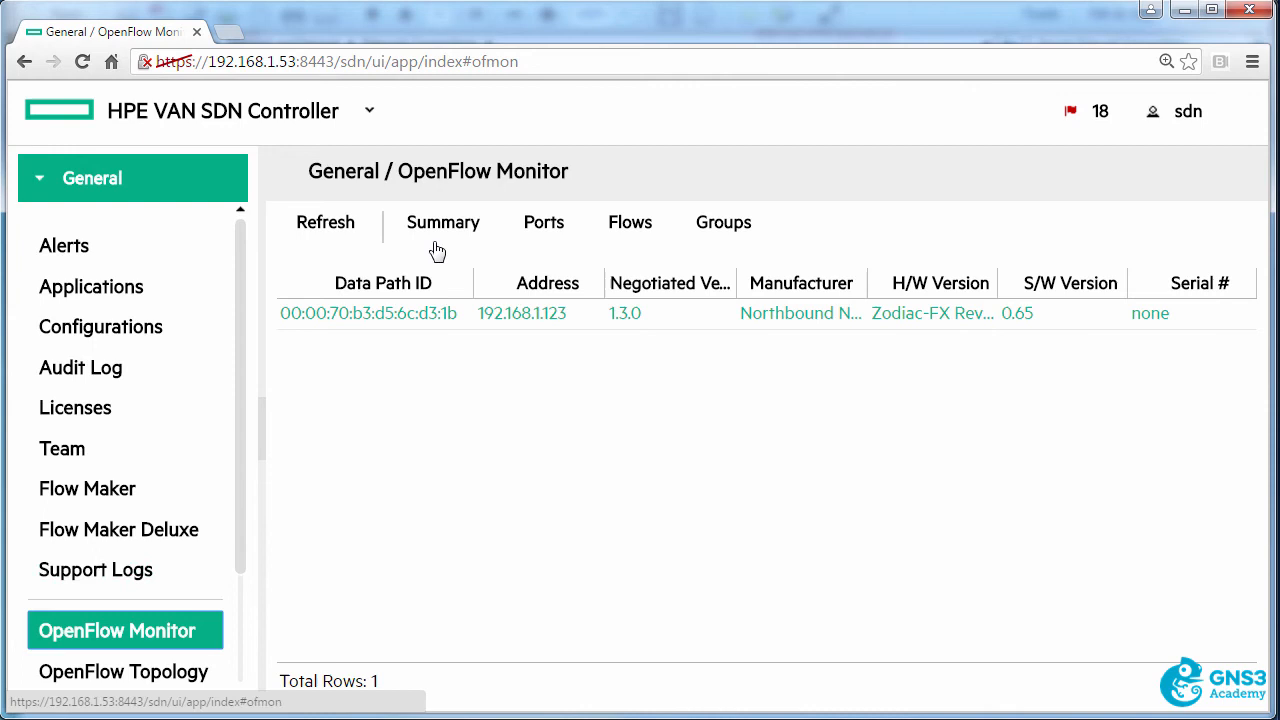
- Refresh the OpenFlow Monitor datapath list and go to the Zodiac FX switch's ports
left_click(324, 222)
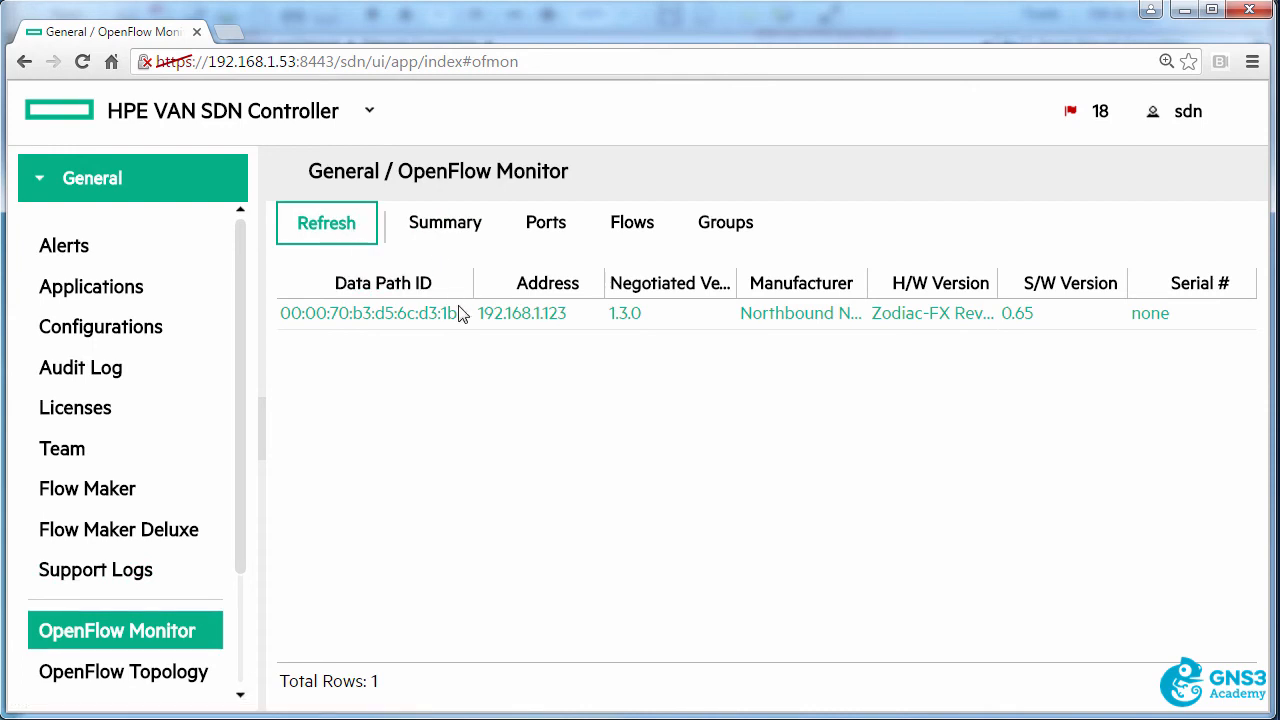
mouse_move(460, 312)
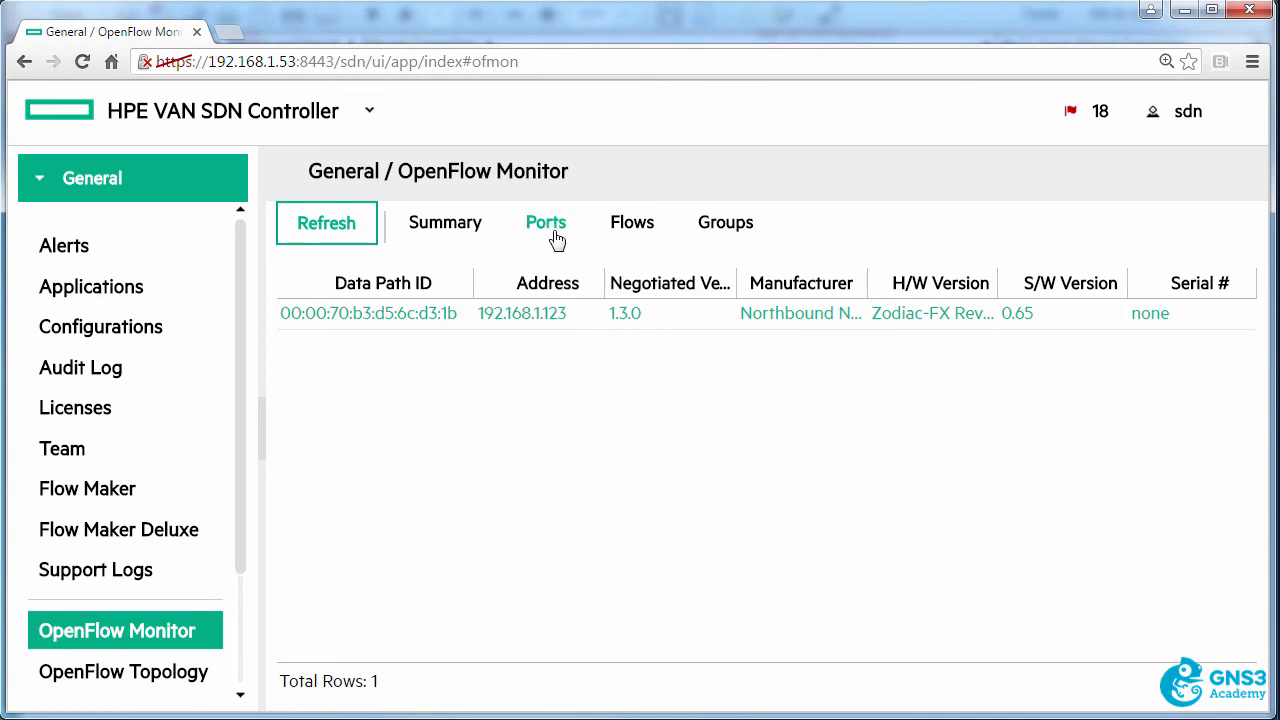
left_click(368, 312)
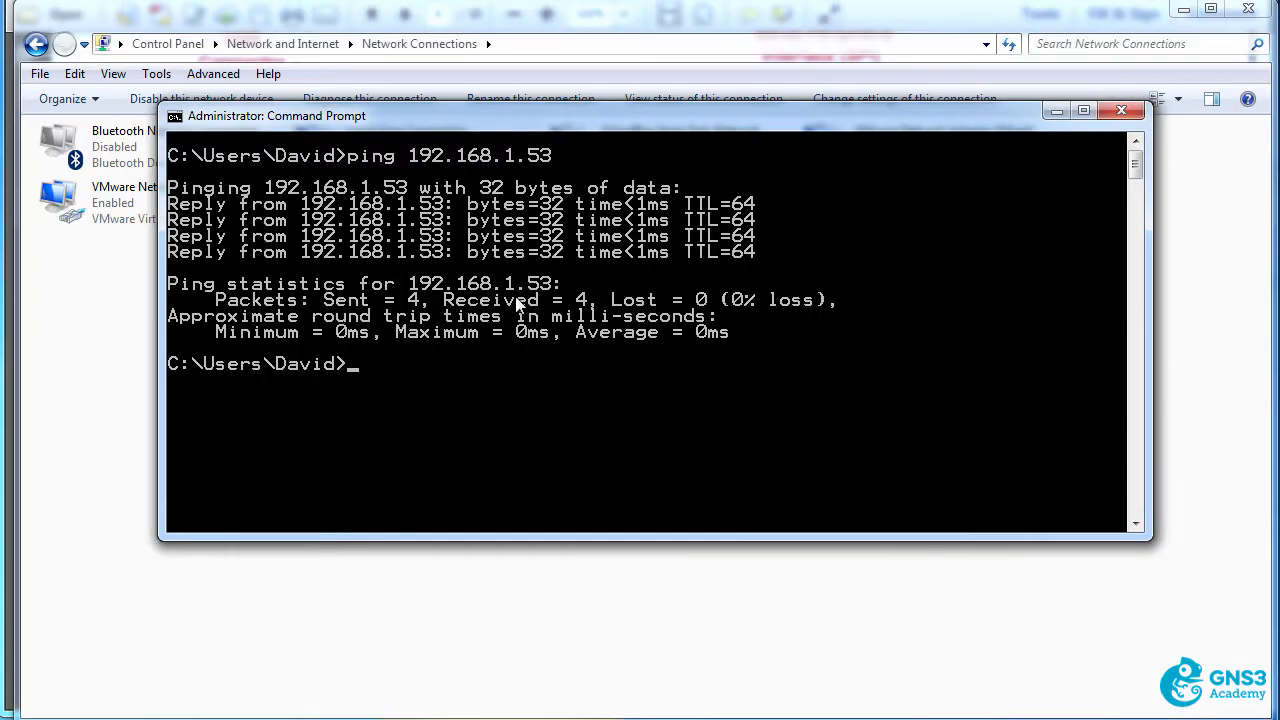
type("ping 192.168.1.53")
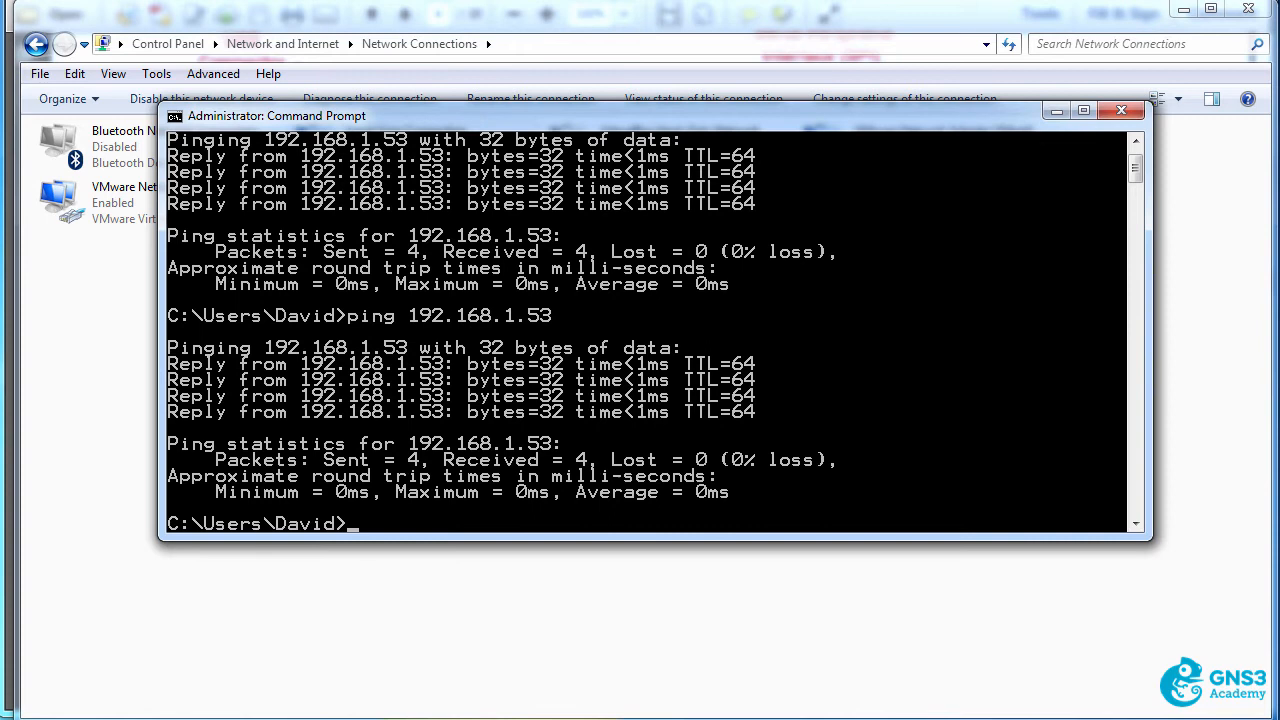
type("ping www.googl")
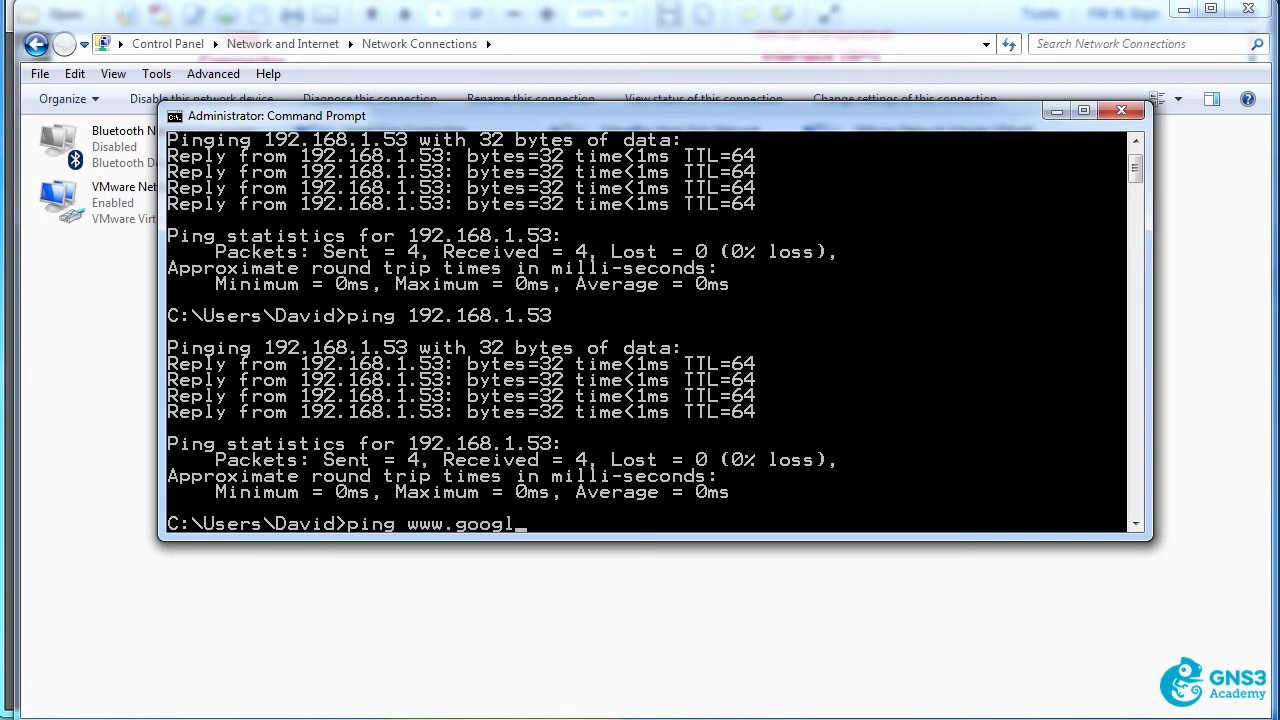
key("enter")
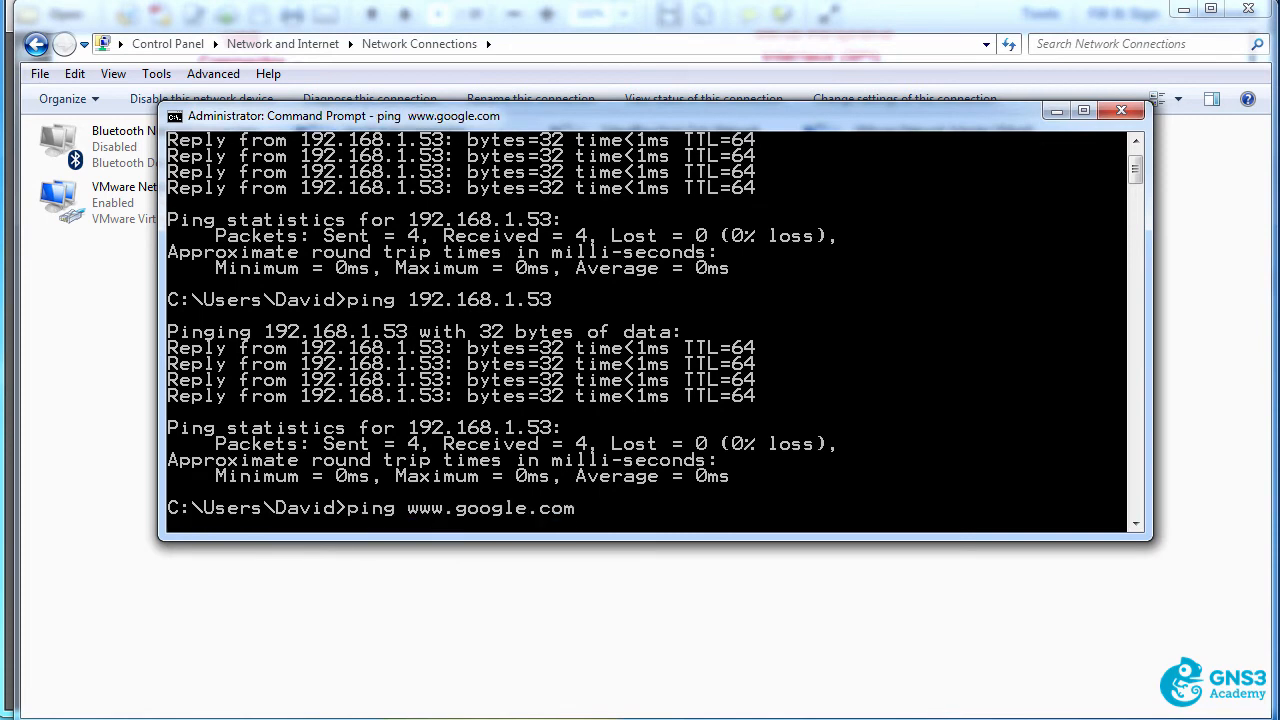
mouse_move(410, 116)
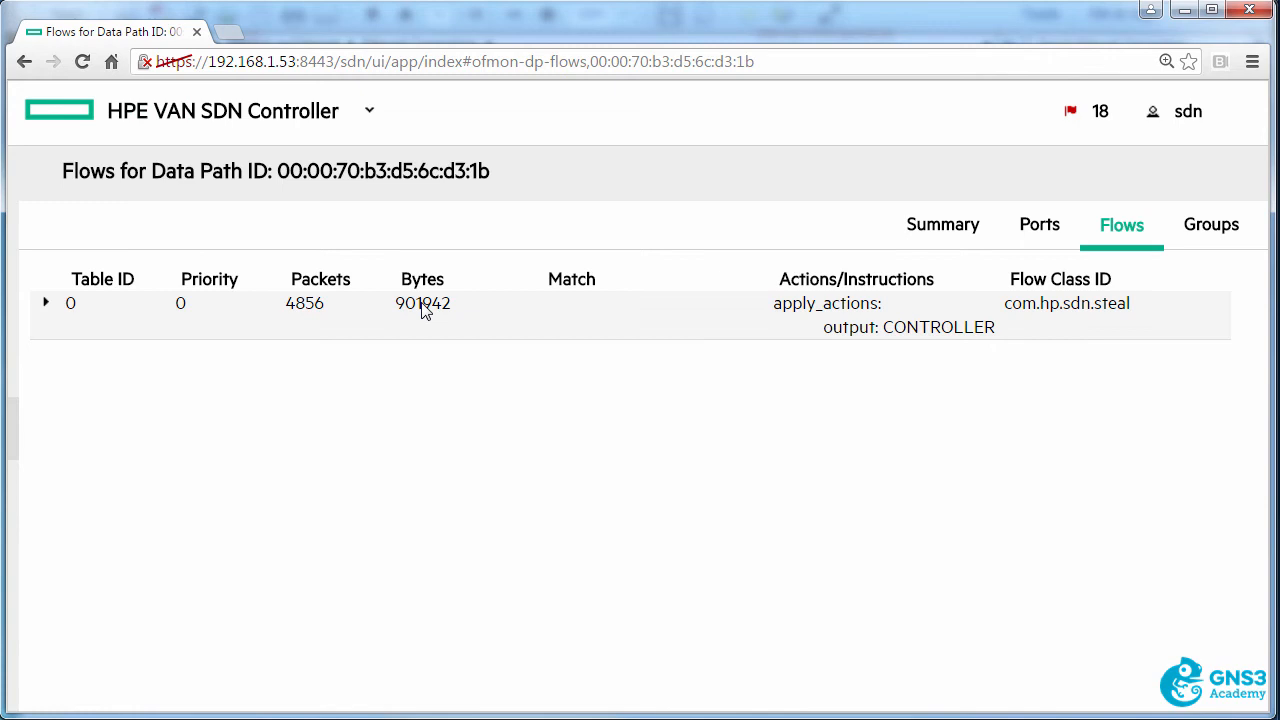
- Show the Flows tab of data path 00:00:70:b3:d5:6c:d3:1b with its single send-to-controller entry
left_click(46, 302)
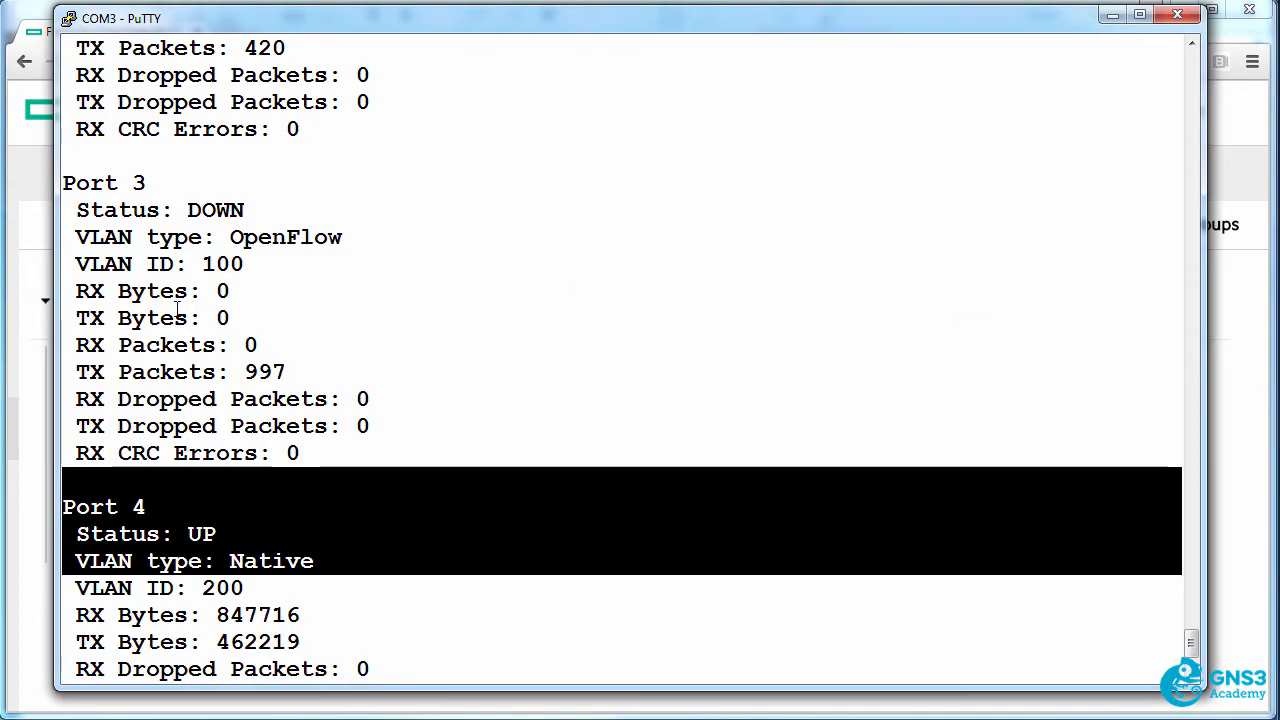
- Enter the Zodiac FX 'openflow' context, list commands with 'help', then run 'show flows'
scroll("down", 3)
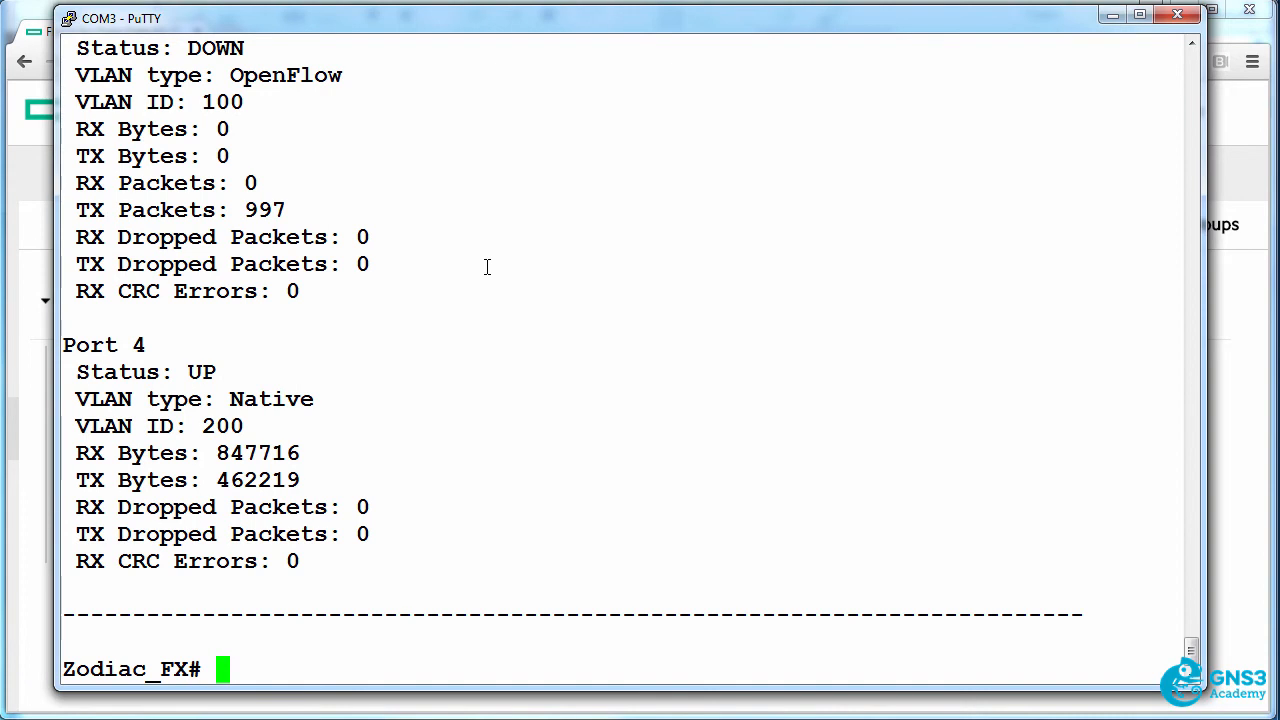
type("openflow")
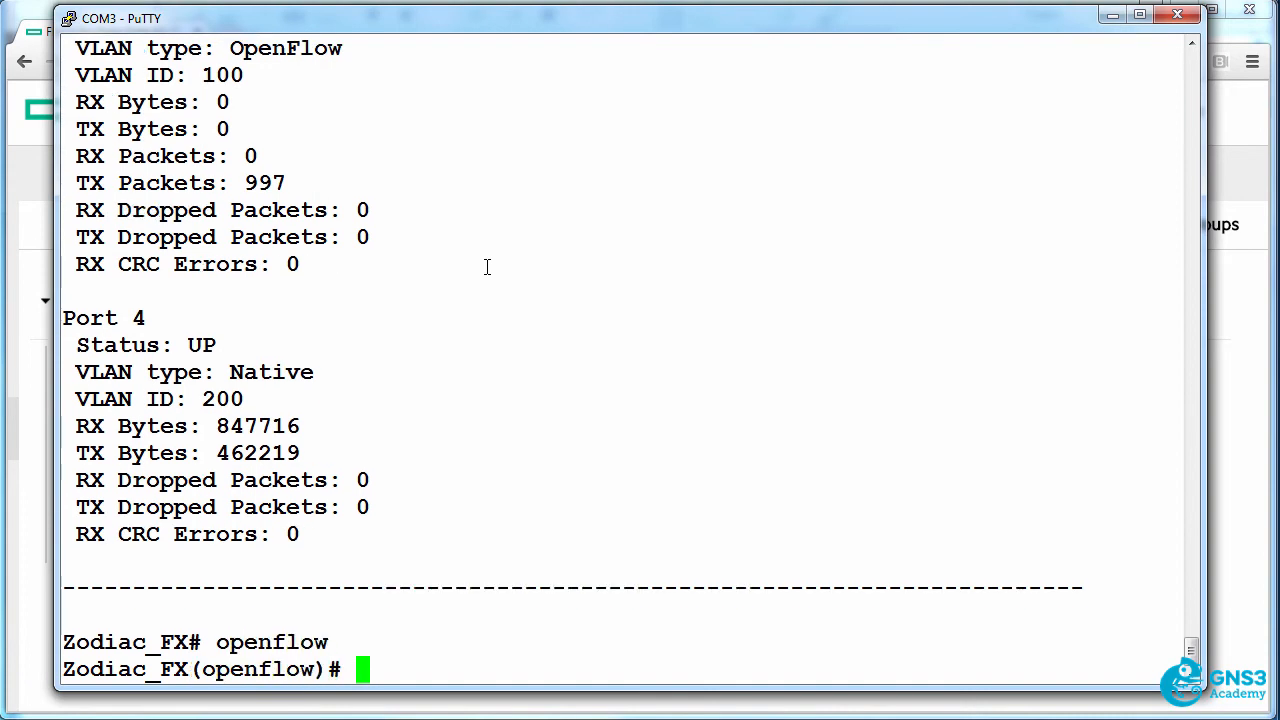
type("hel")
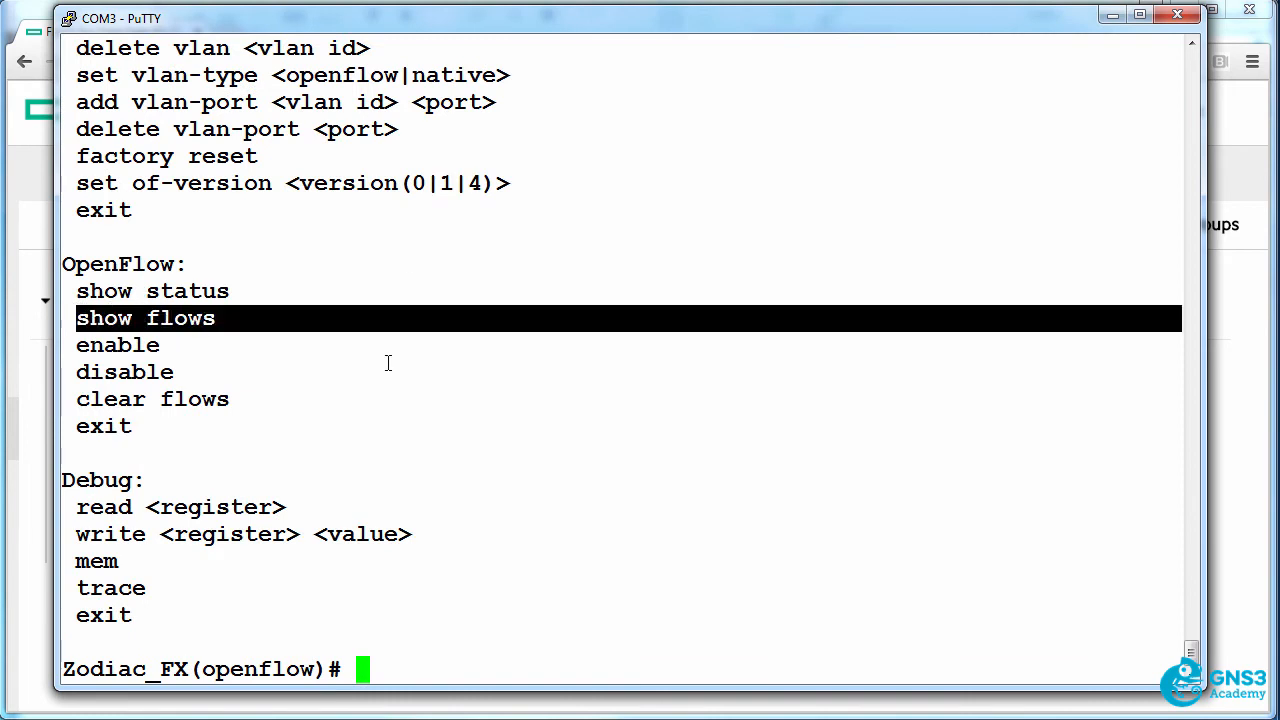
type("show flows")
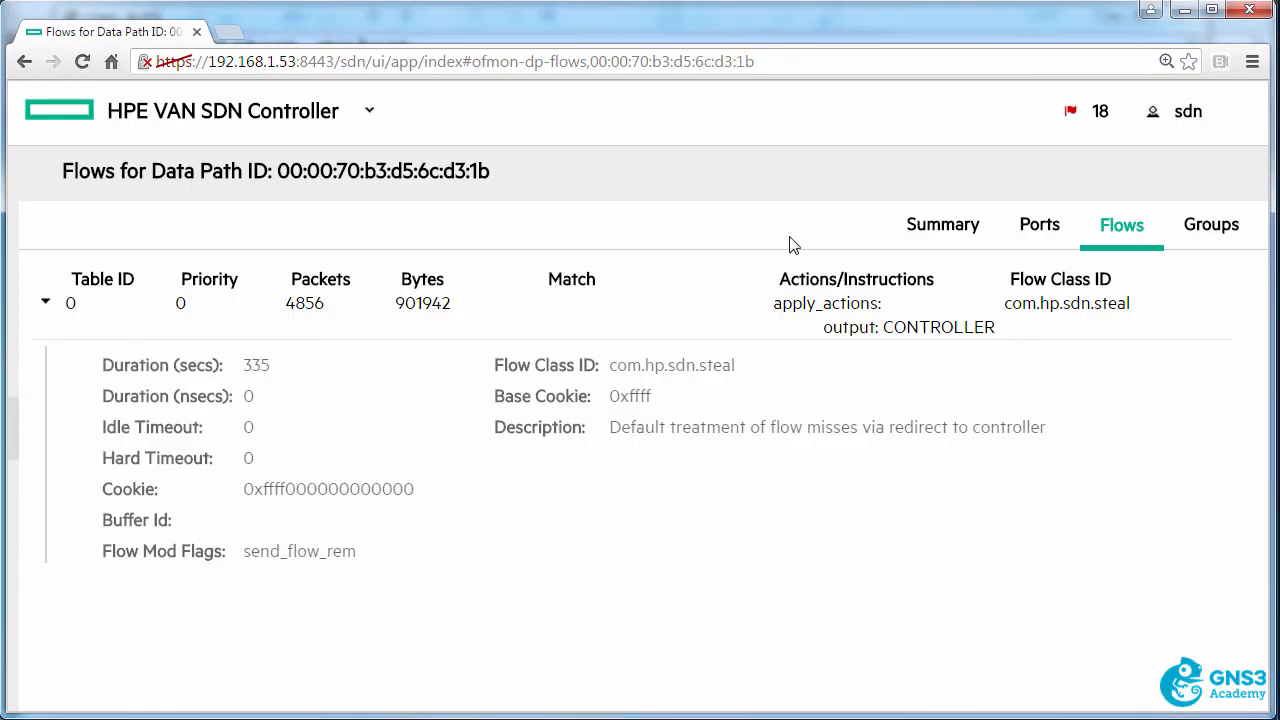
- List the data path's ports, showing ports 1 and 2 live and port 3 down
left_click(1040, 224)
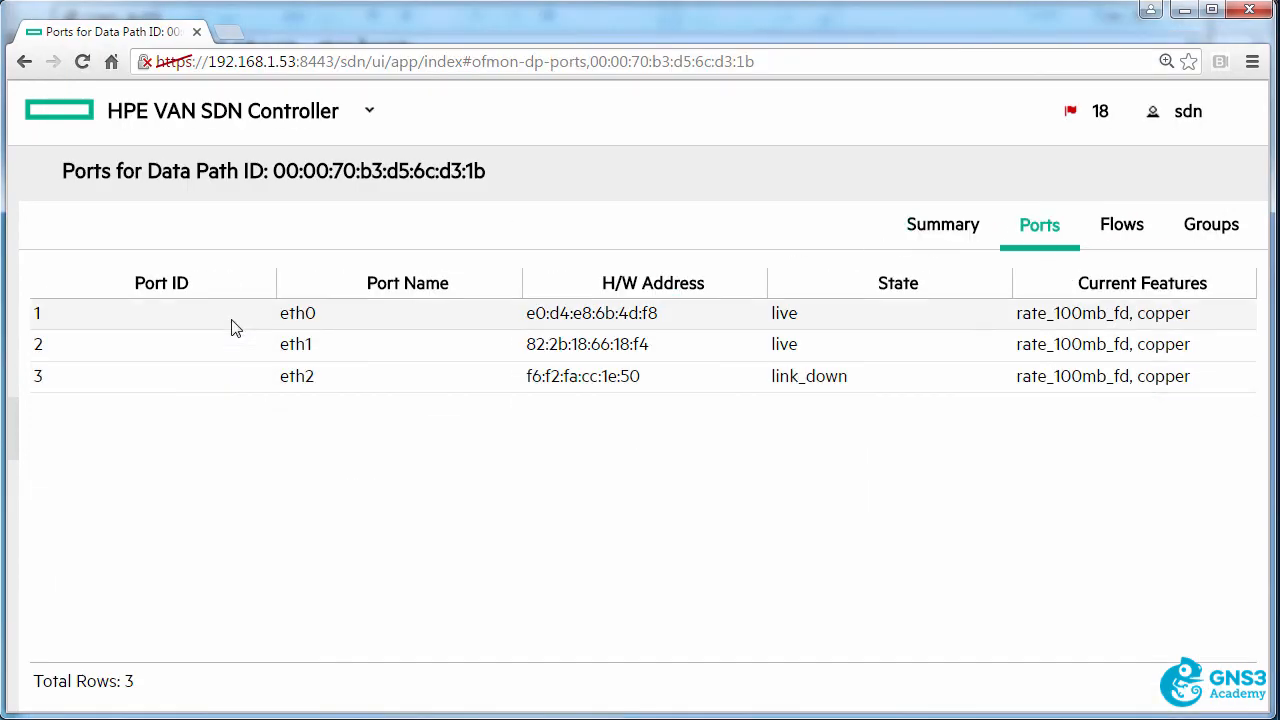
mouse_move(240, 344)
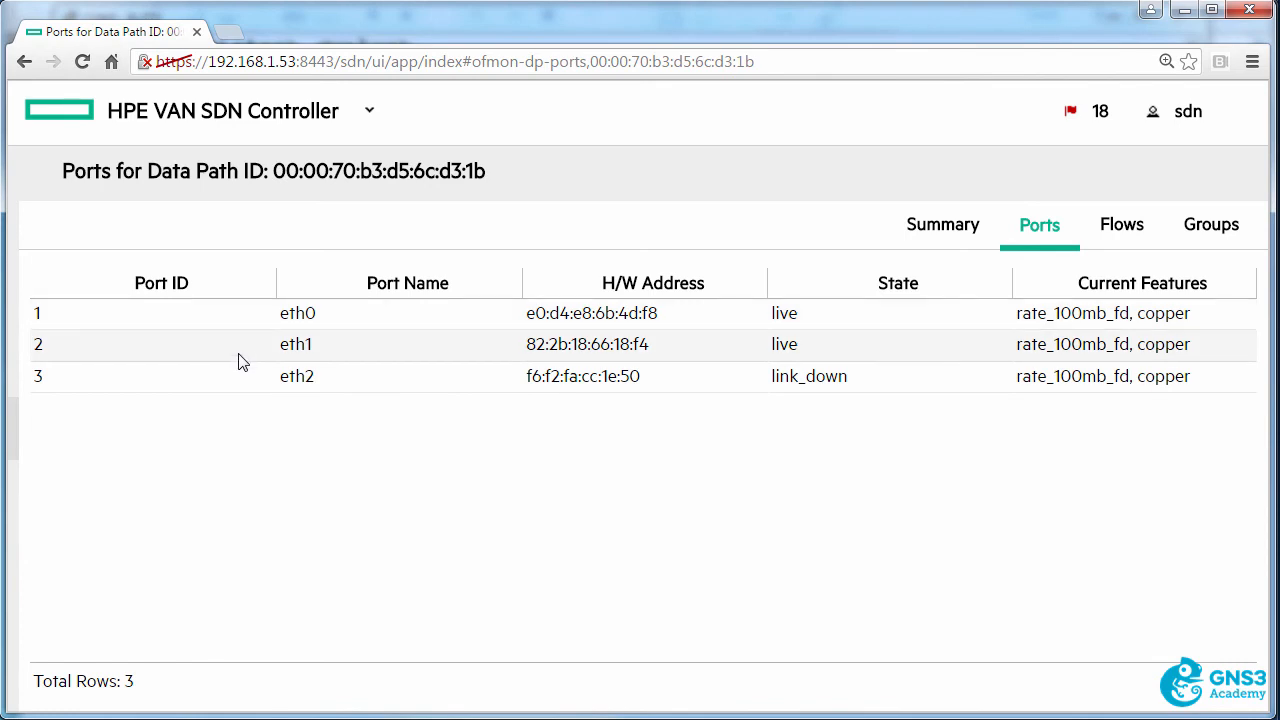
mouse_move(248, 376)
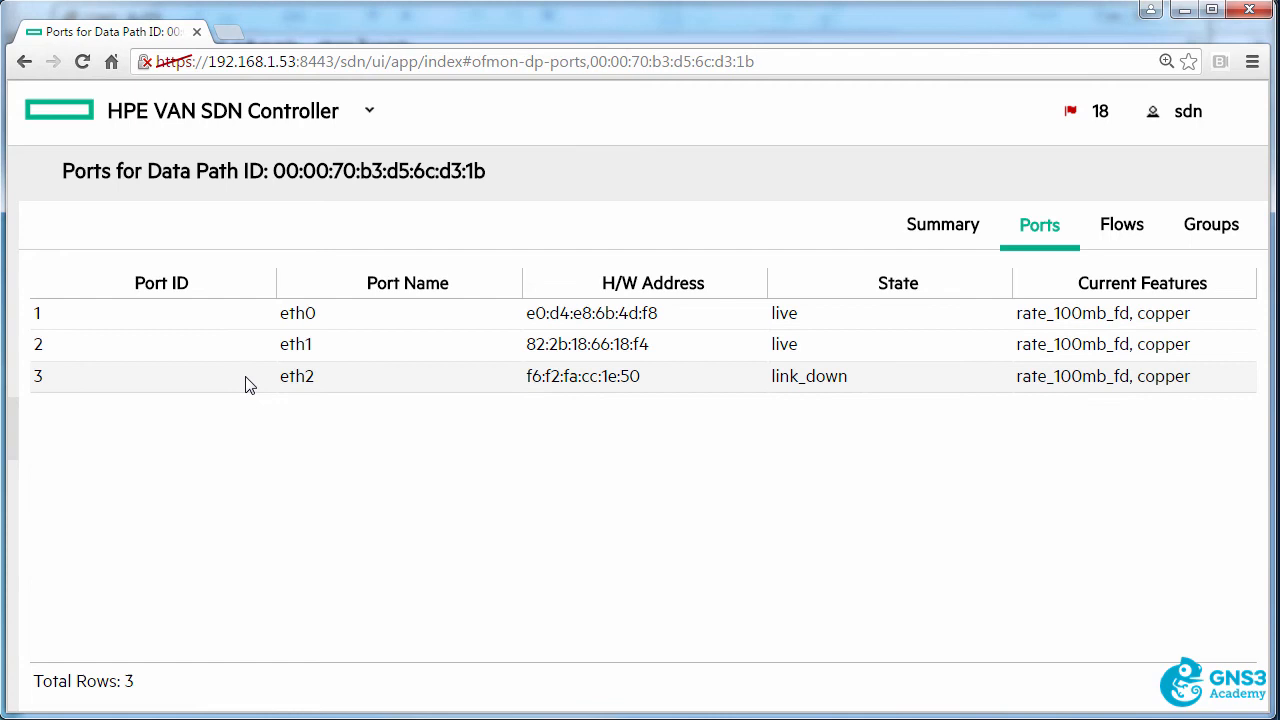
mouse_move(244, 348)
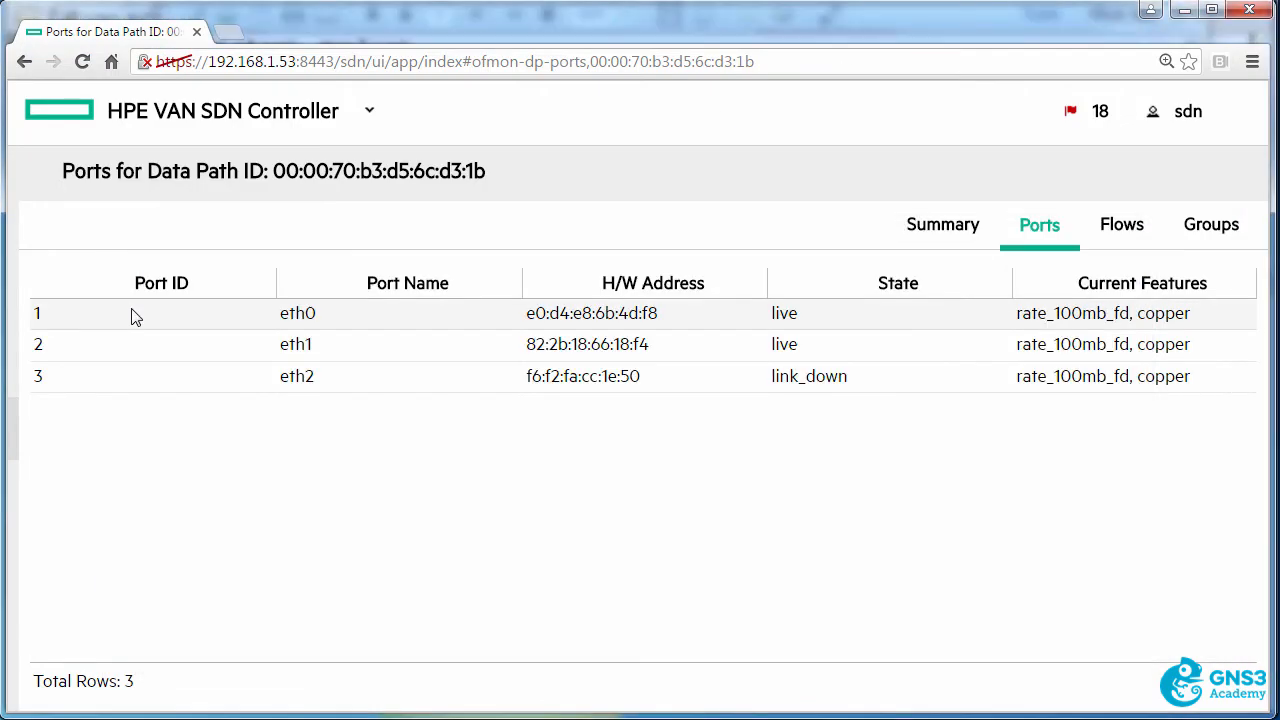
mouse_move(168, 336)
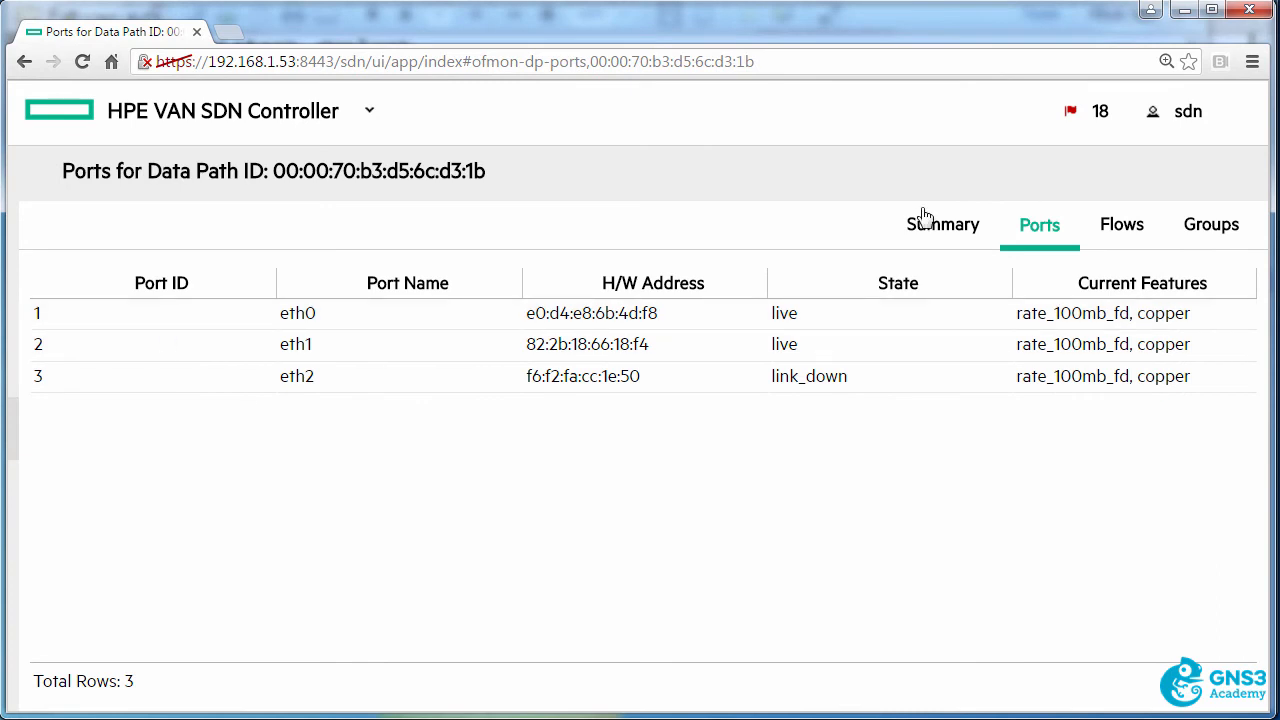
- In Flow Maker Deluxe add a flow on the Zodiac FX: In Port 1, Apply Actions, Output to Port 2
left_click(368, 112)
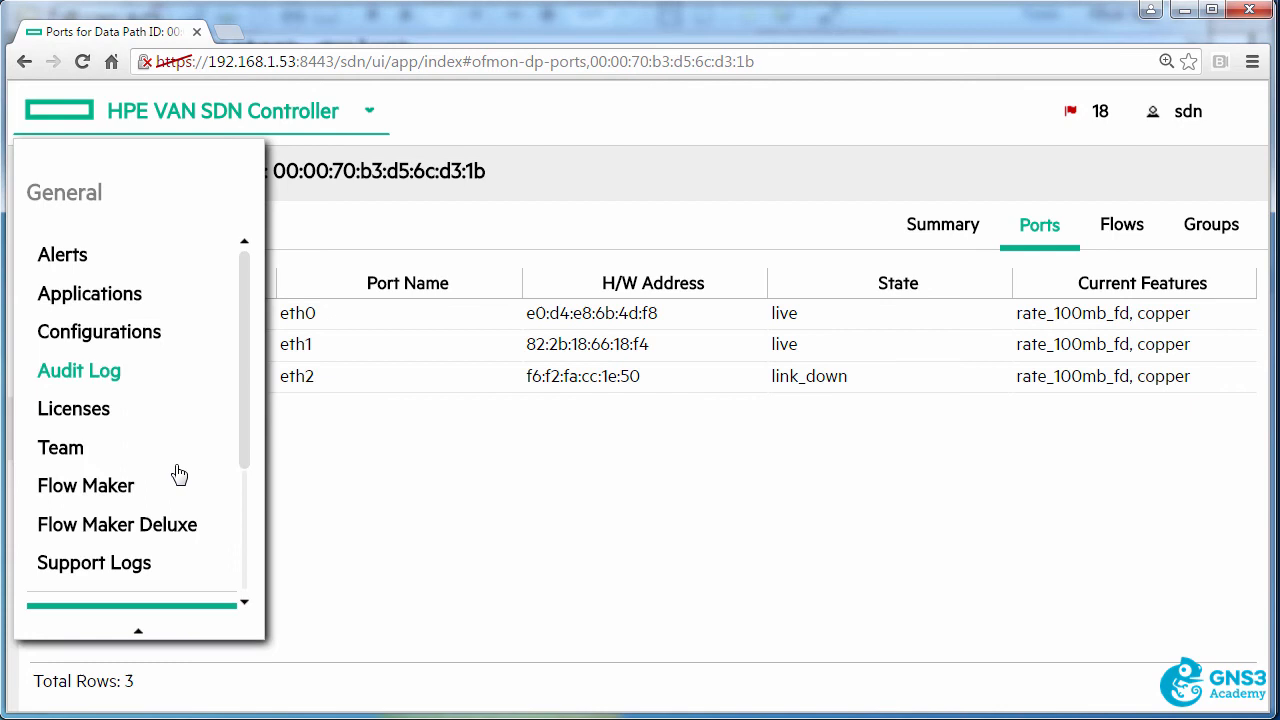
left_click(116, 524)
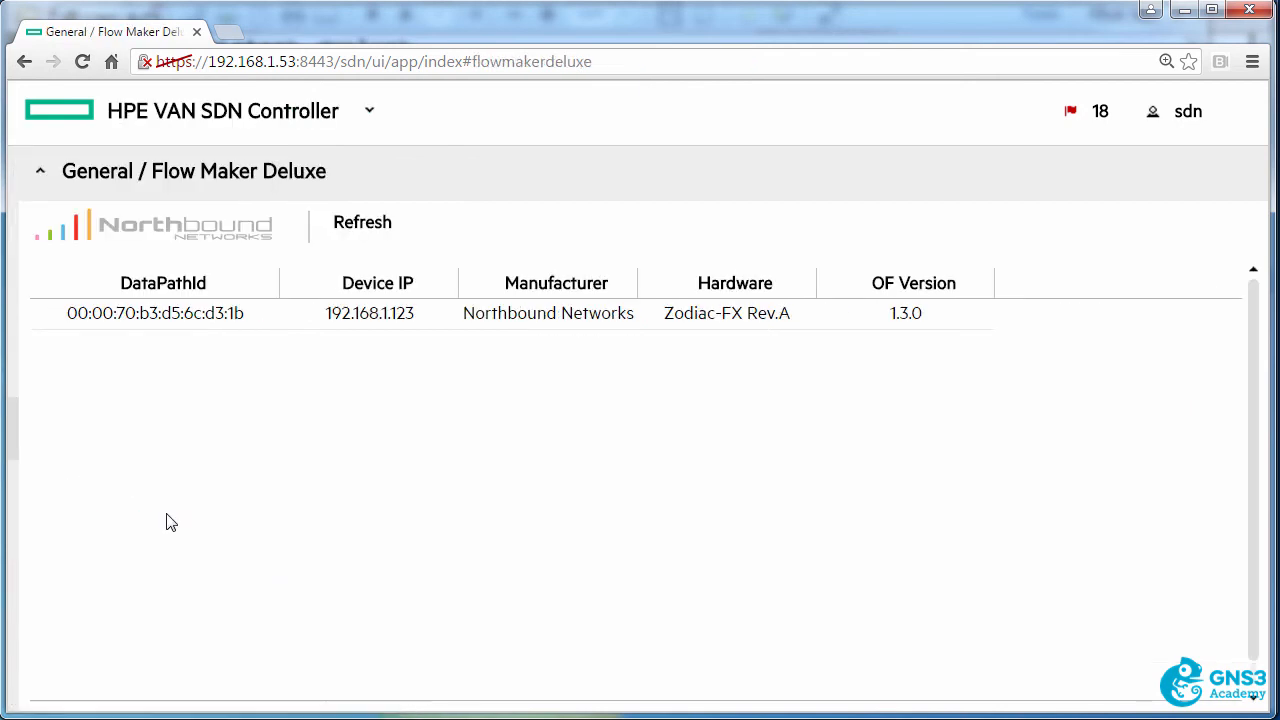
left_click(156, 312)
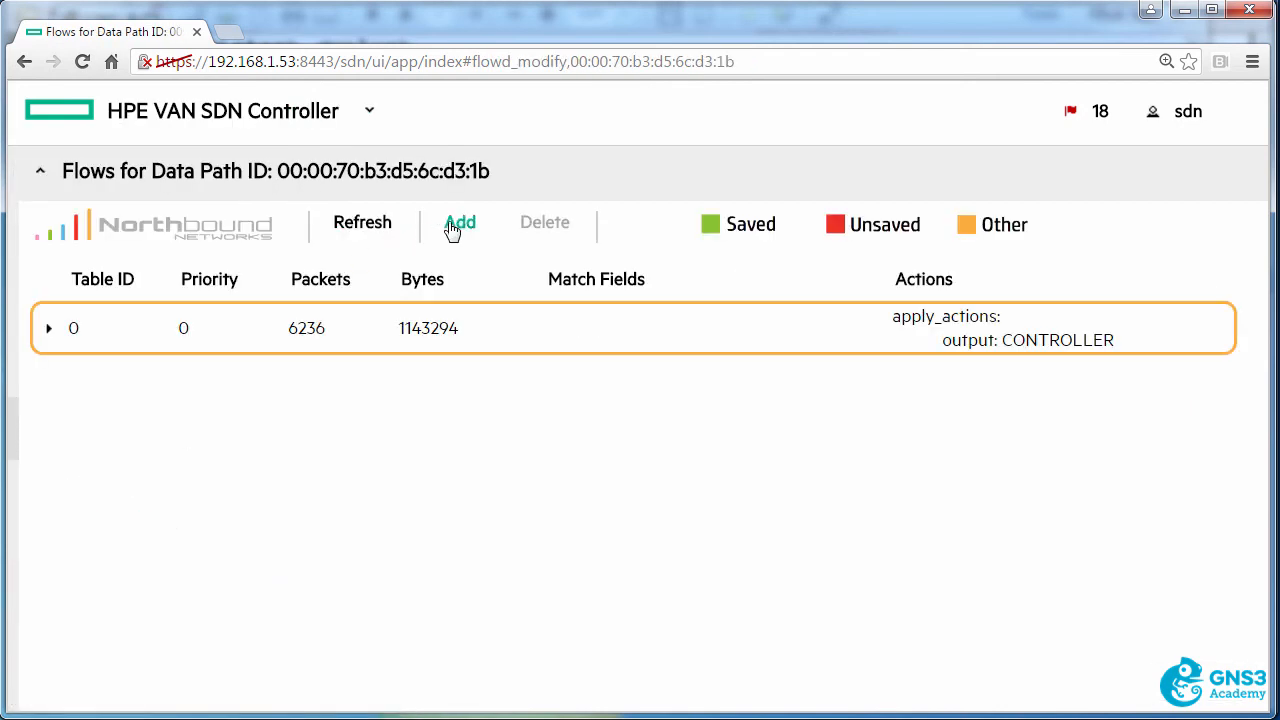
left_click(460, 222)
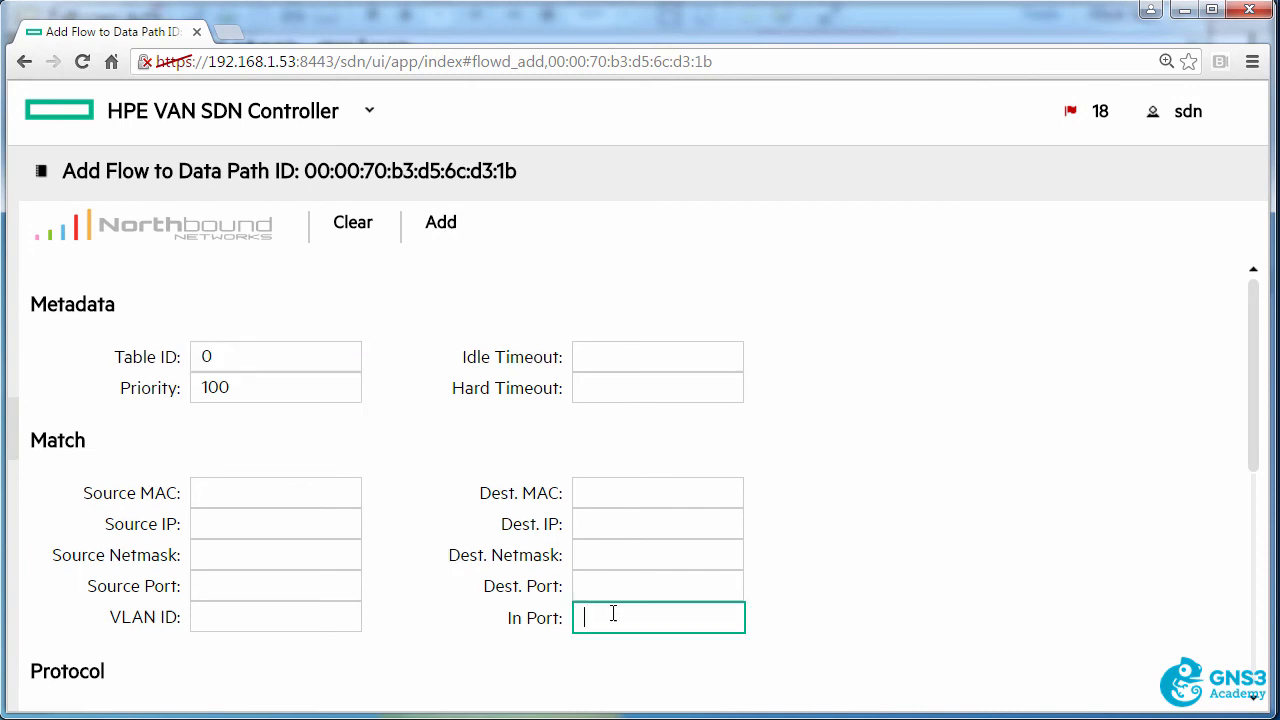
type("1")
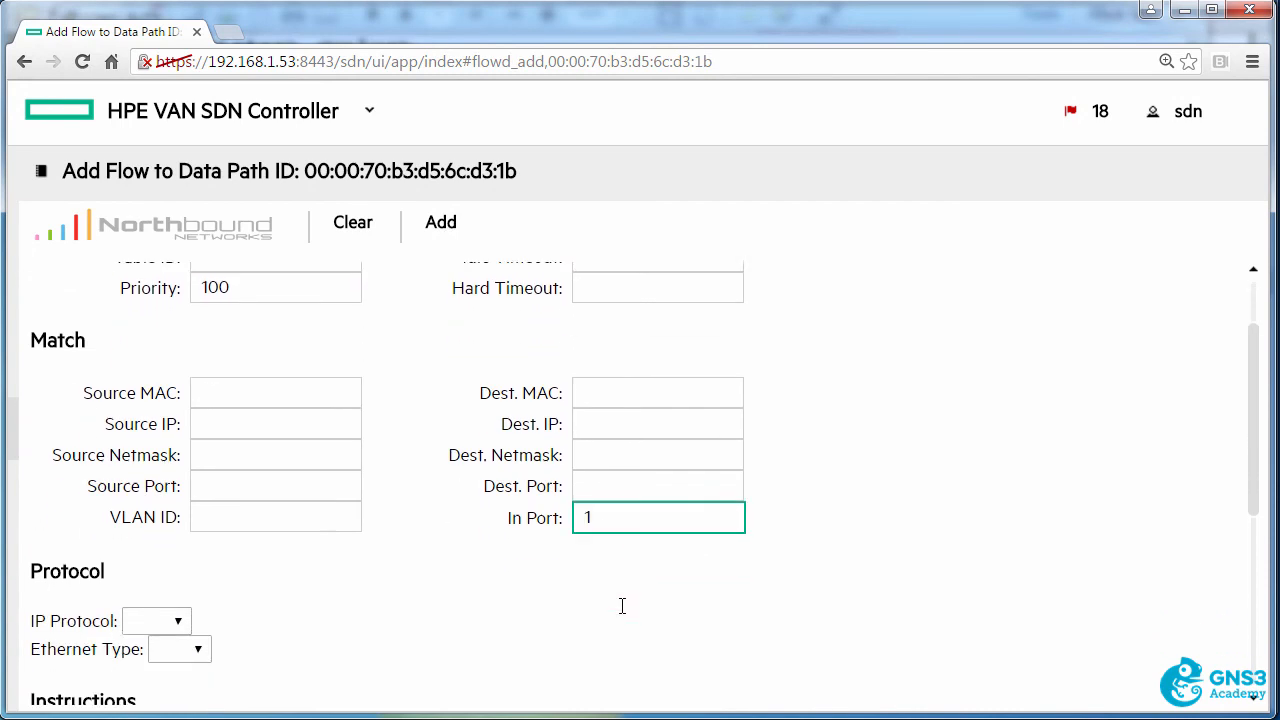
left_click(196, 522)
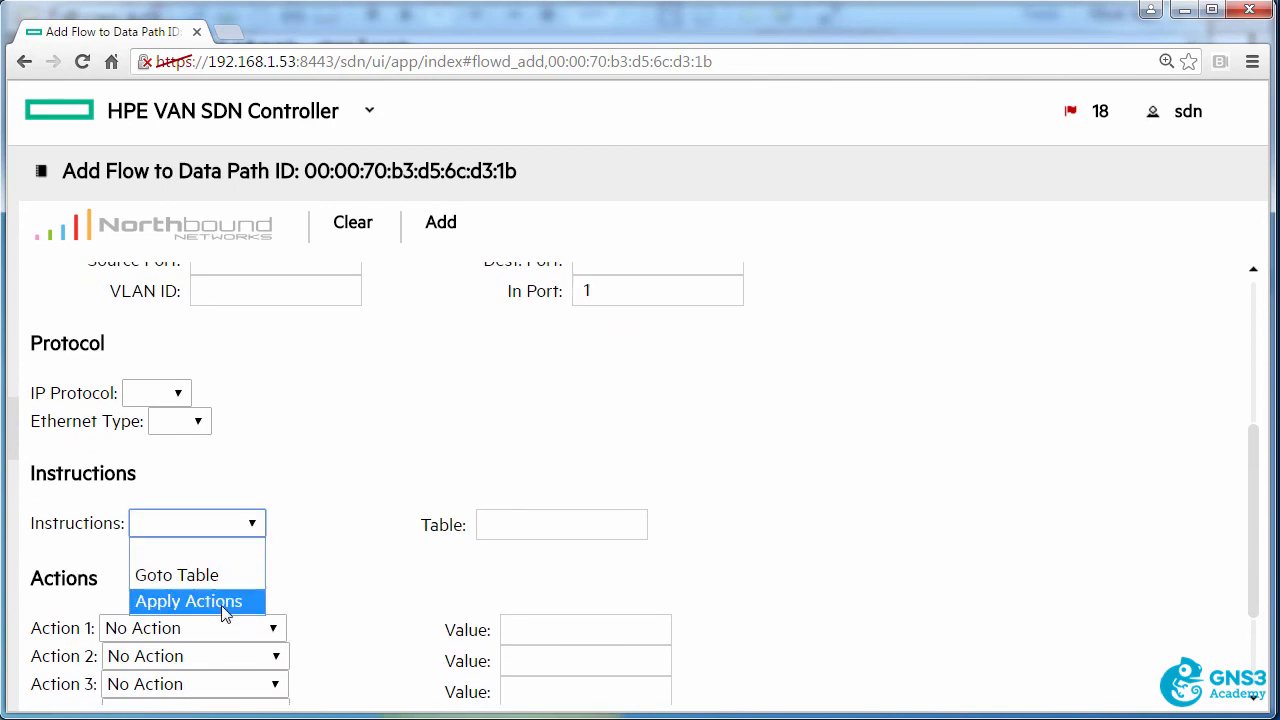
left_click(188, 600)
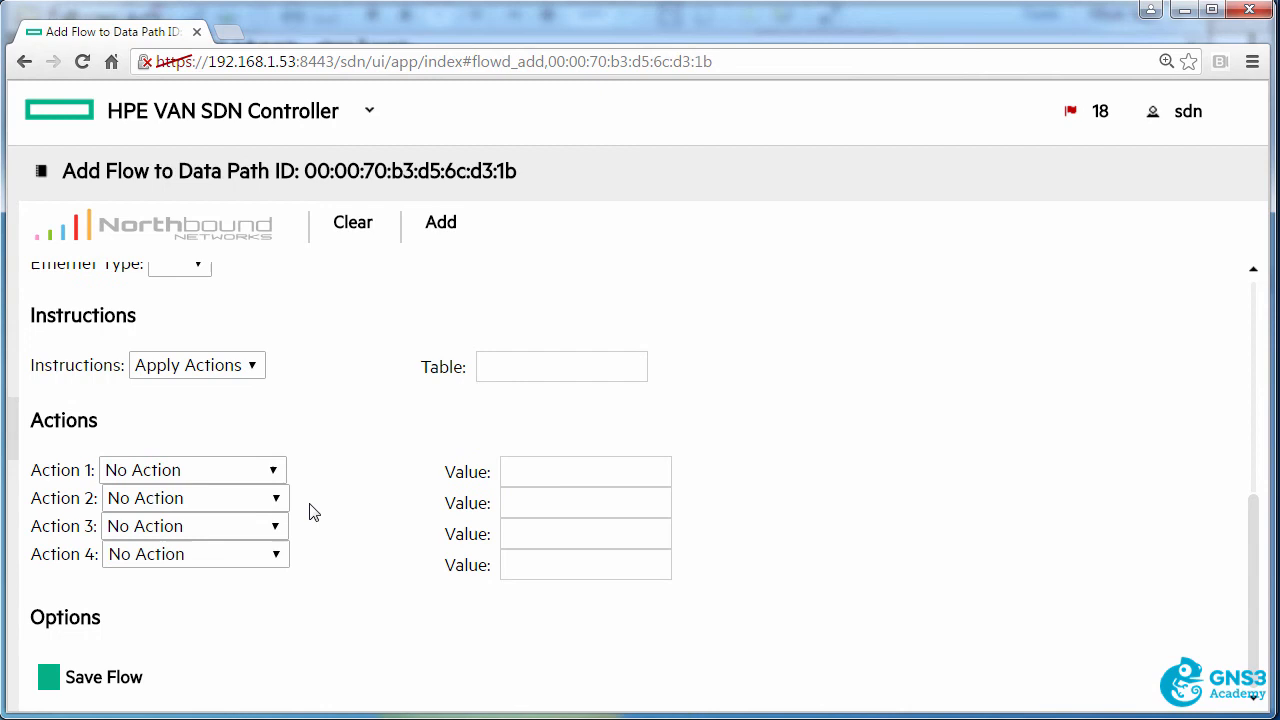
left_click(192, 470)
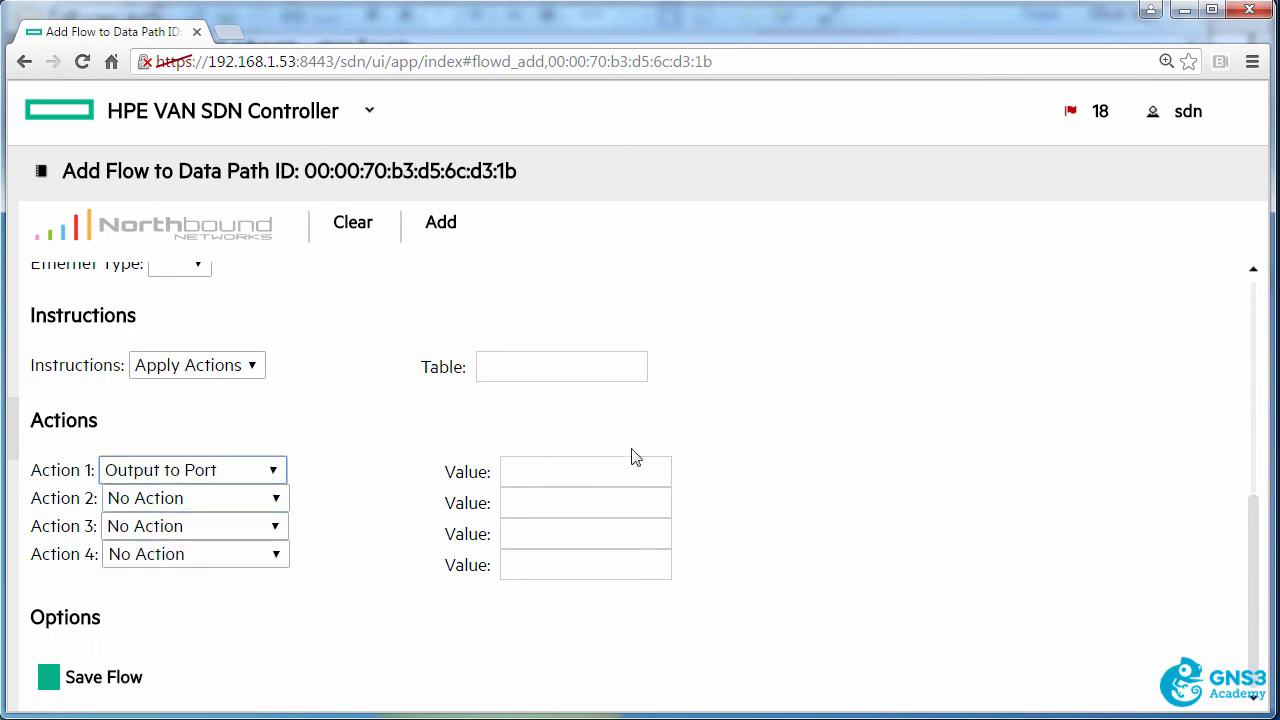
type("2")
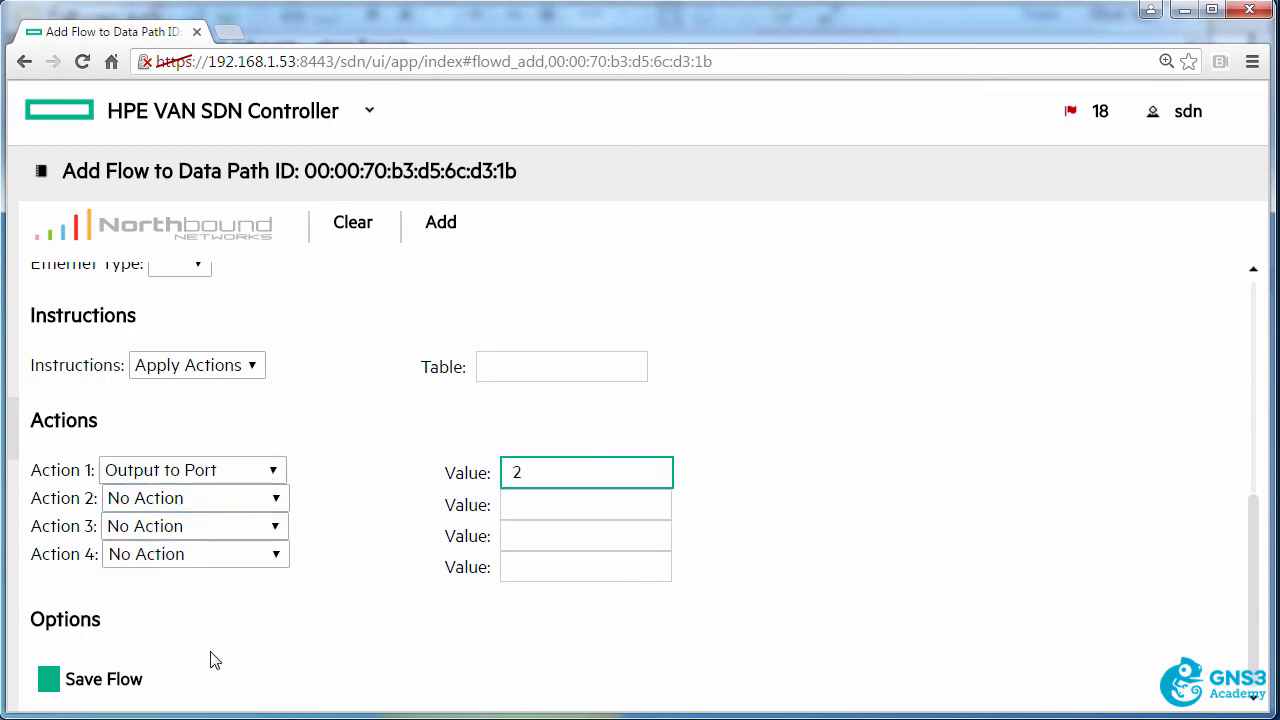
left_click(104, 680)
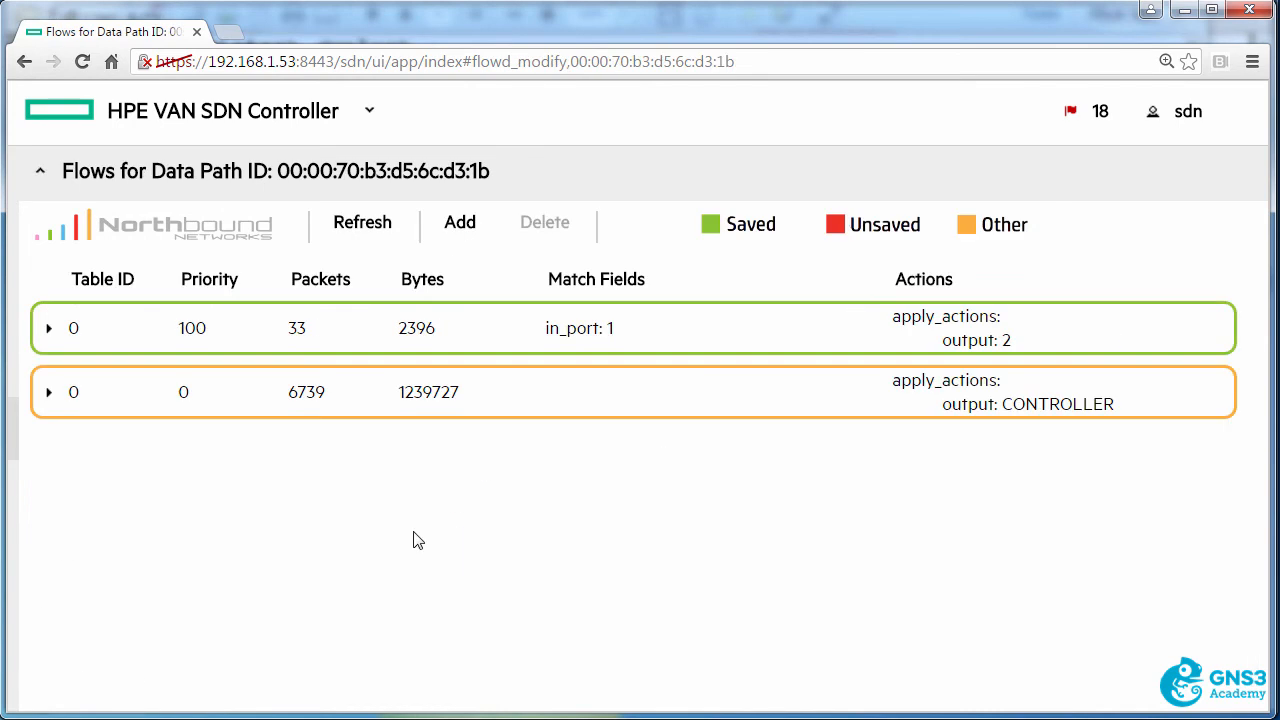
- Refresh the flow table repeatedly to confirm the new flow's packet count keeps rising
left_click(362, 222)
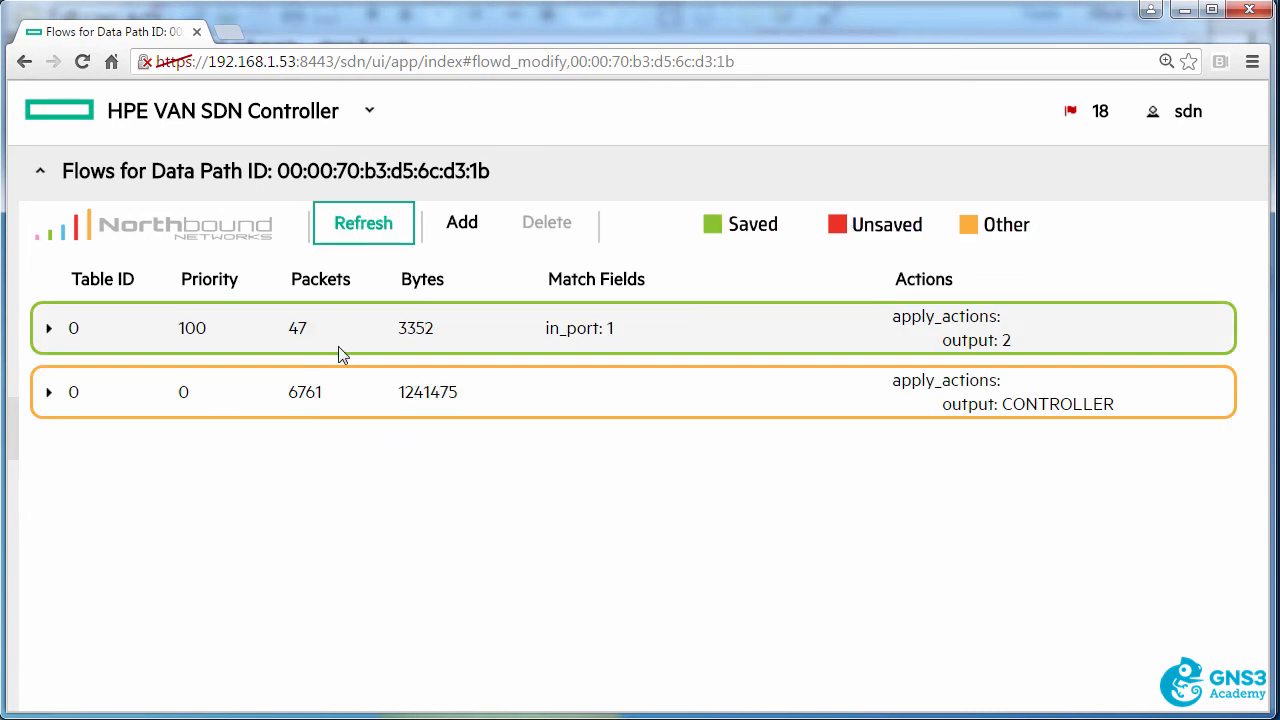
mouse_move(388, 220)
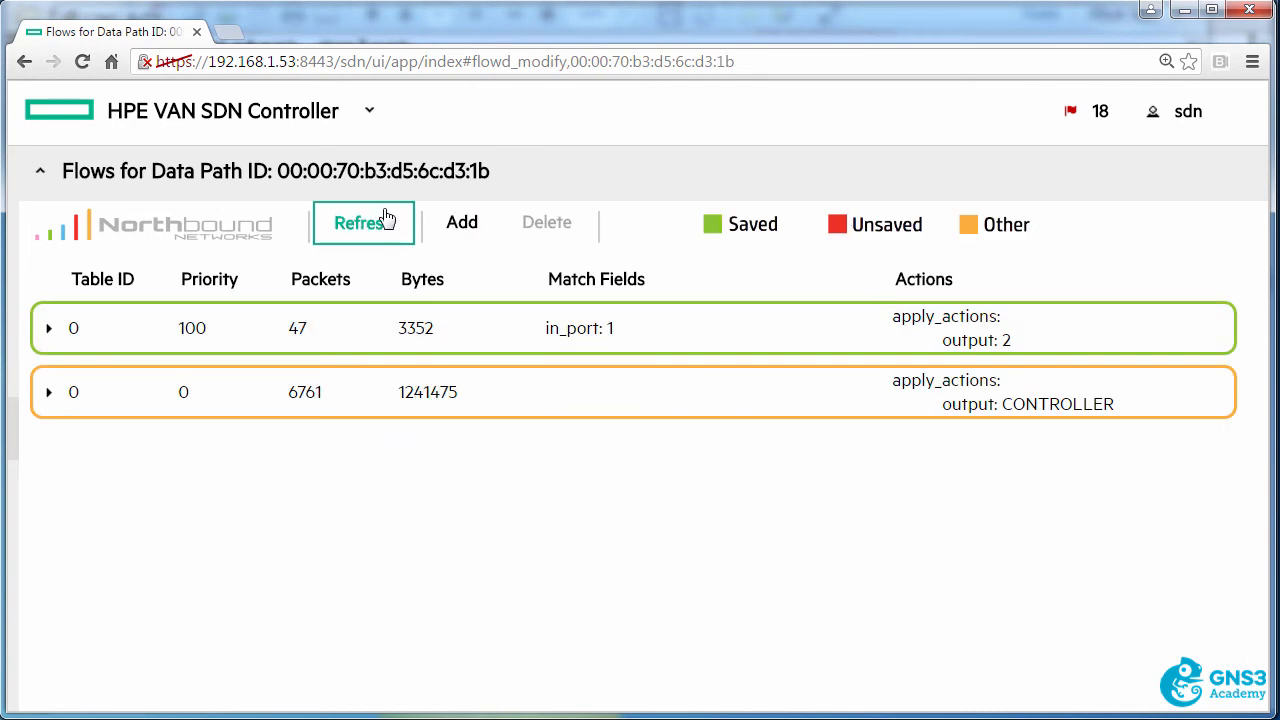
left_click(364, 222)
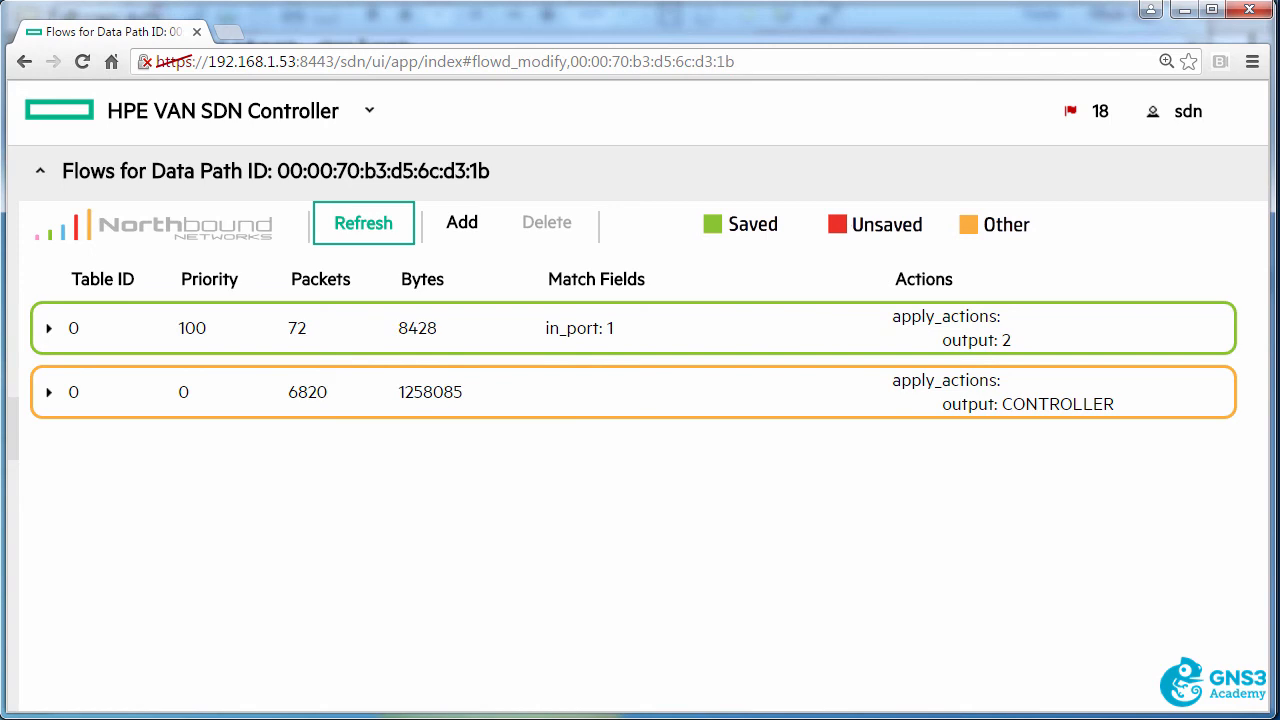
left_click(362, 222)
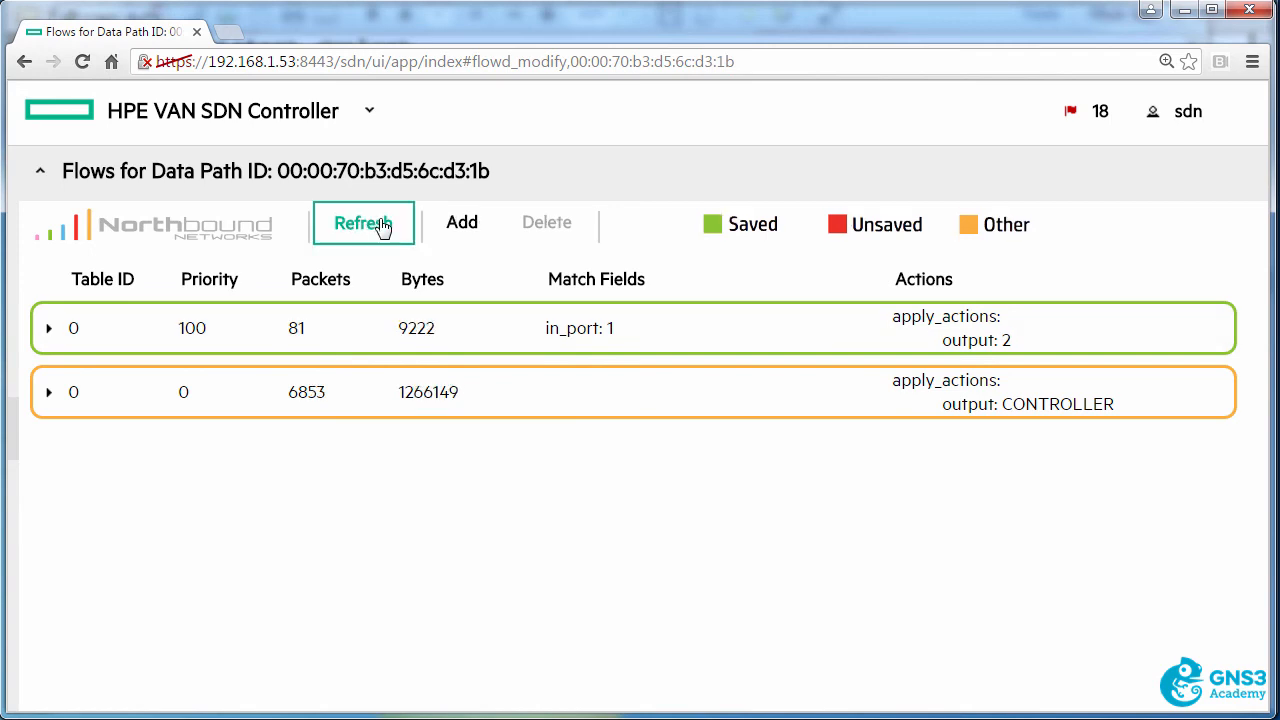
mouse_move(500, 208)
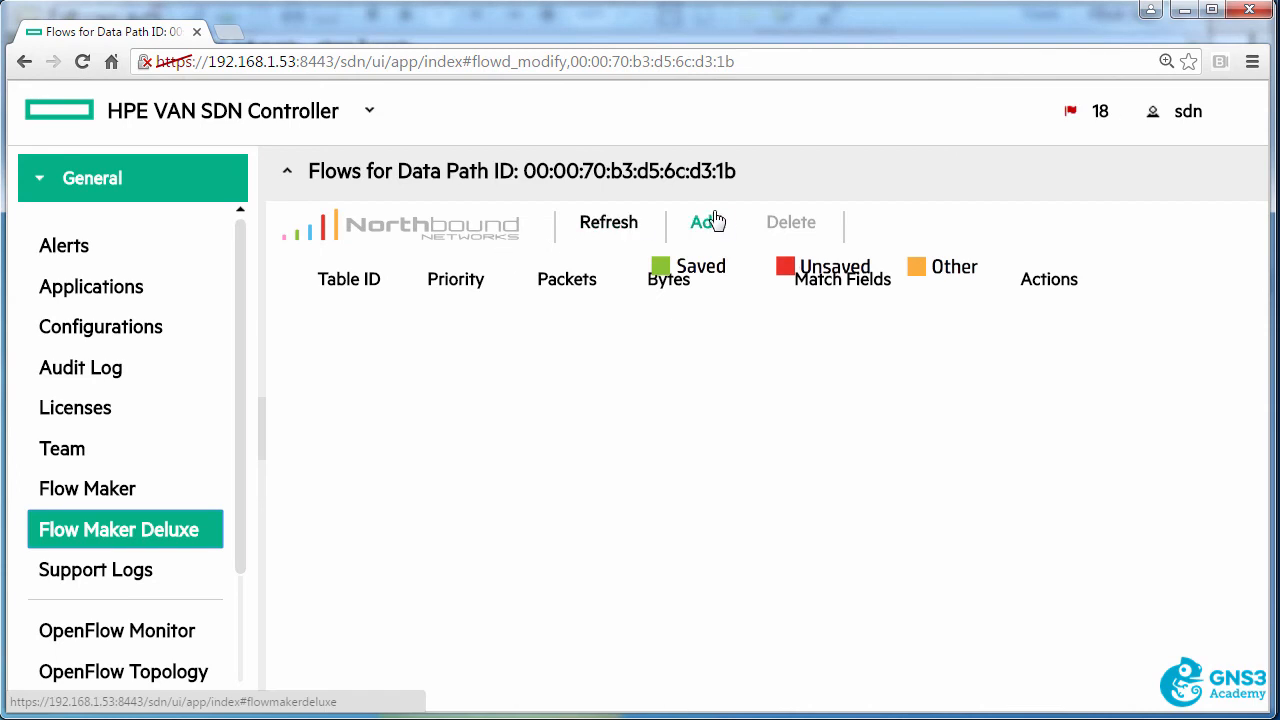
- Create a priority-100 flow matching In Port 2 with Apply Actions Output to Port 1
left_click(708, 222)
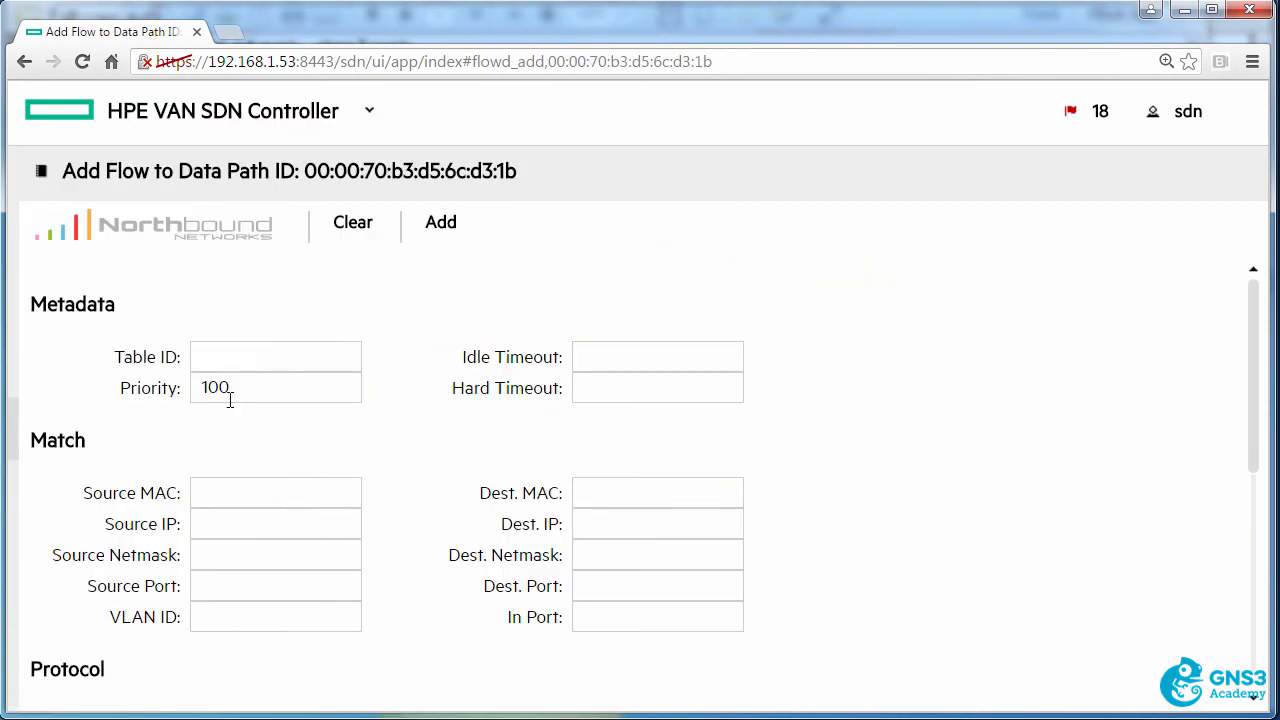
left_click(276, 356)
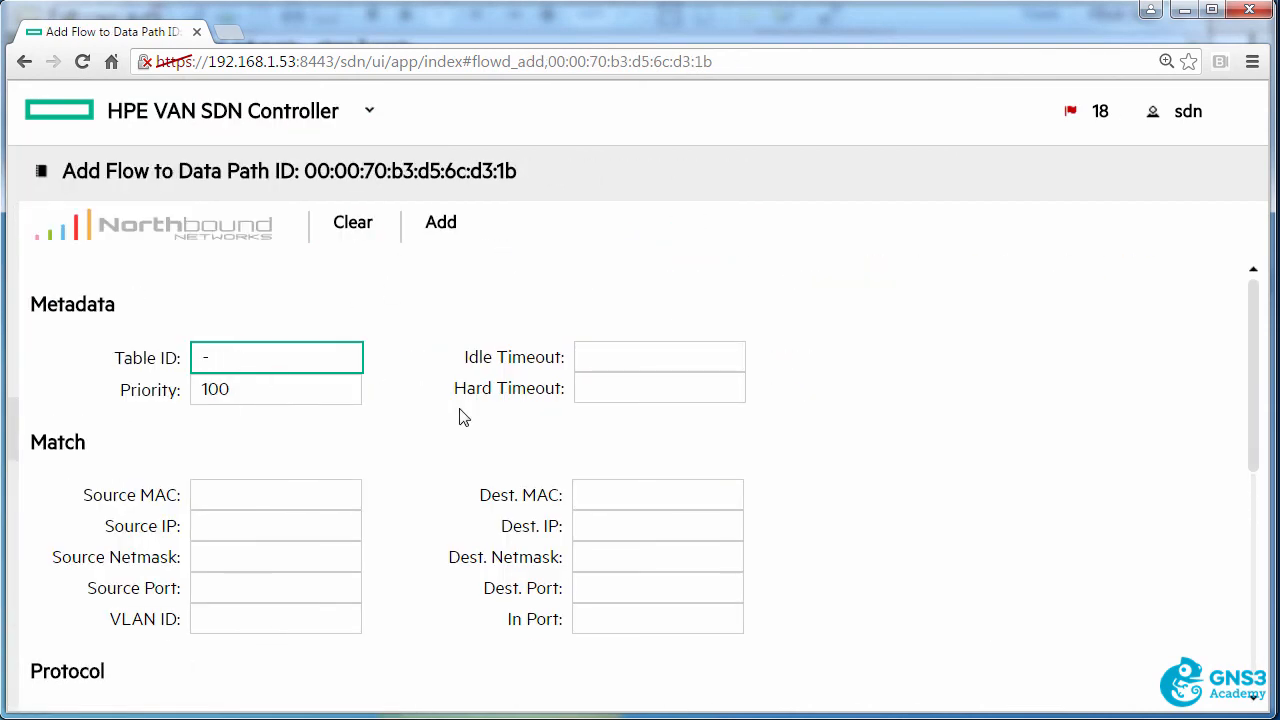
left_click(440, 222)
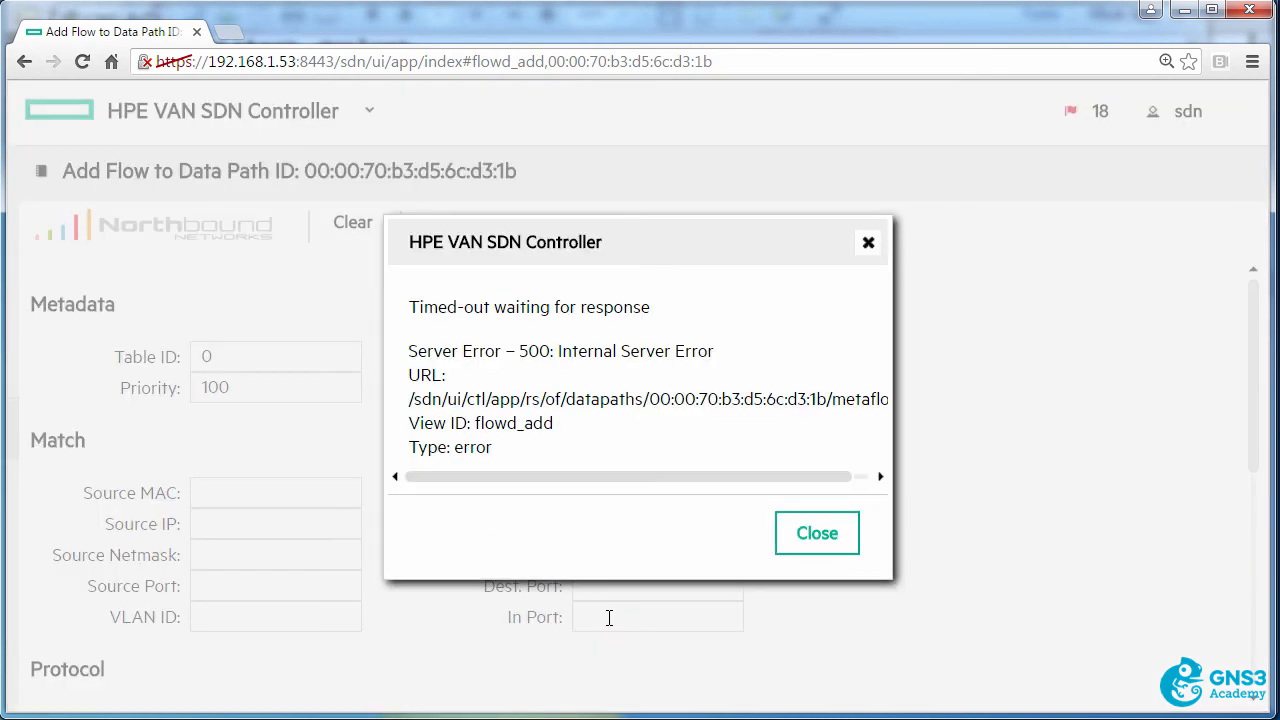
left_click(816, 532)
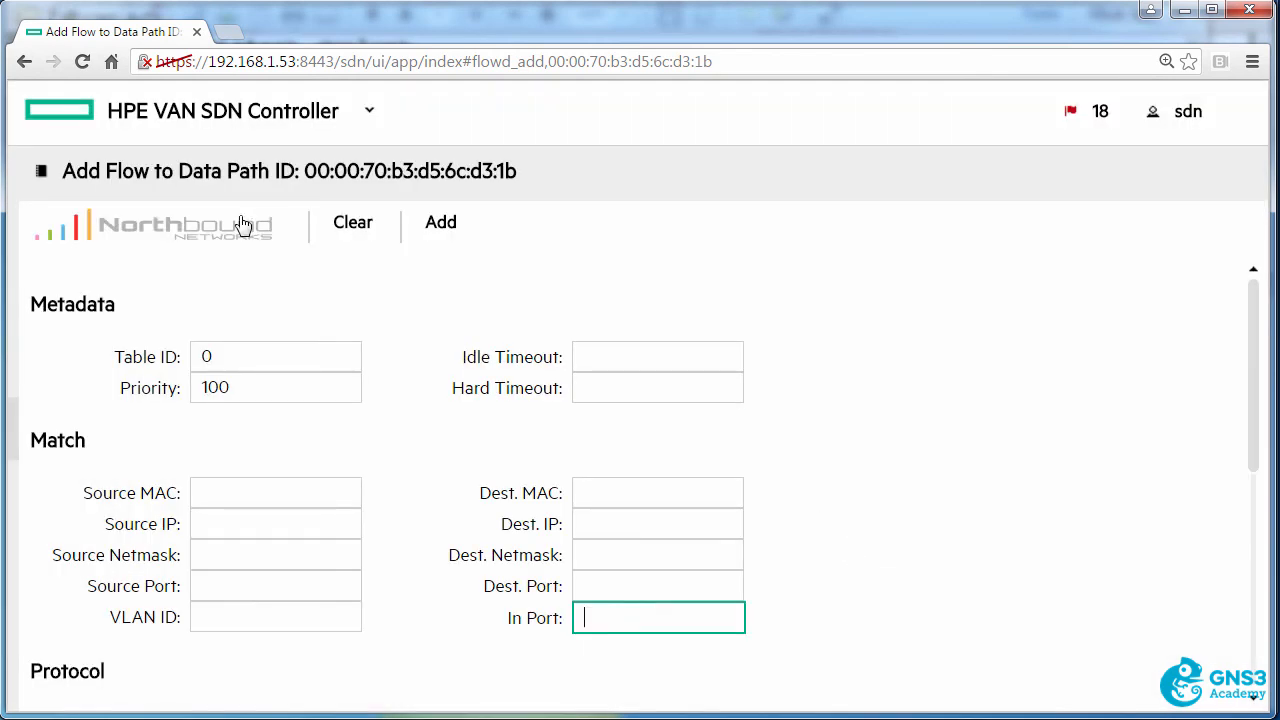
type("2")
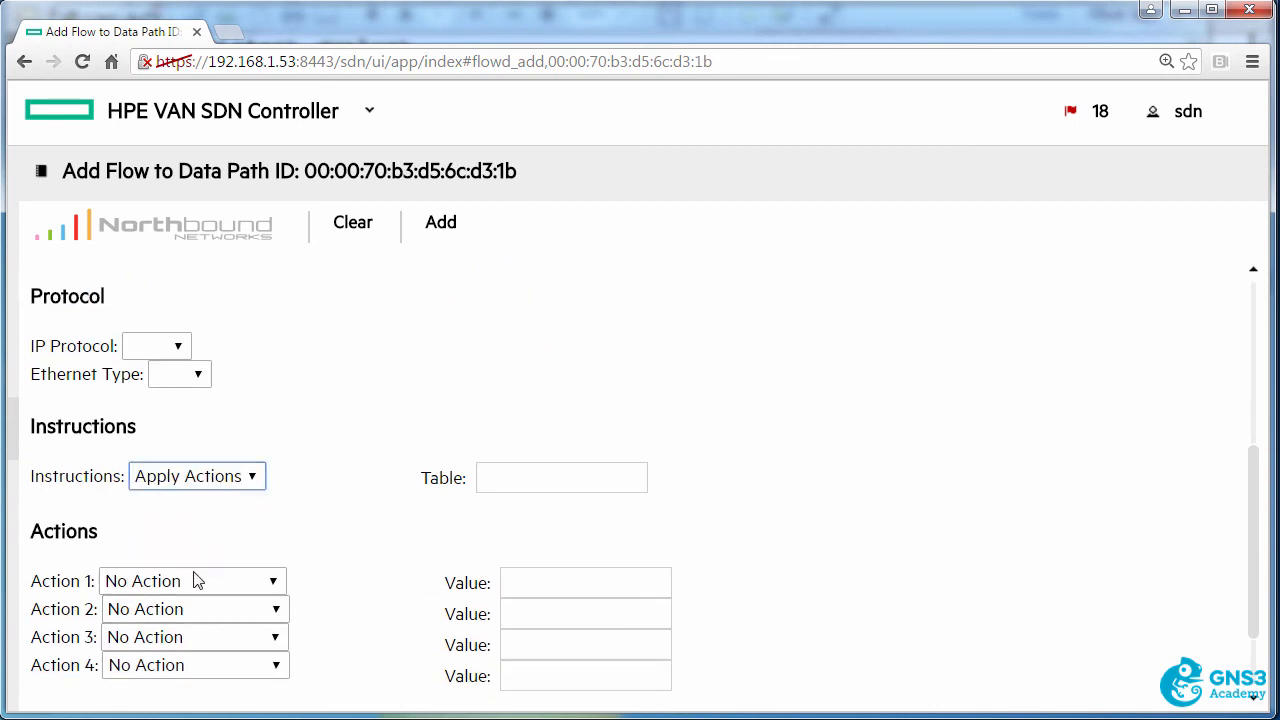
left_click(192, 580)
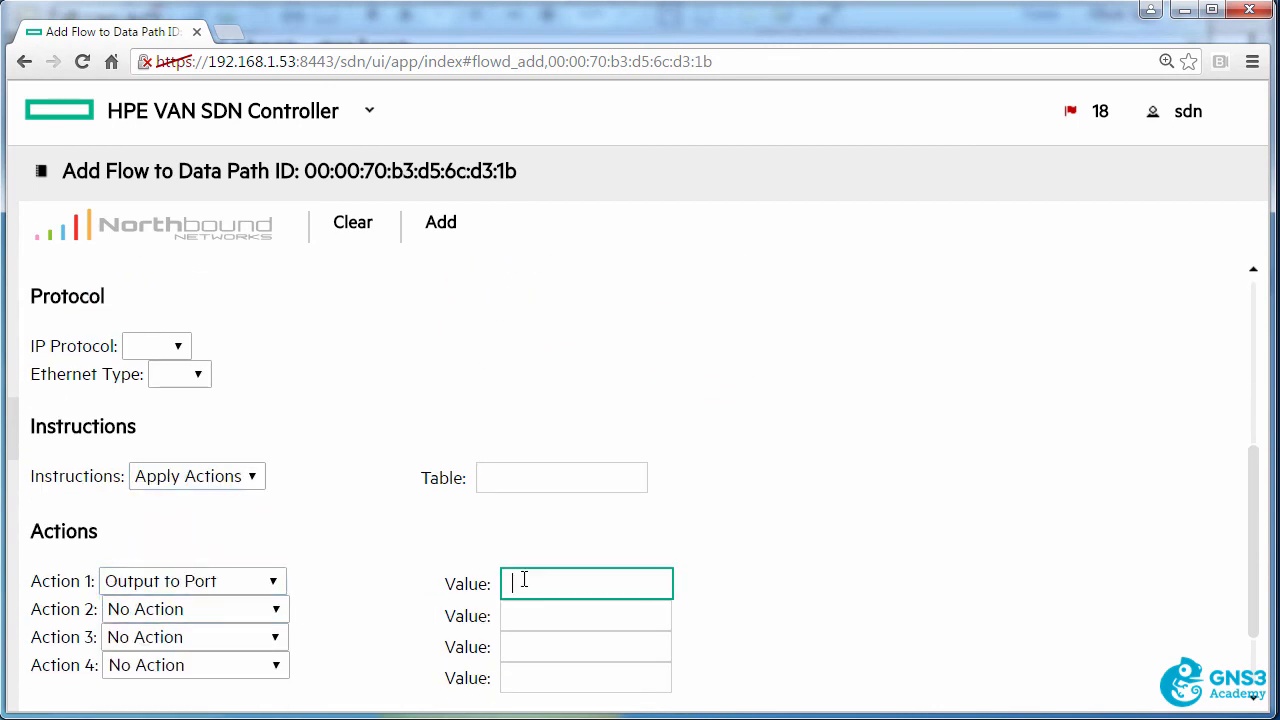
type("1")
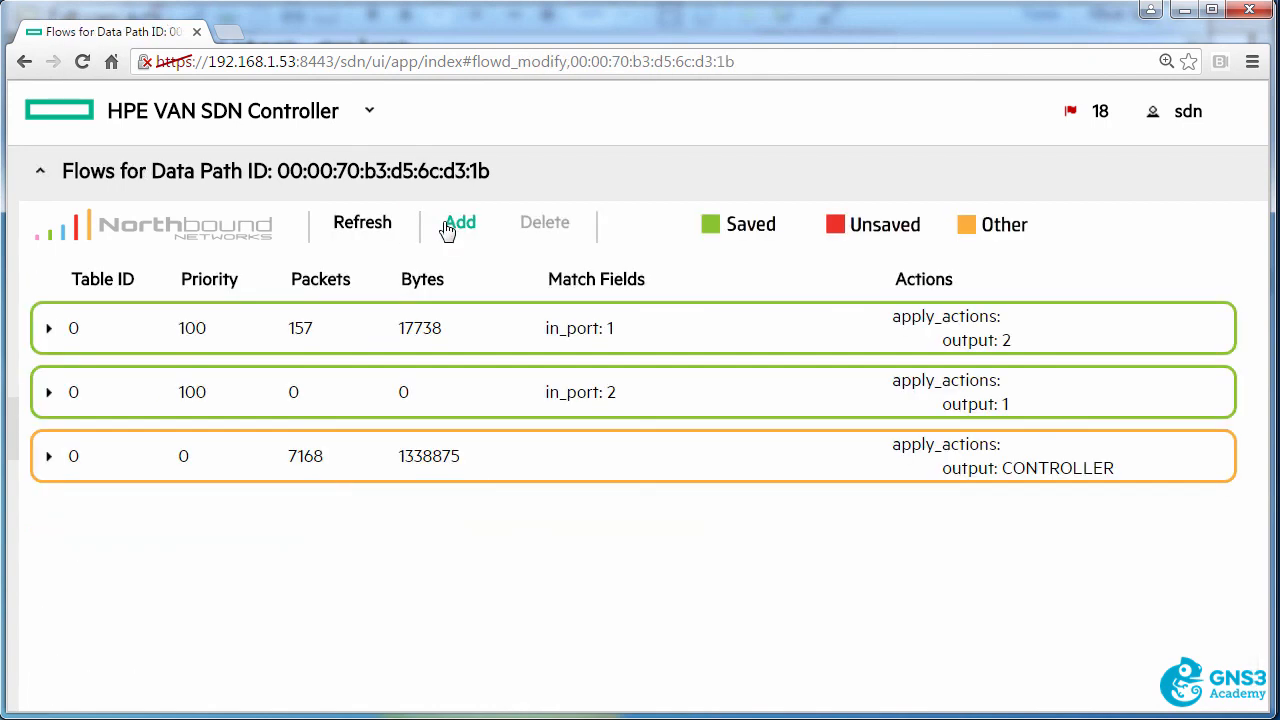
- Refresh the flow list repeatedly to watch both priority-100 flows' packet and byte counts climb
left_click(362, 222)
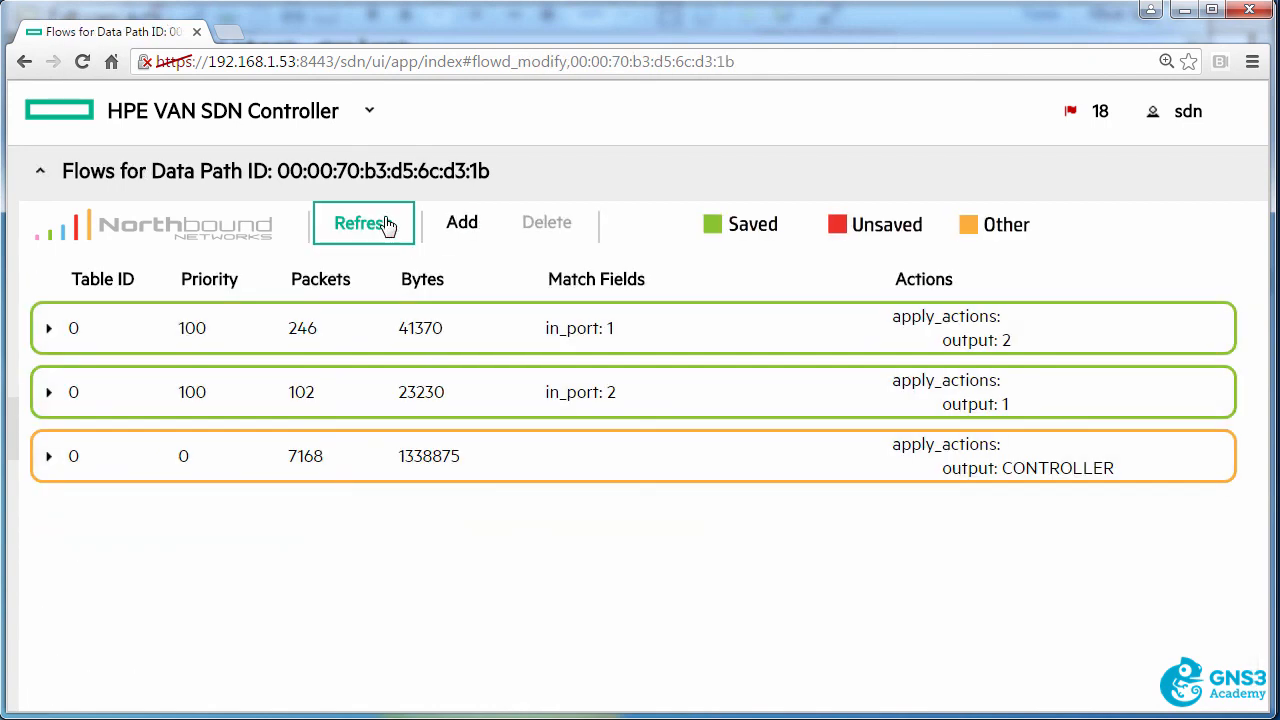
left_click(364, 222)
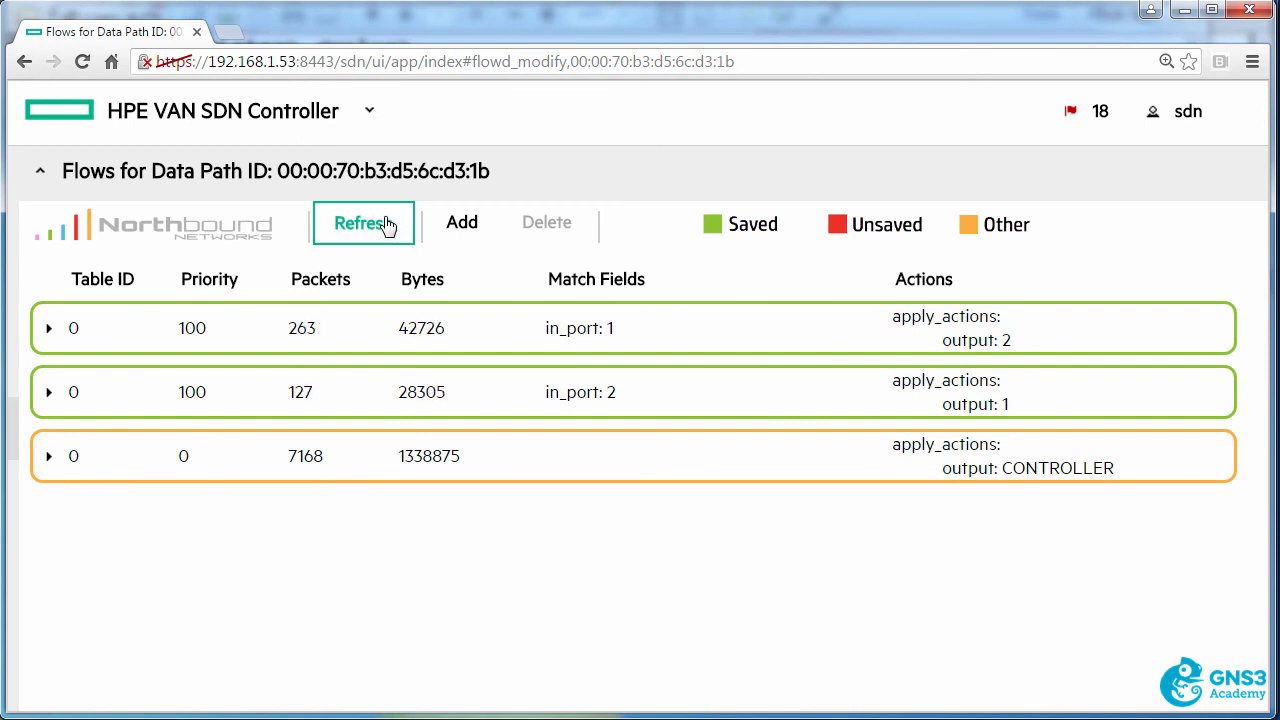
left_click(364, 222)
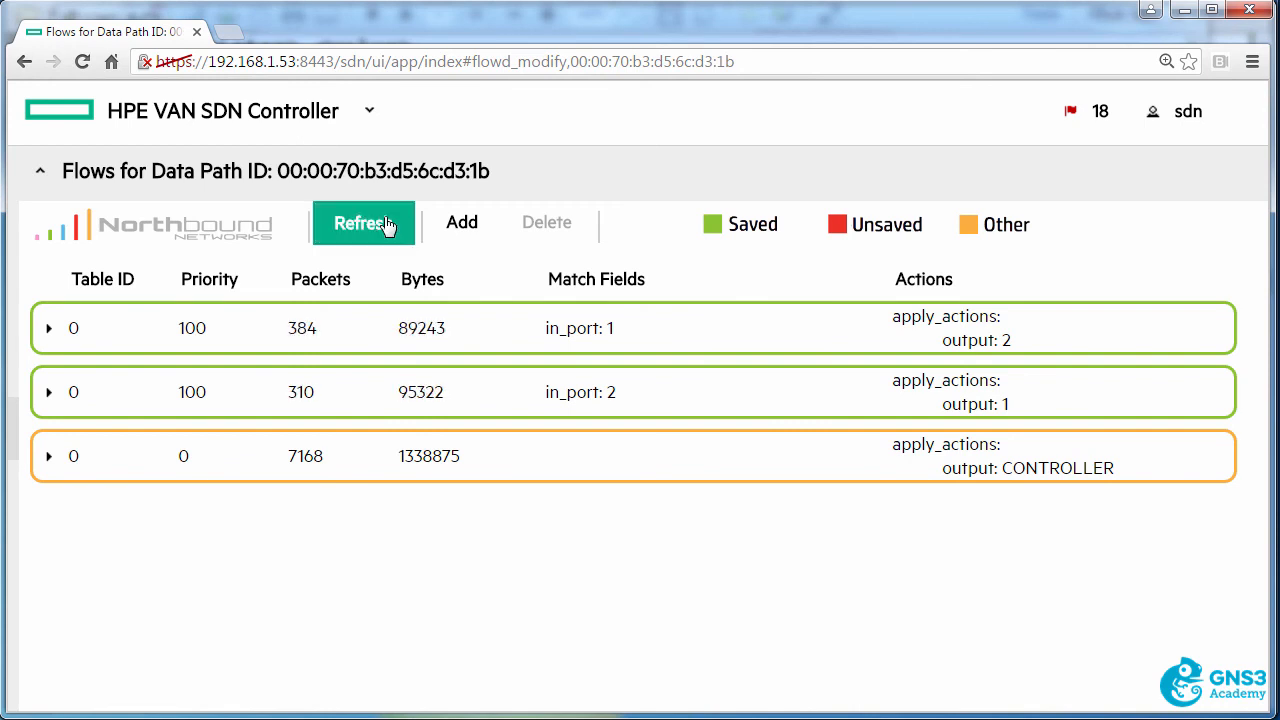
left_click(364, 222)
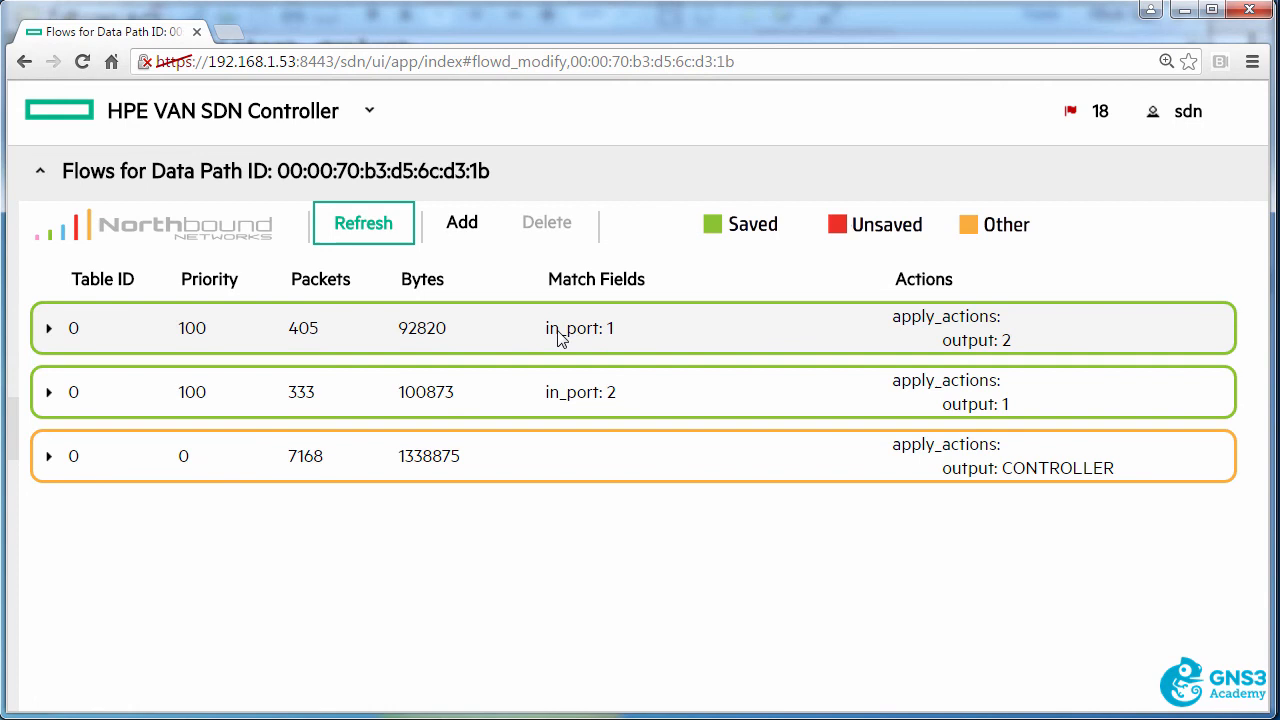
mouse_move(696, 382)
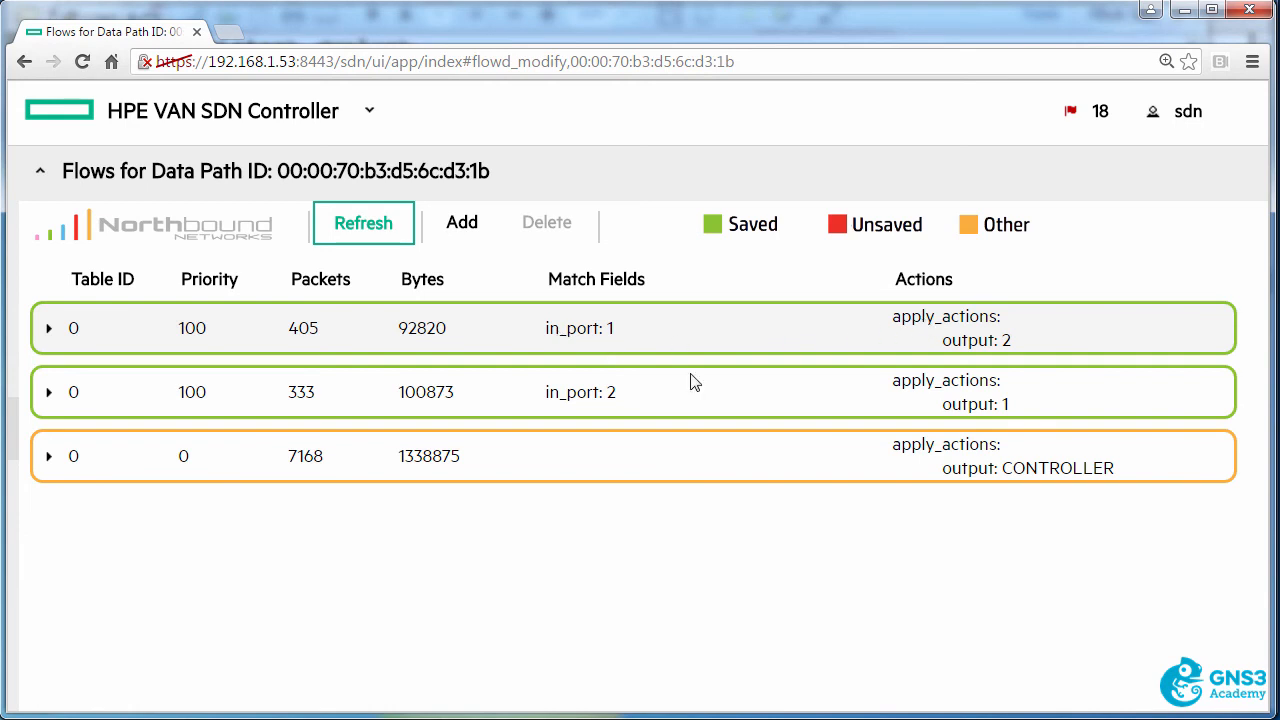
mouse_move(910, 392)
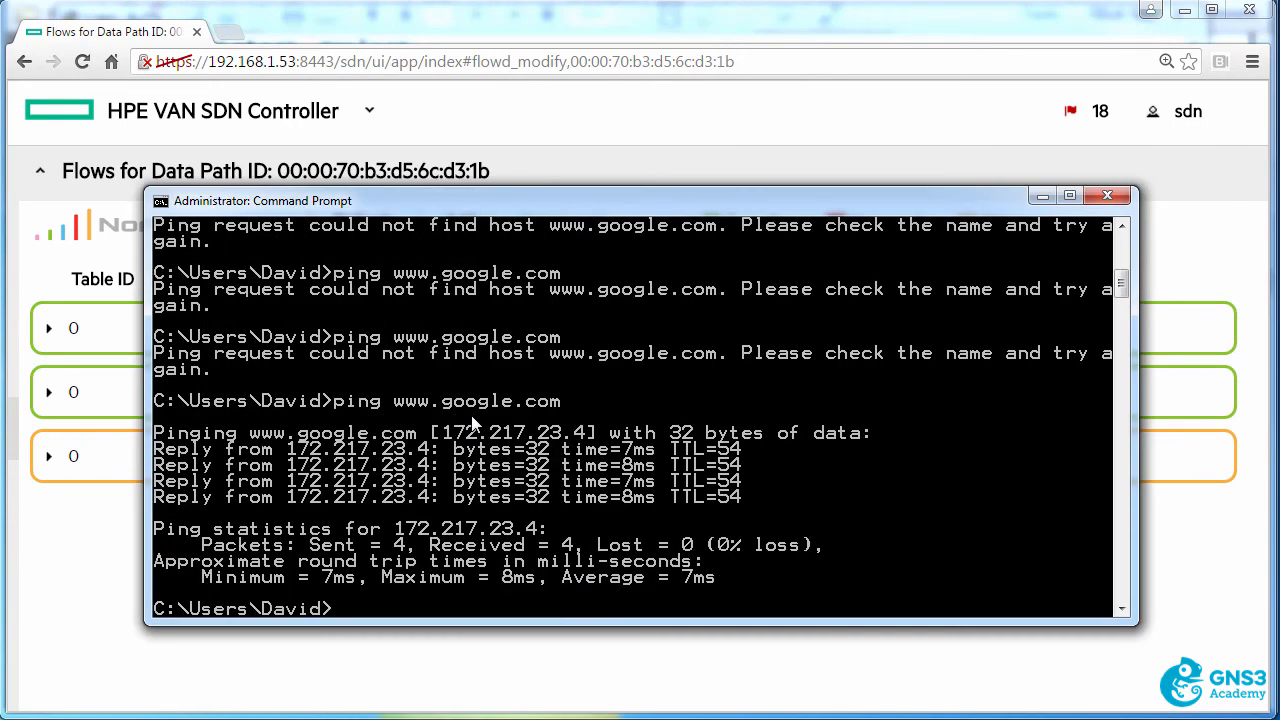
type("ping ci")
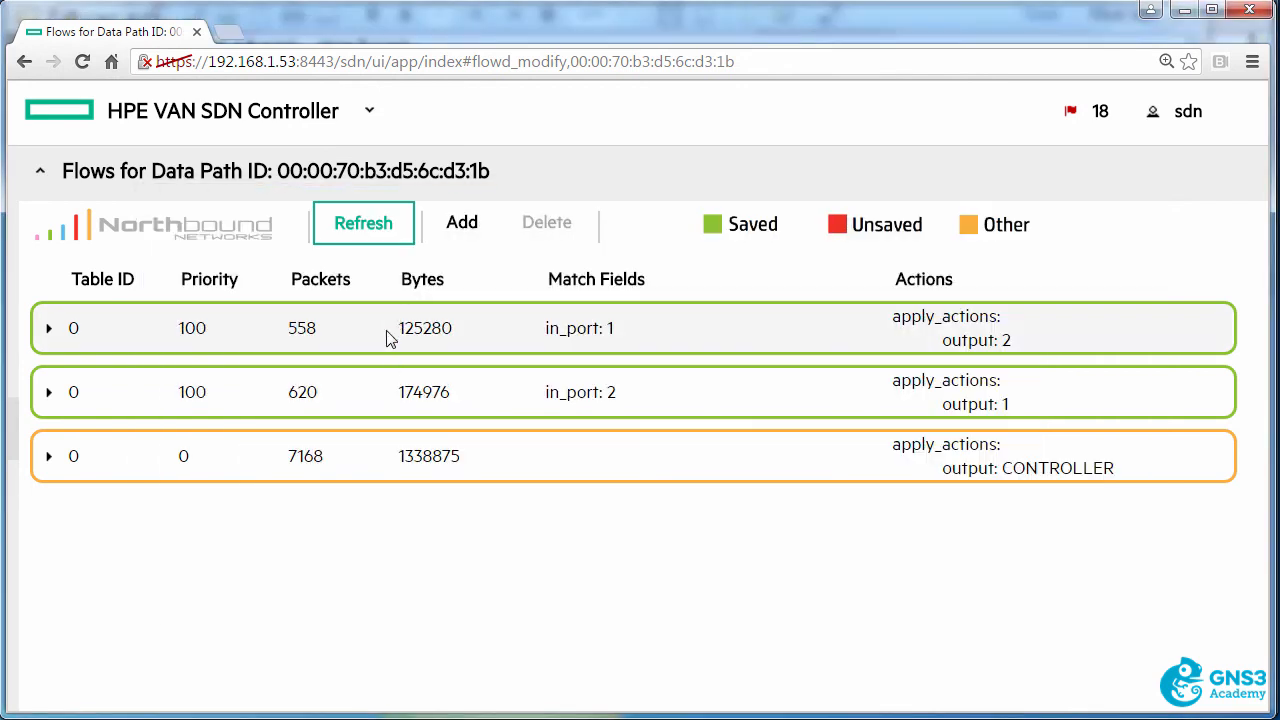
left_click(364, 222)
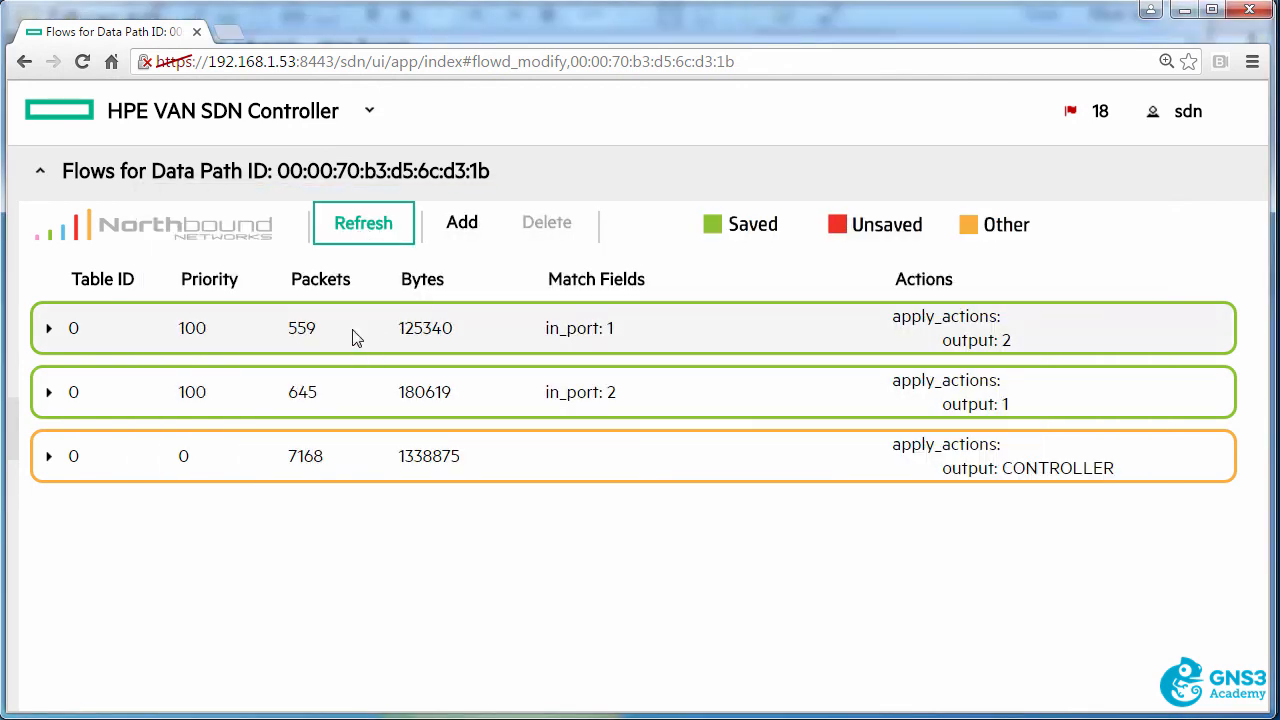
left_click(368, 112)
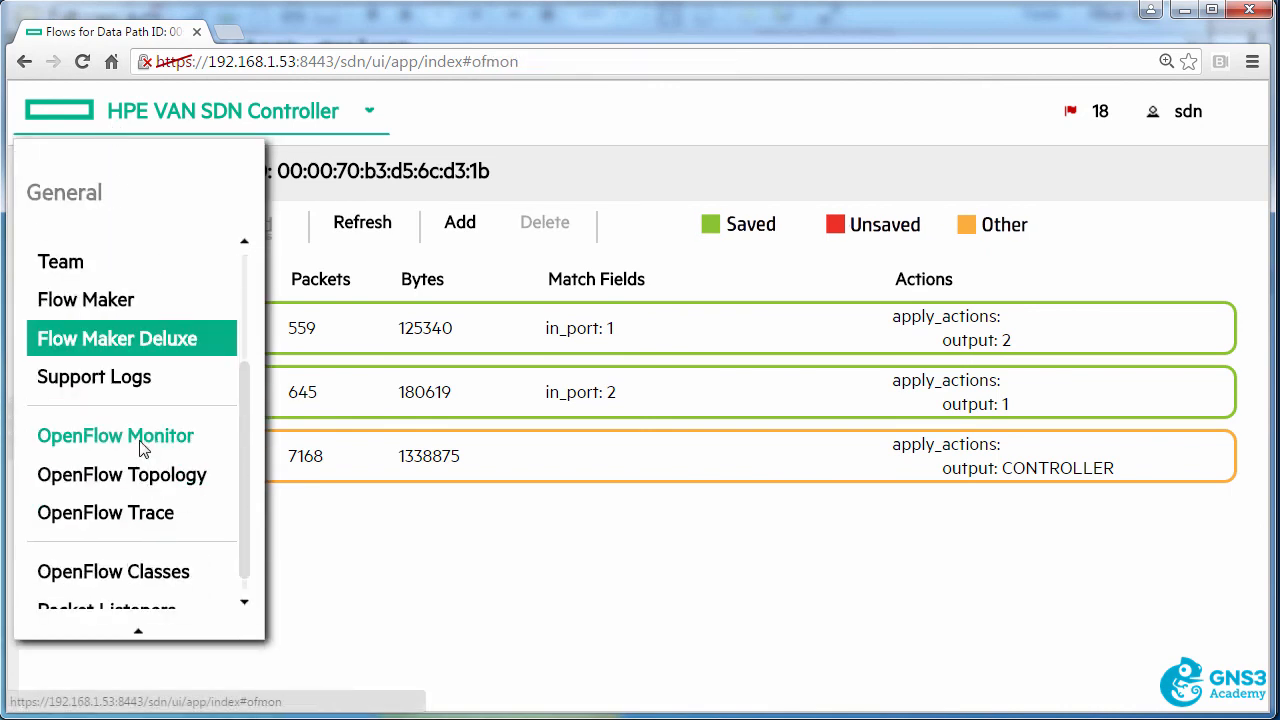
left_click(116, 436)
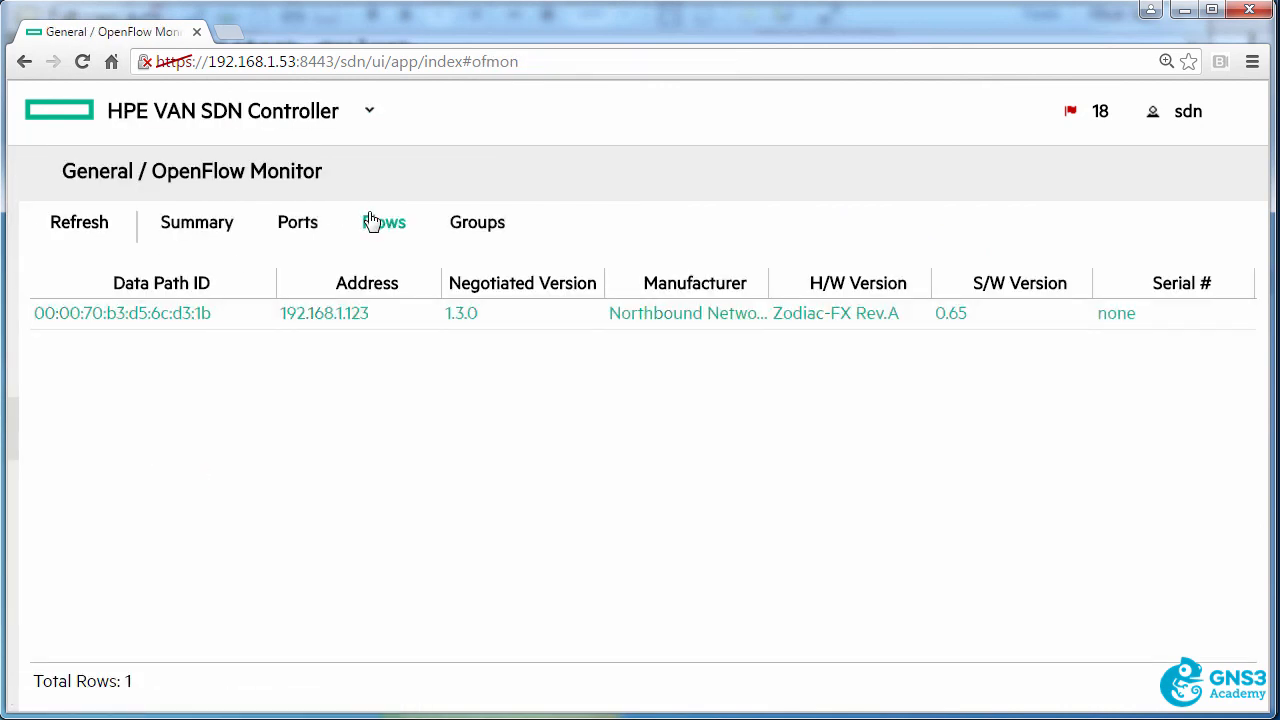
left_click(122, 312)
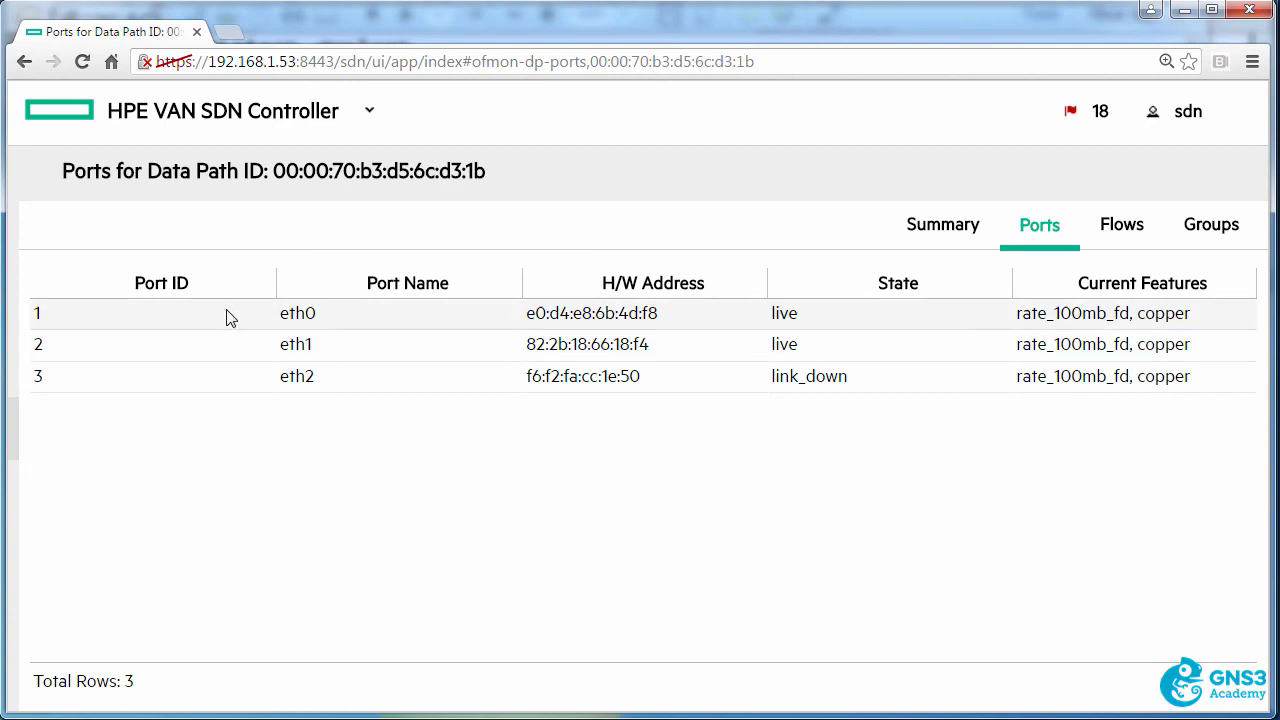
mouse_move(76, 322)
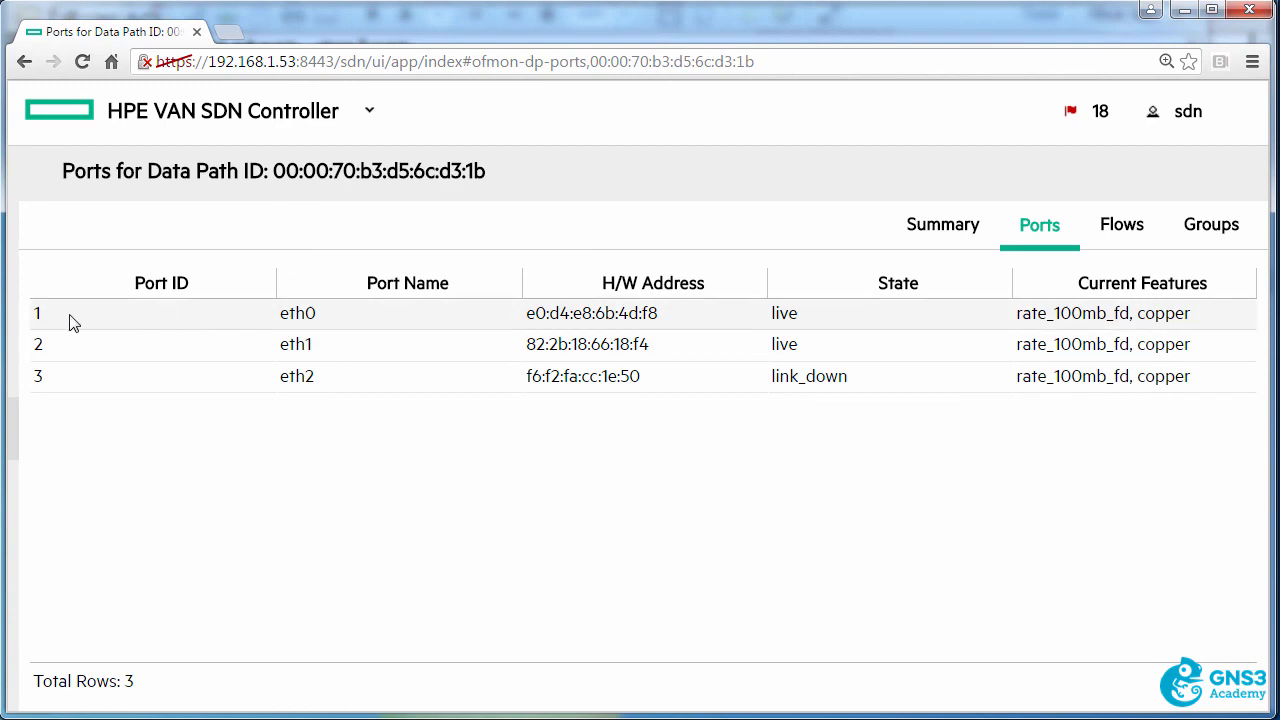
mouse_move(88, 360)
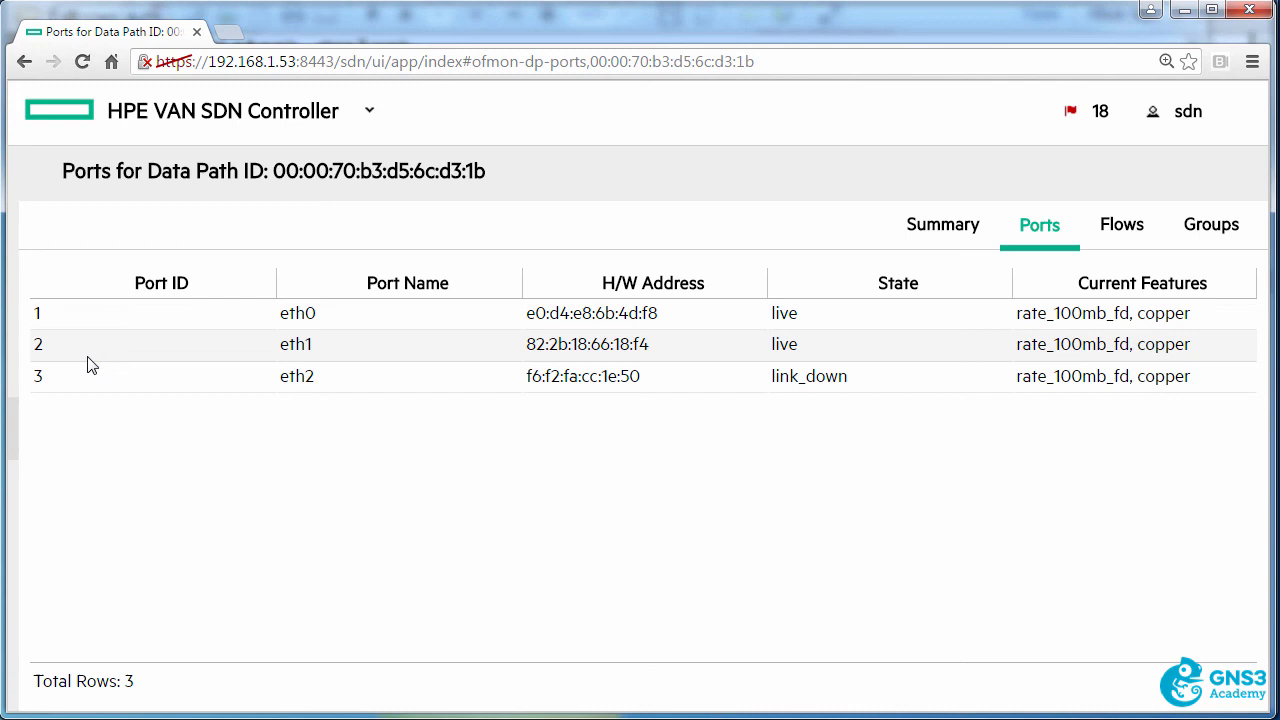
left_click(1120, 224)
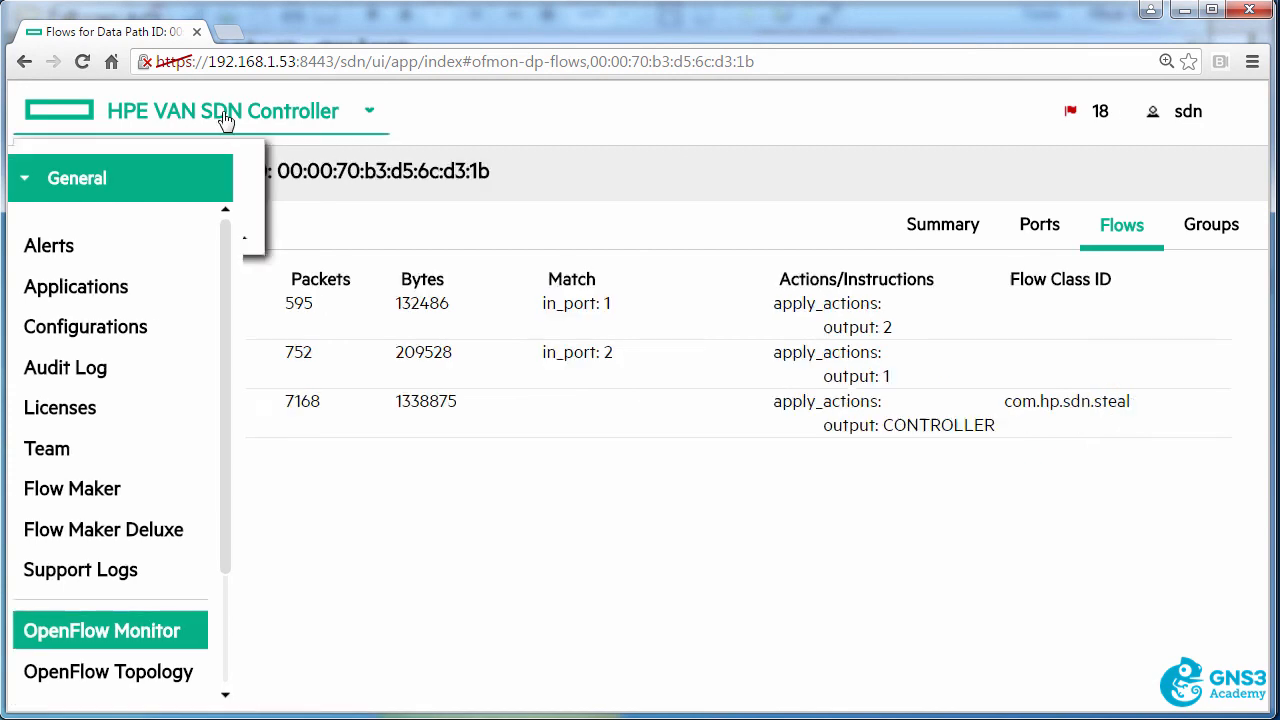
left_click(368, 112)
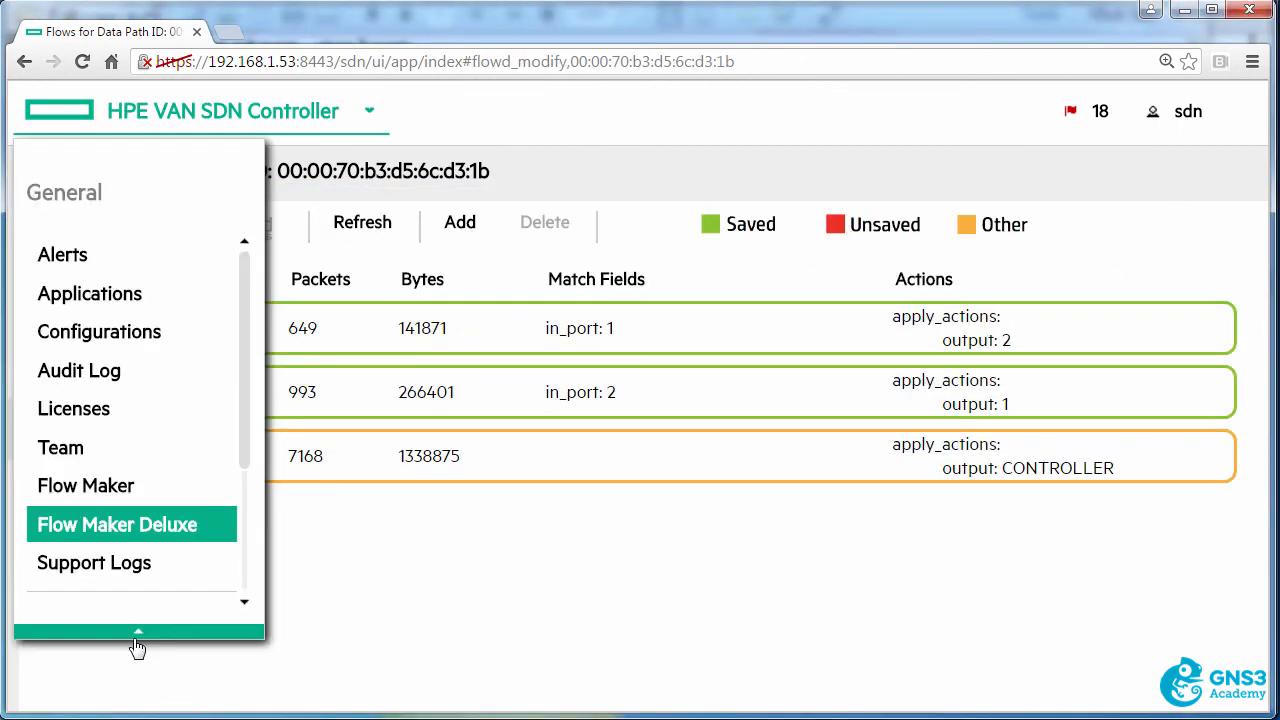
left_click(136, 632)
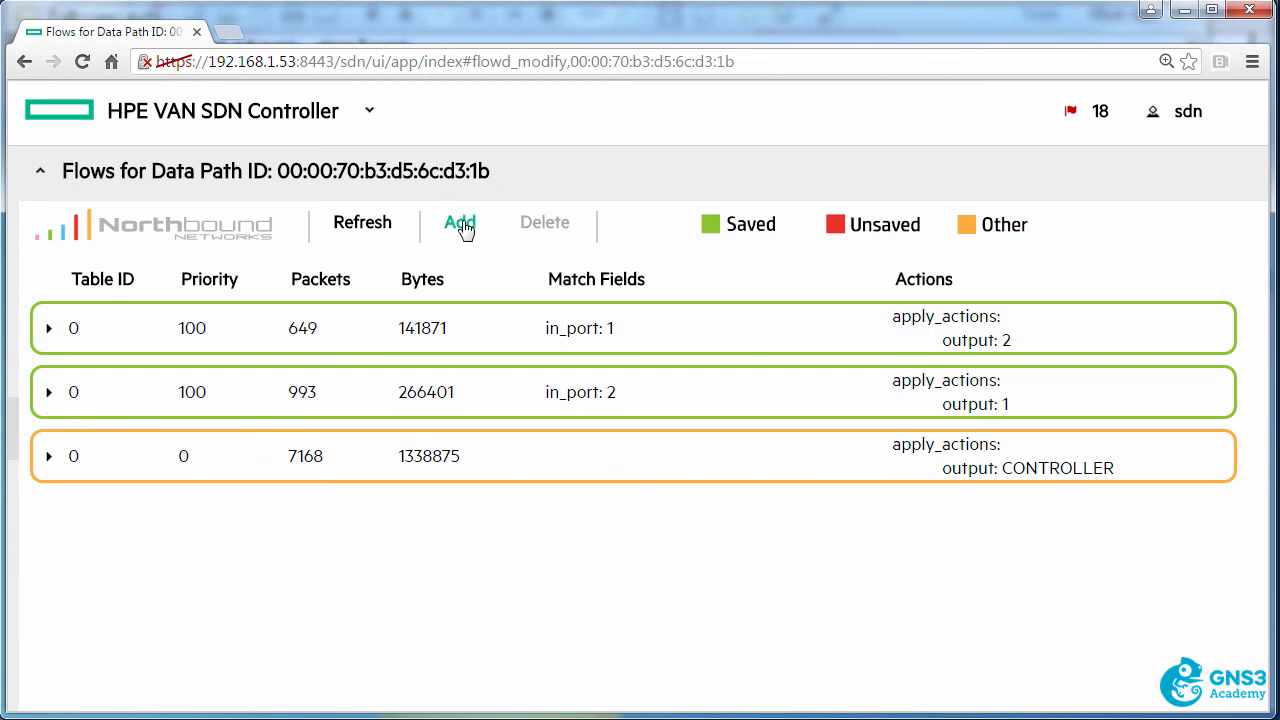
- Add a table 0 flow with priority 20000 on In Port 1 using Apply Actions with no actions
left_click(460, 222)
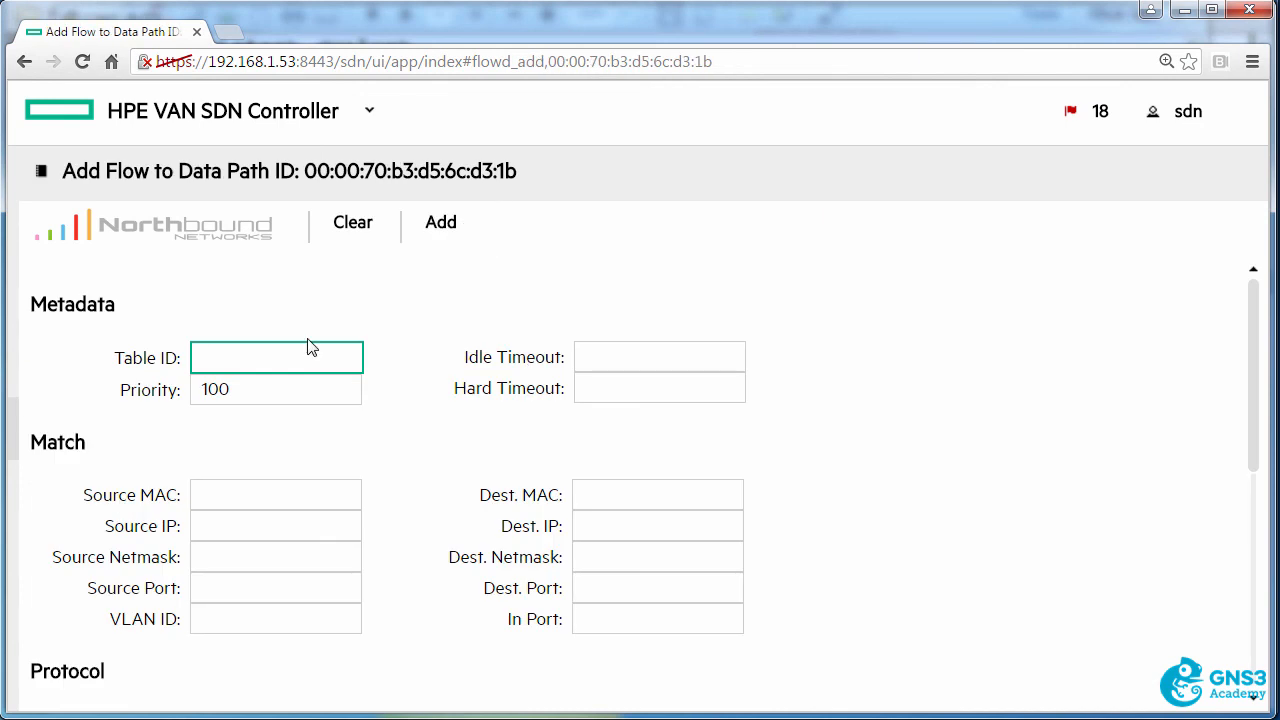
left_click(276, 356)
type("0")
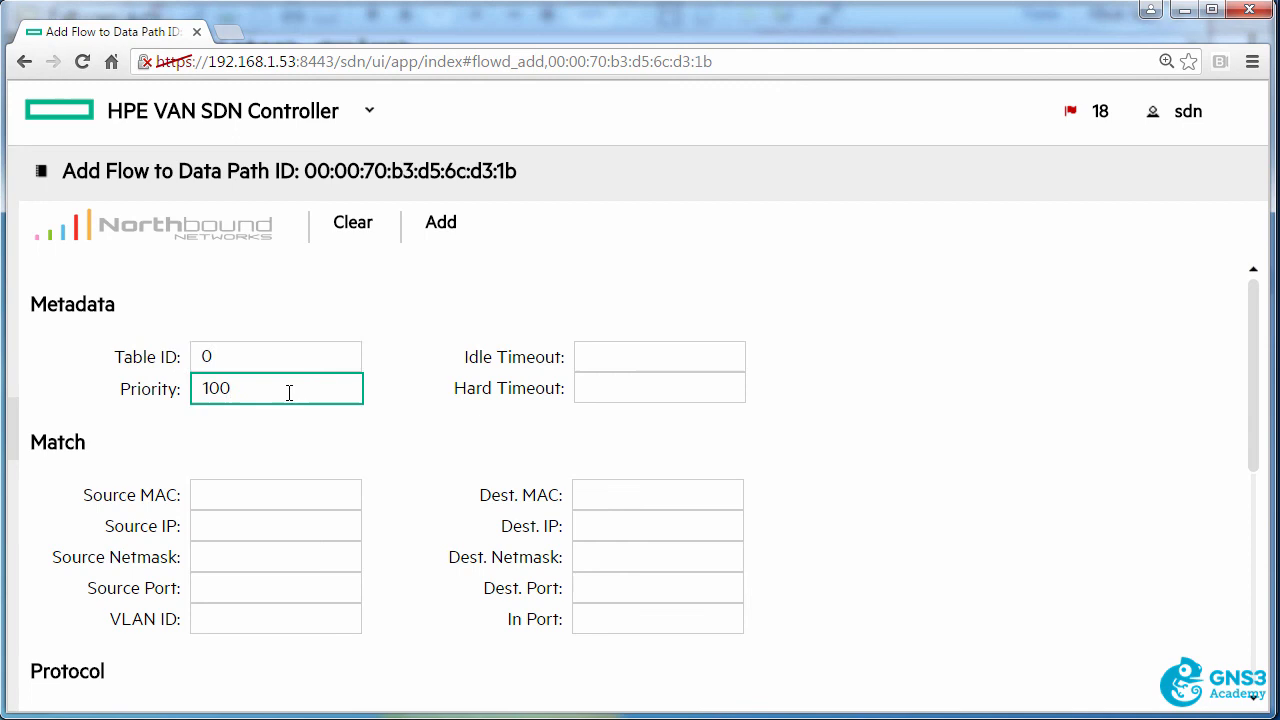
type("20000")
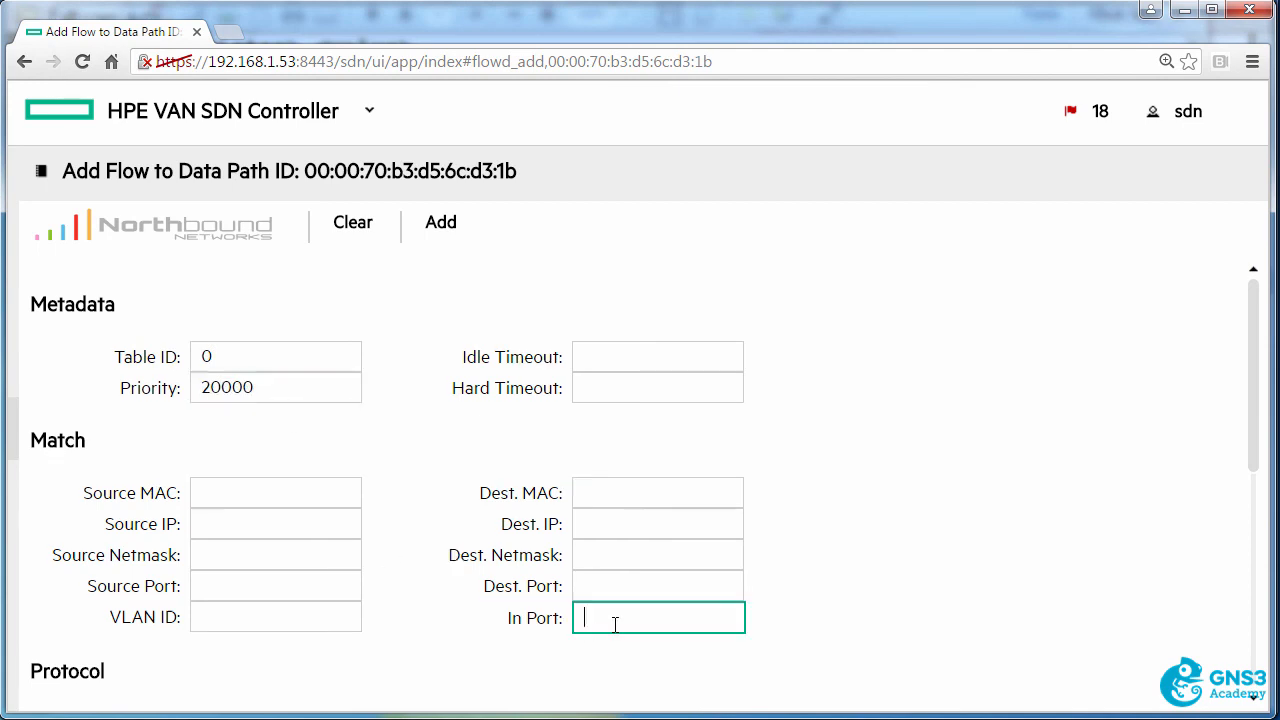
scroll("down", 3)
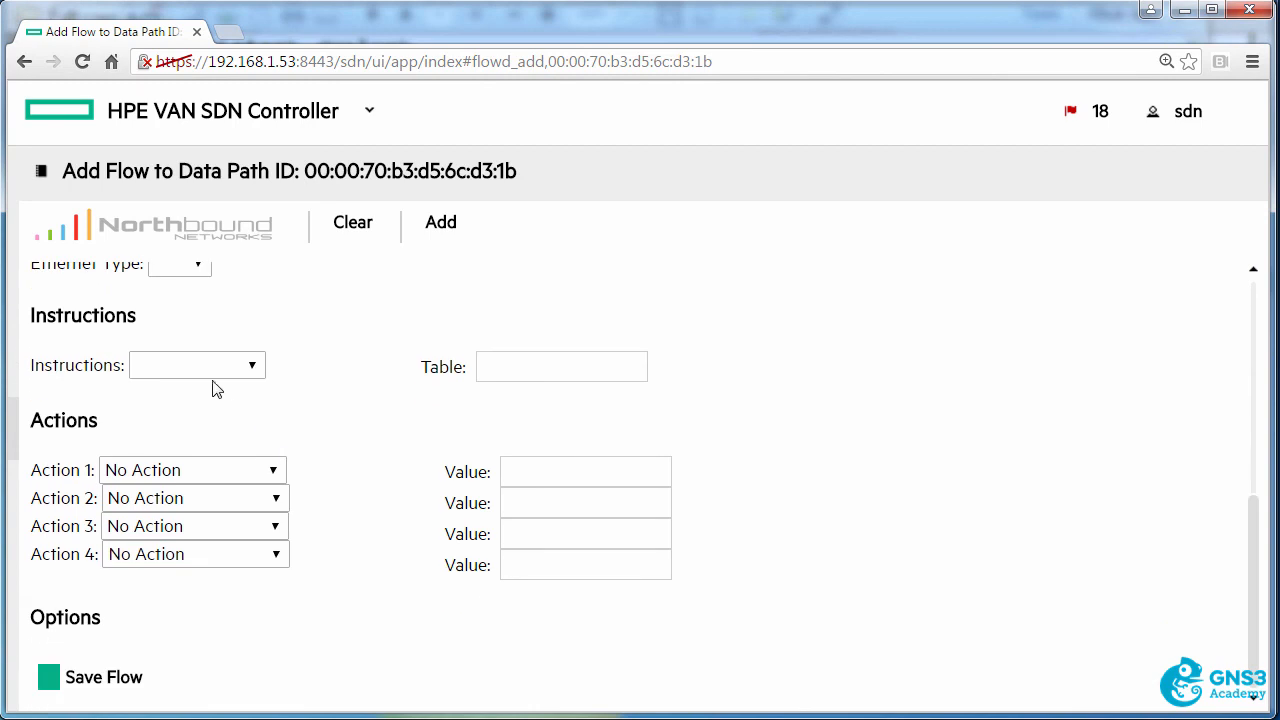
left_click(196, 364)
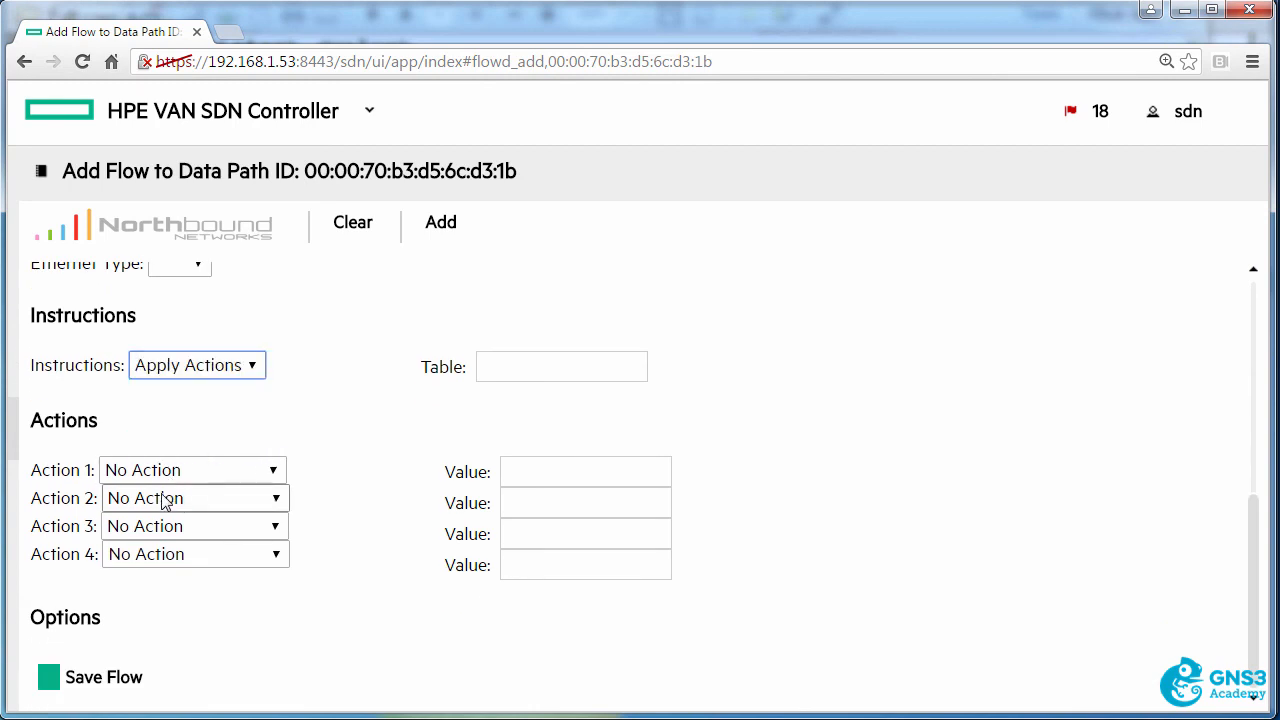
left_click(48, 676)
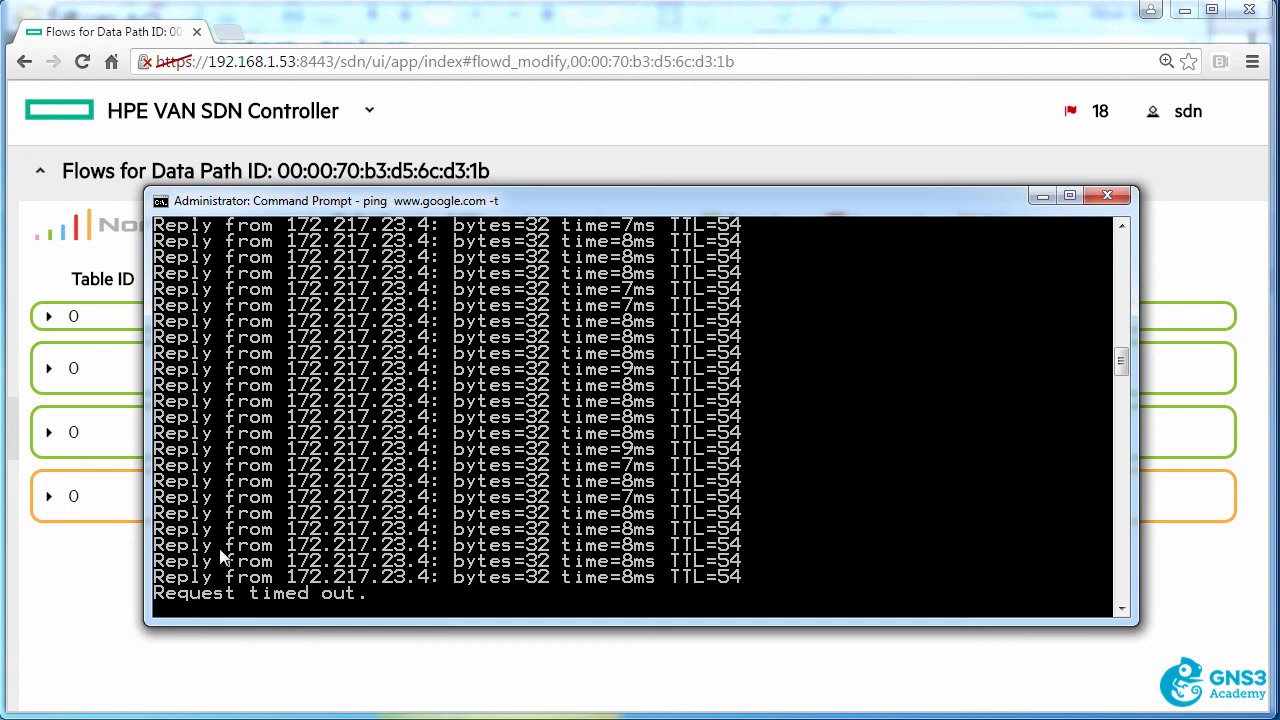
mouse_move(230, 560)
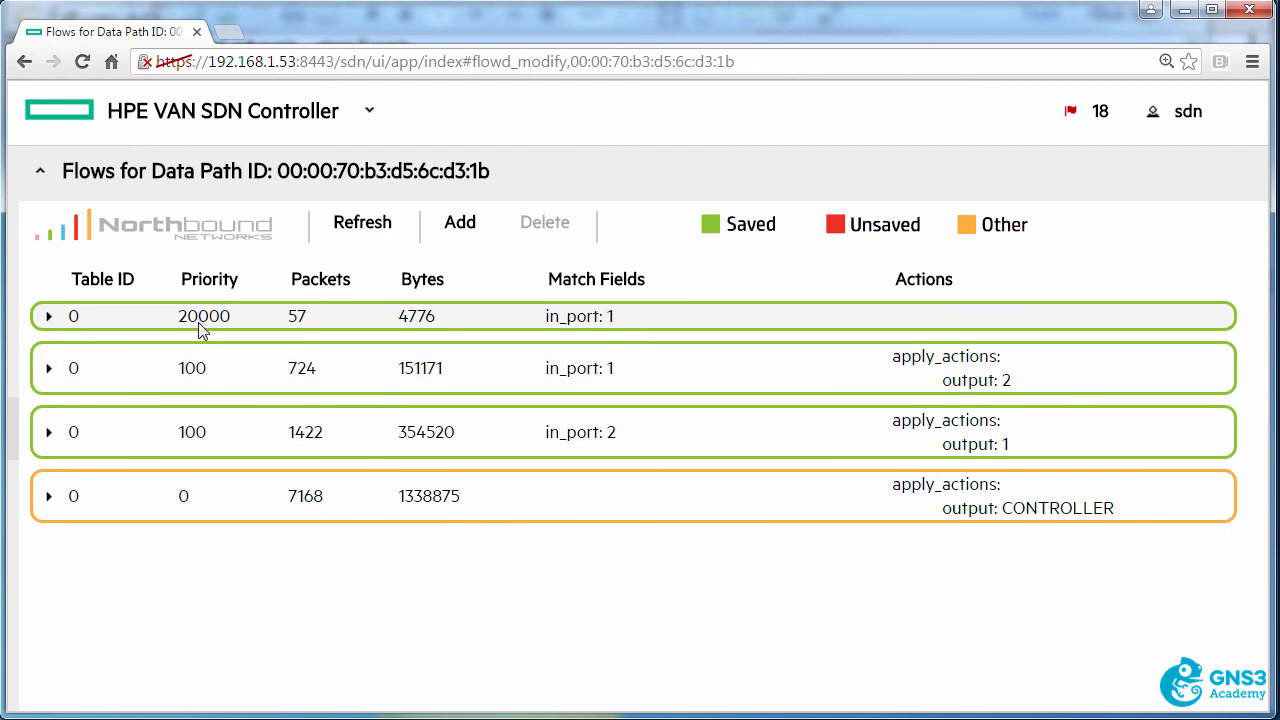
mouse_move(570, 332)
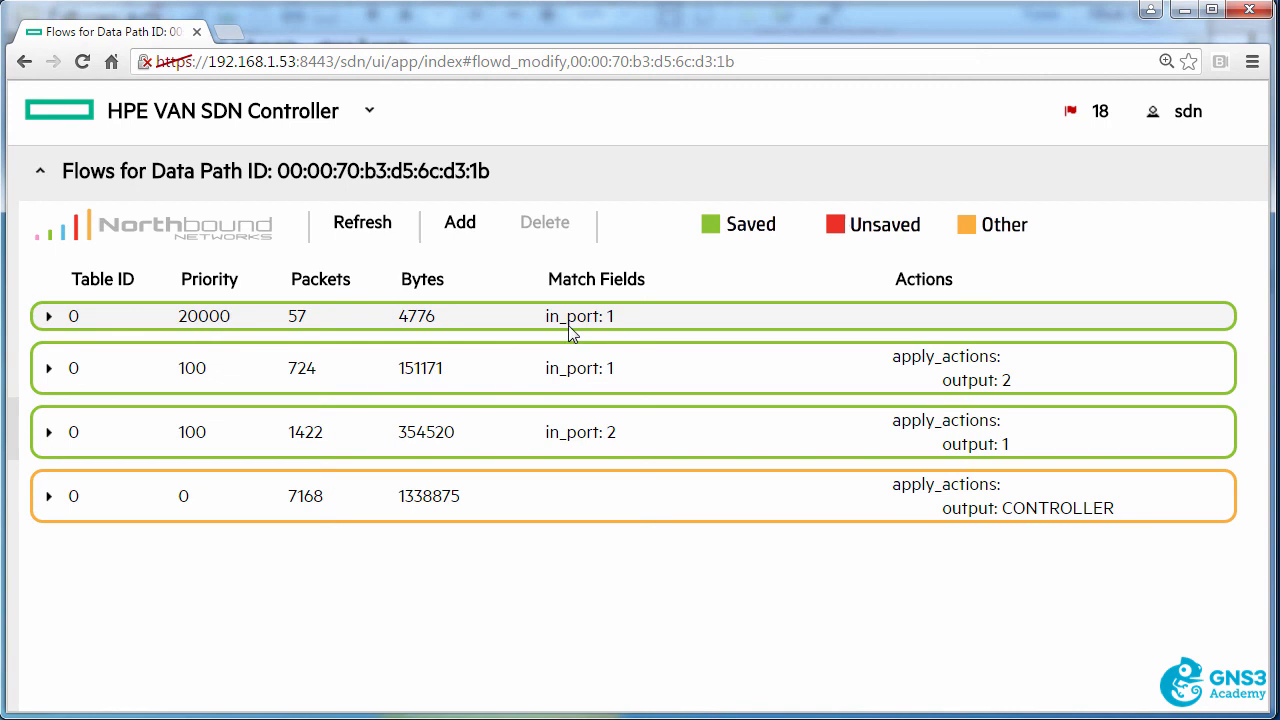
mouse_move(904, 328)
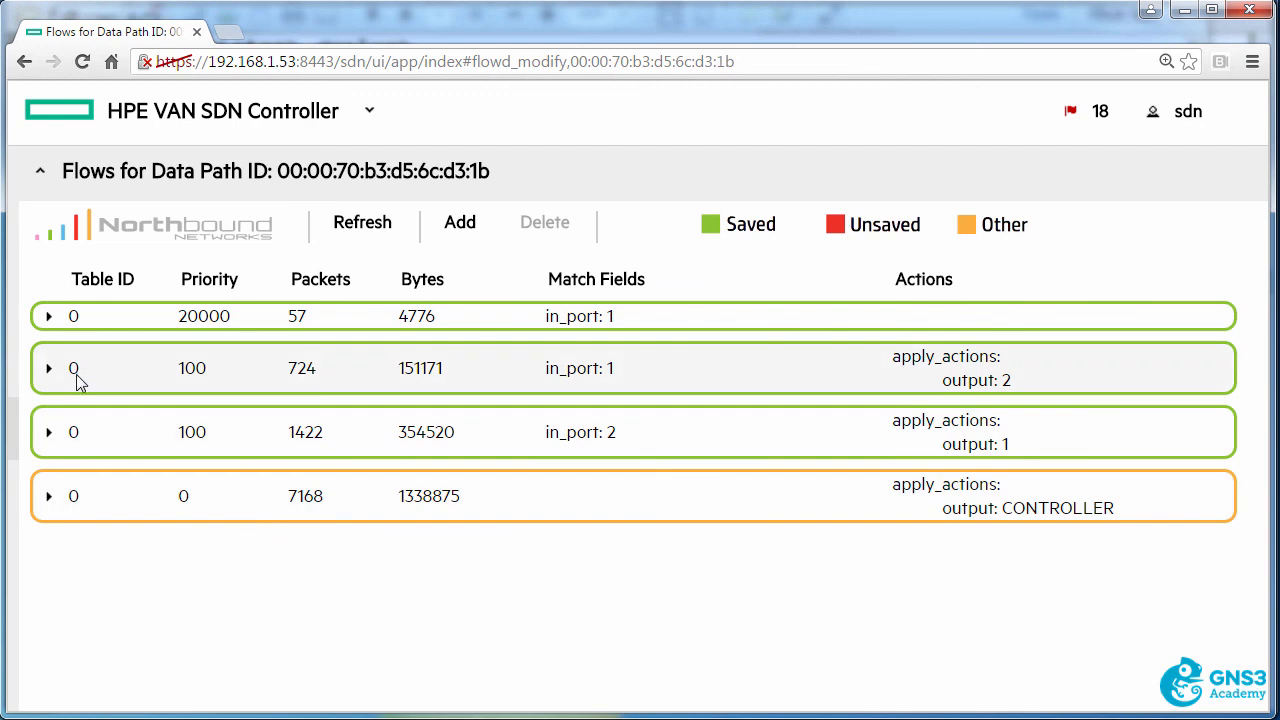
mouse_move(138, 336)
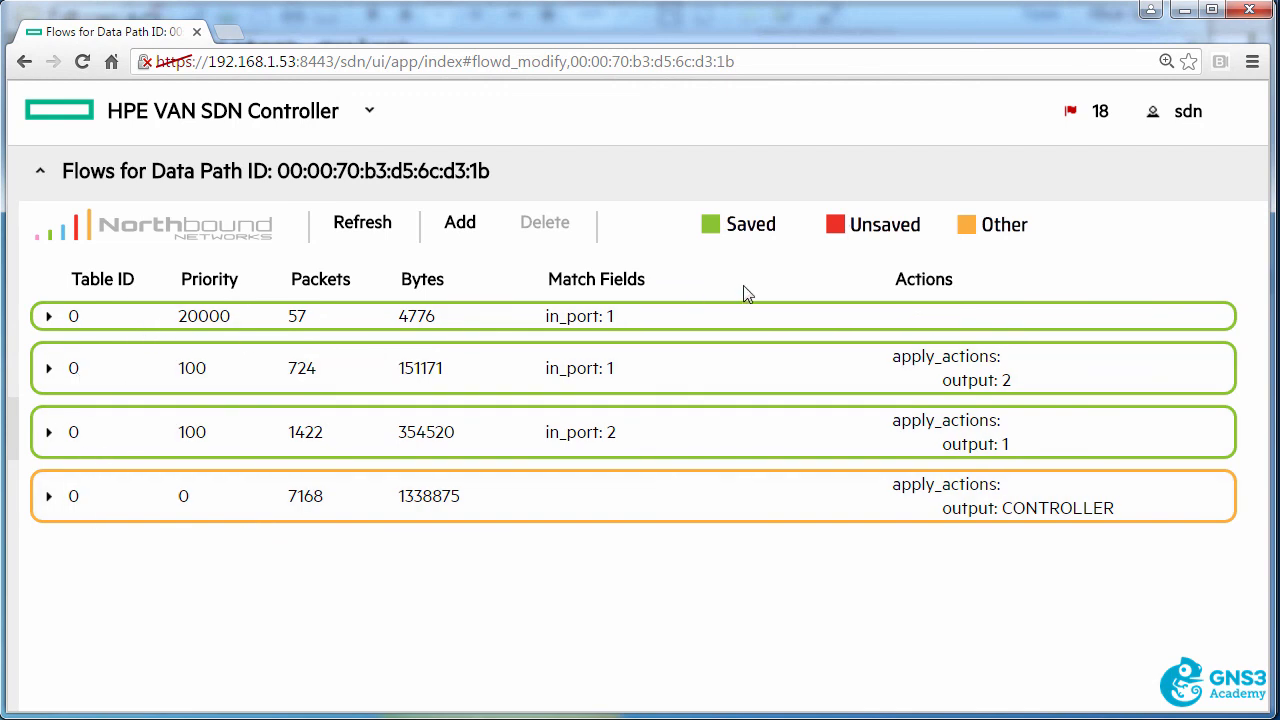
mouse_move(644, 368)
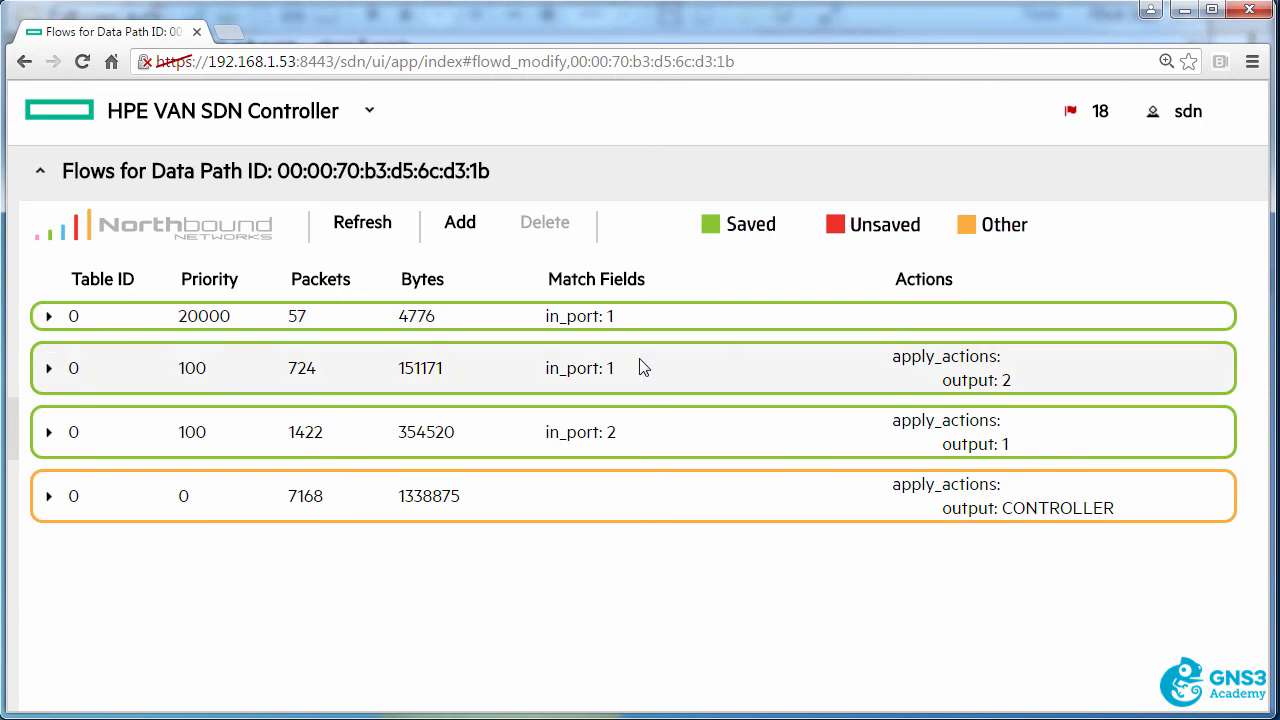
- Select the priority-20000 drop flow on in_port 1 (57 packets matched) for deletion
left_click(544, 222)
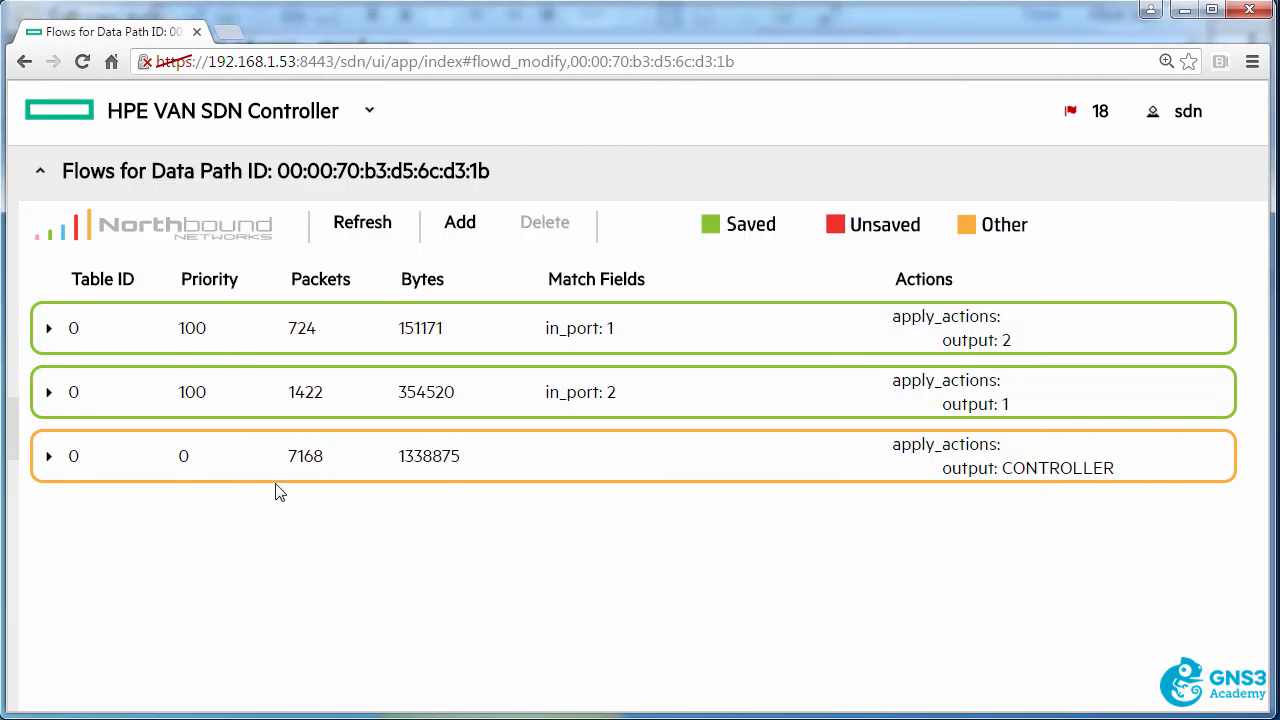
mouse_move(296, 512)
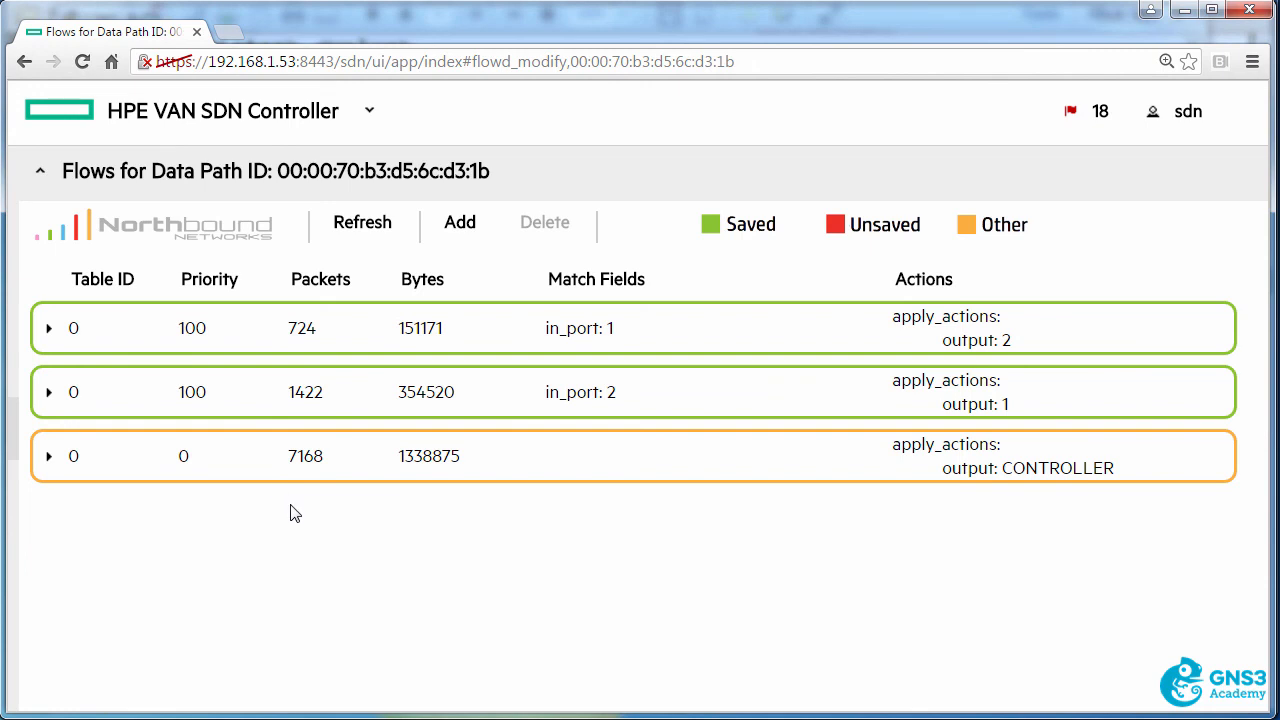